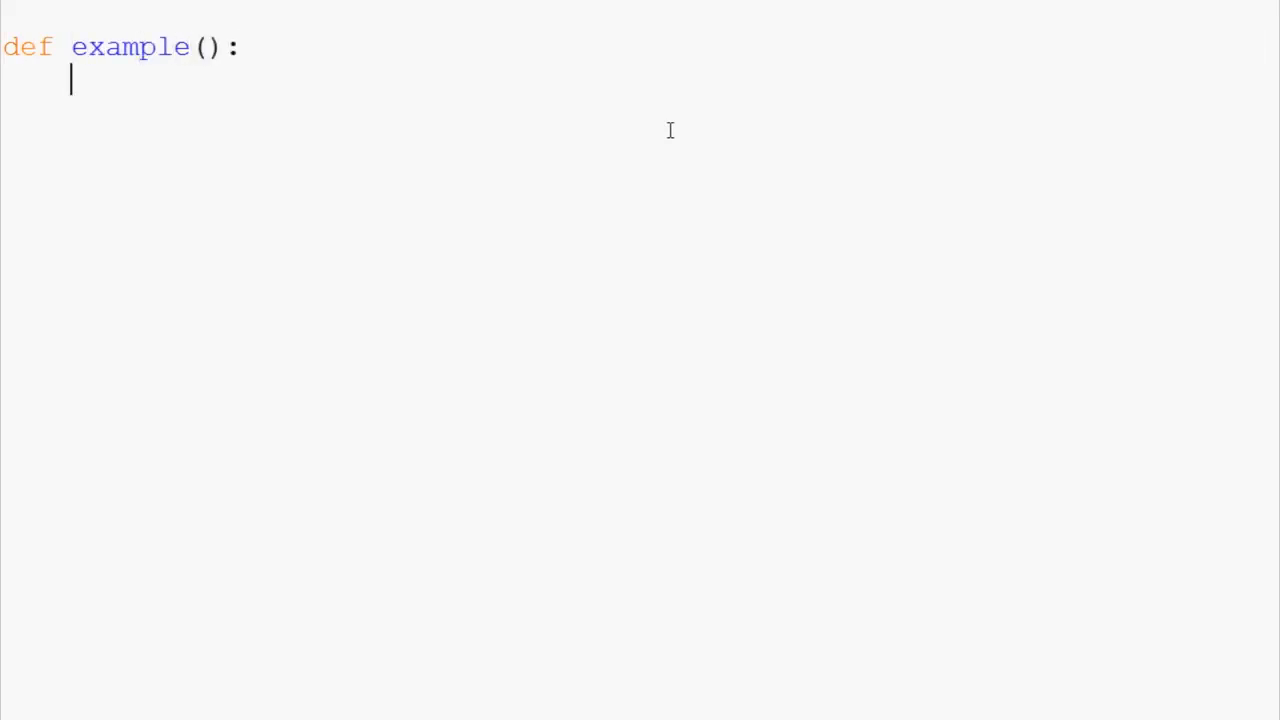
Step: Write example() returning 15,19 and unpack its result into a and b
{"action": "type", "text": "retur"}
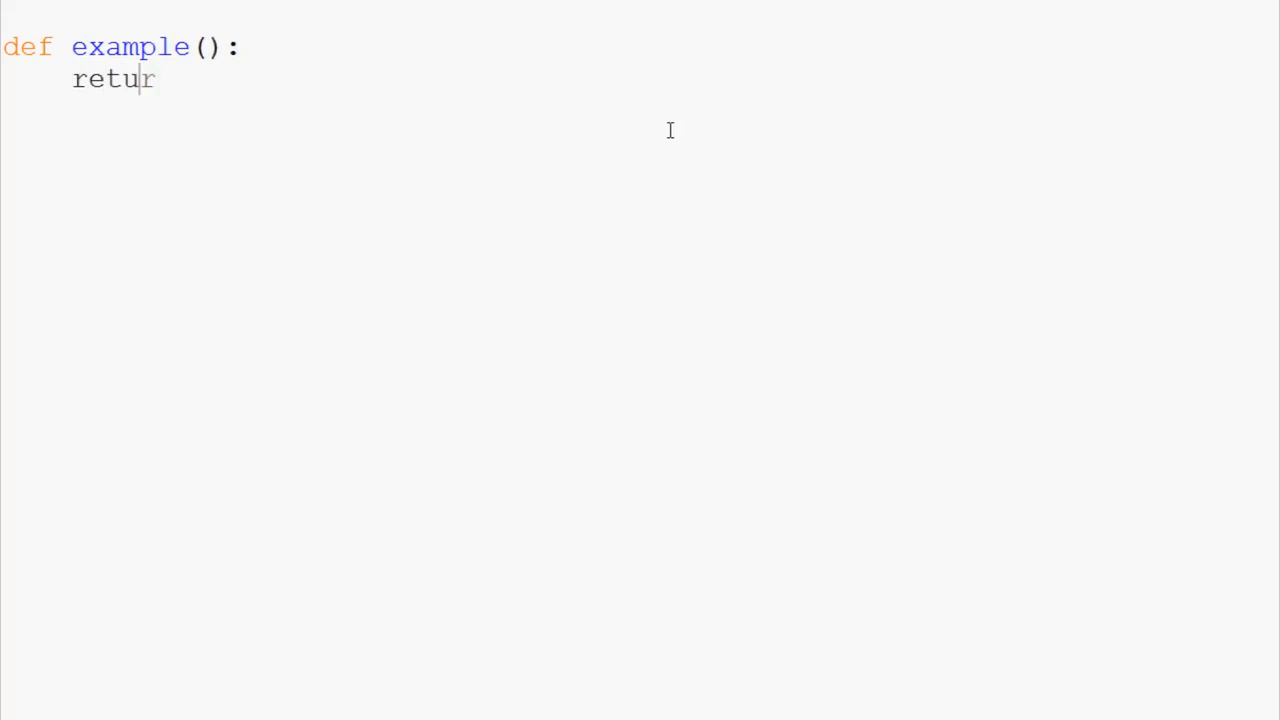
{"action": "type", "text": "n 15,"}
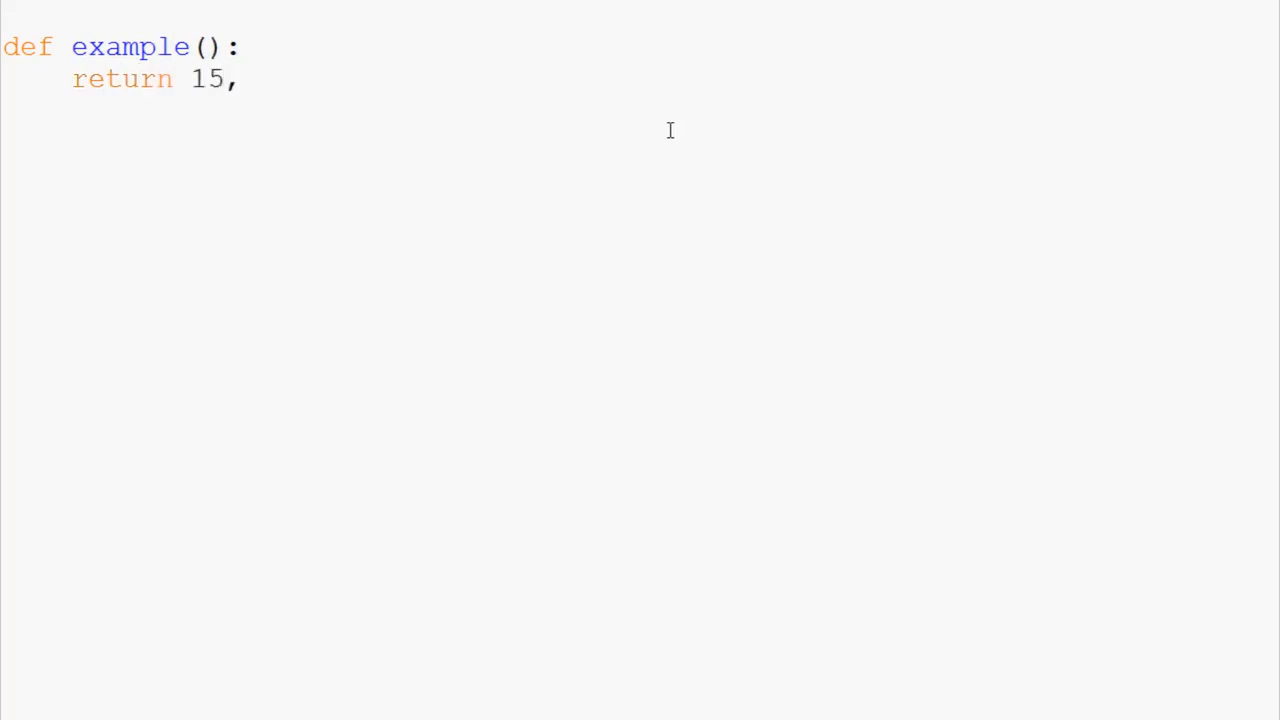
{"action": "type", "text": "19"}
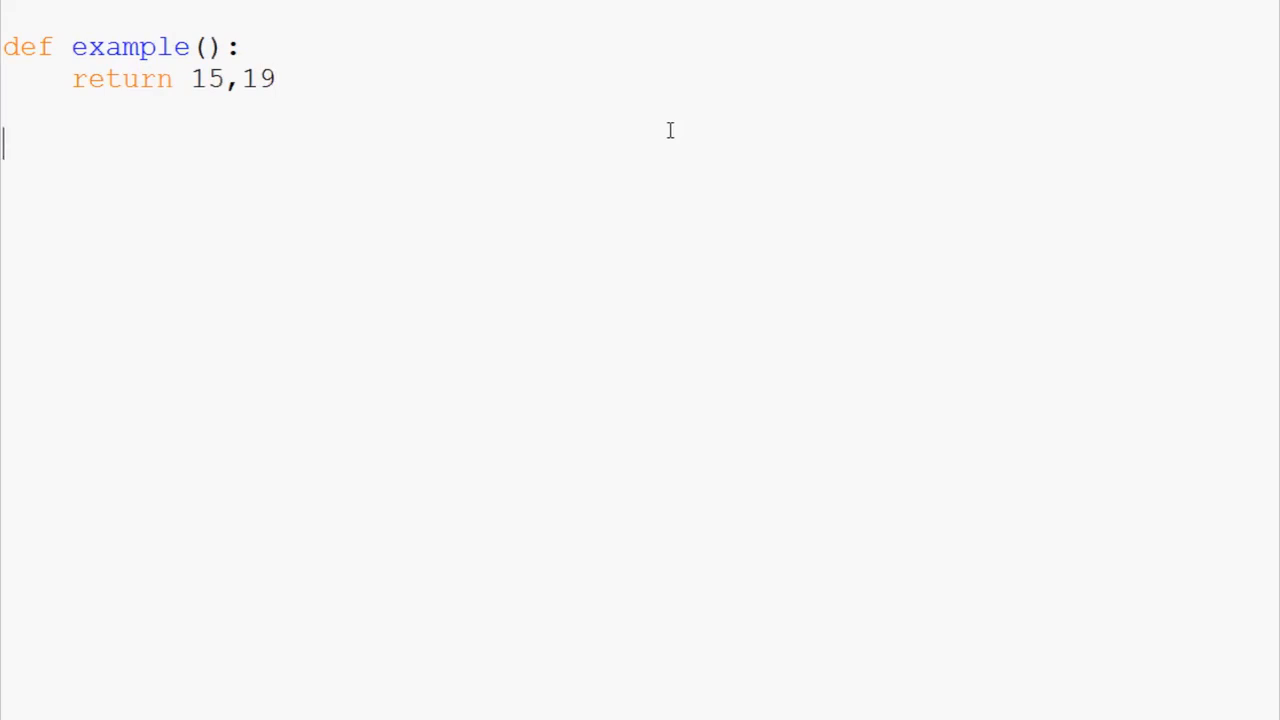
{"action": "type", "text": "a"}
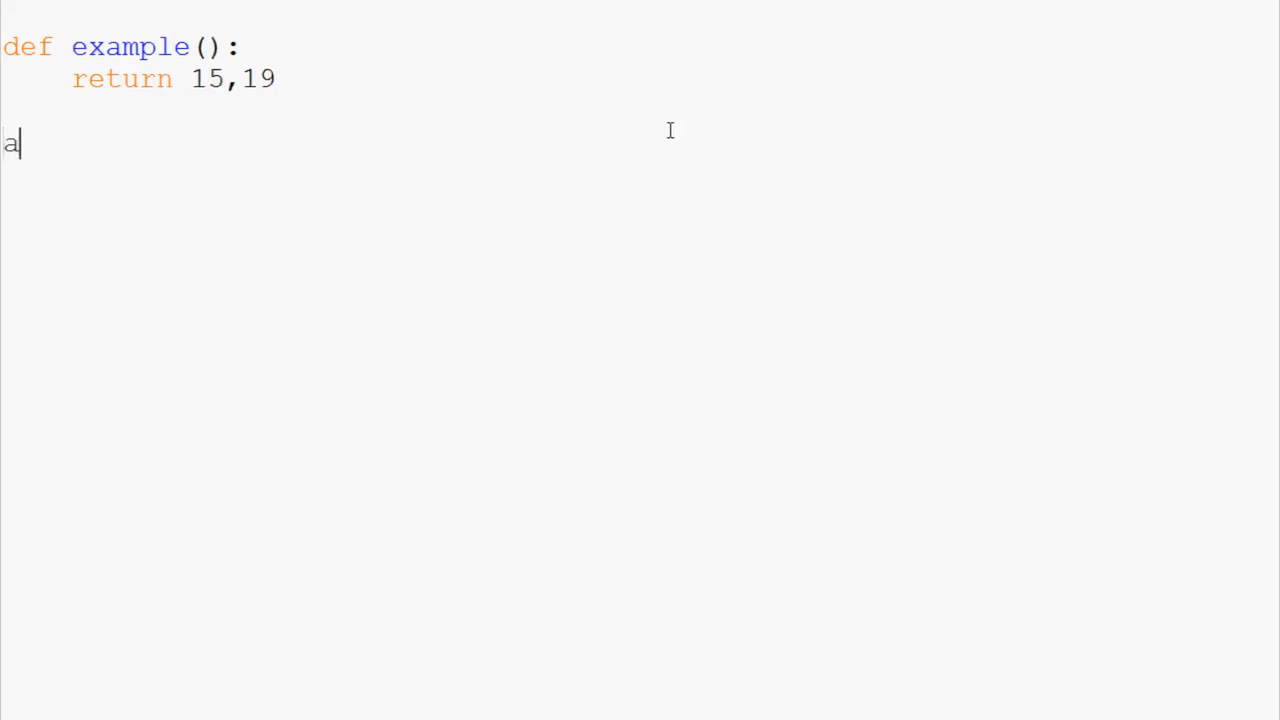
{"action": "type", "text": ",b = e"}
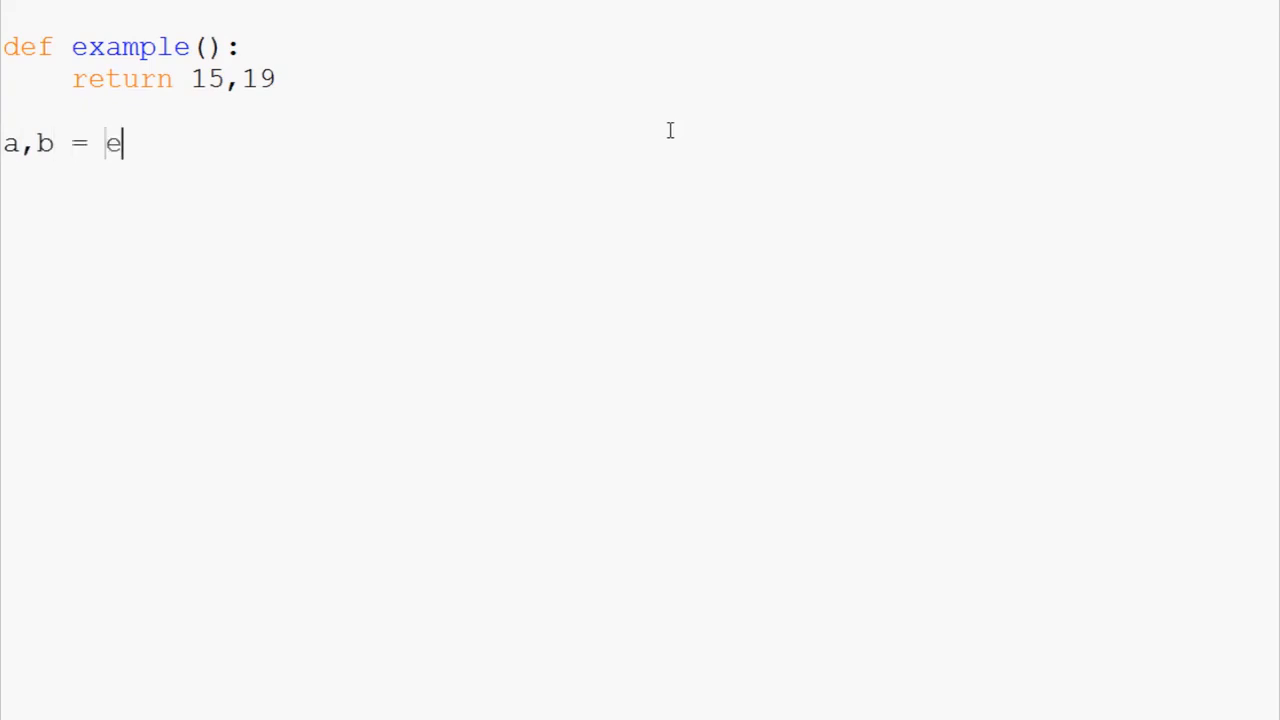
{"action": "type", "text": "xample()"}
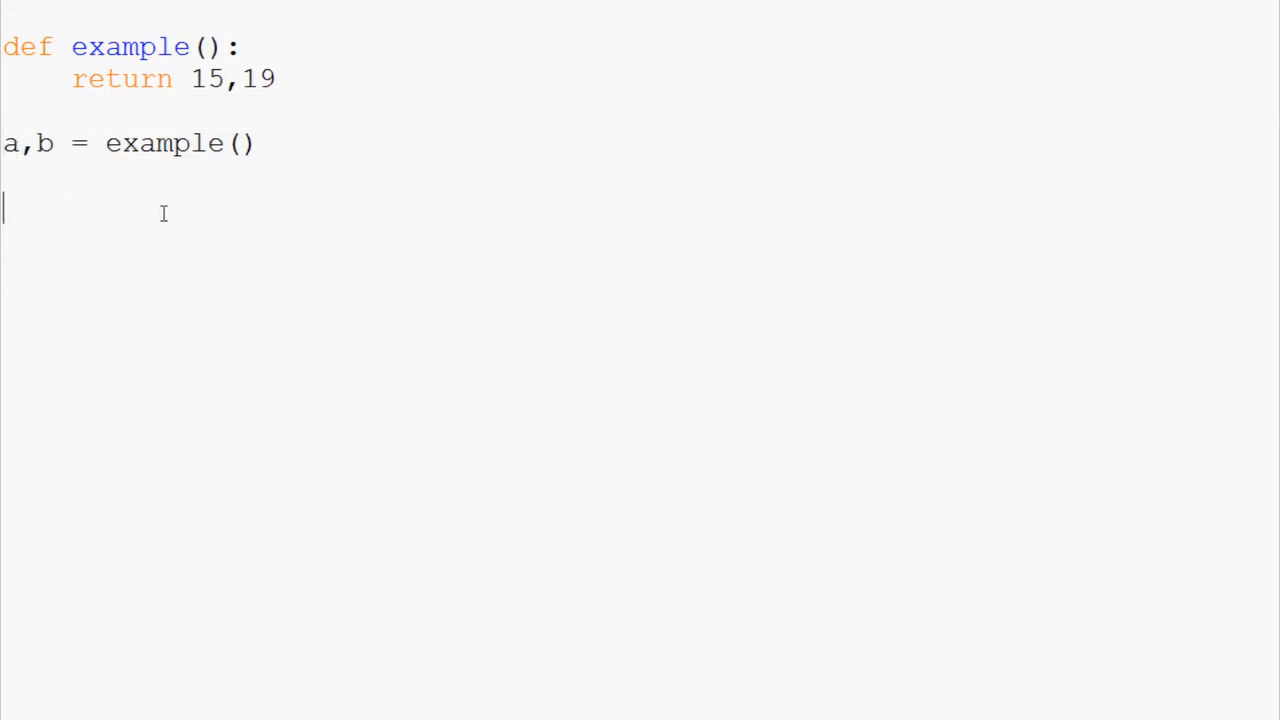
Step: Add print(a) and print(b) lines below the unpacking
{"action": "type", "text": "5,6,1,6,7"}
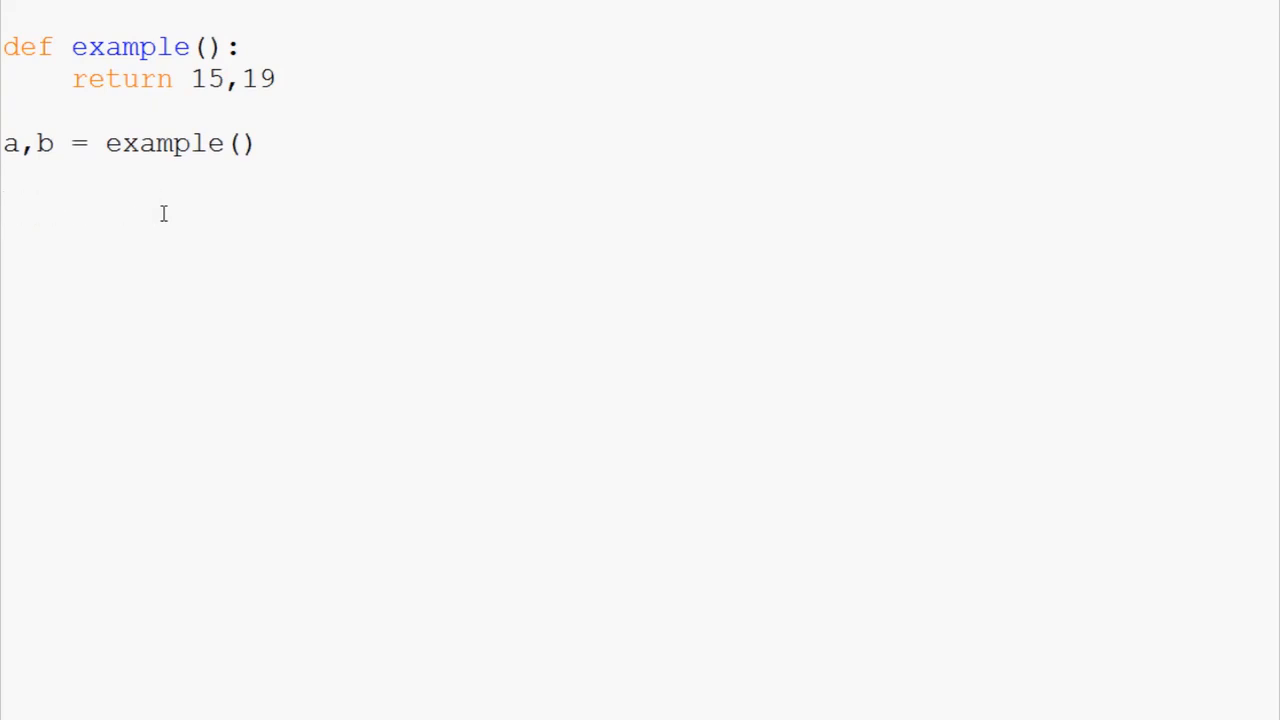
{"action": "type", "text": "()"}
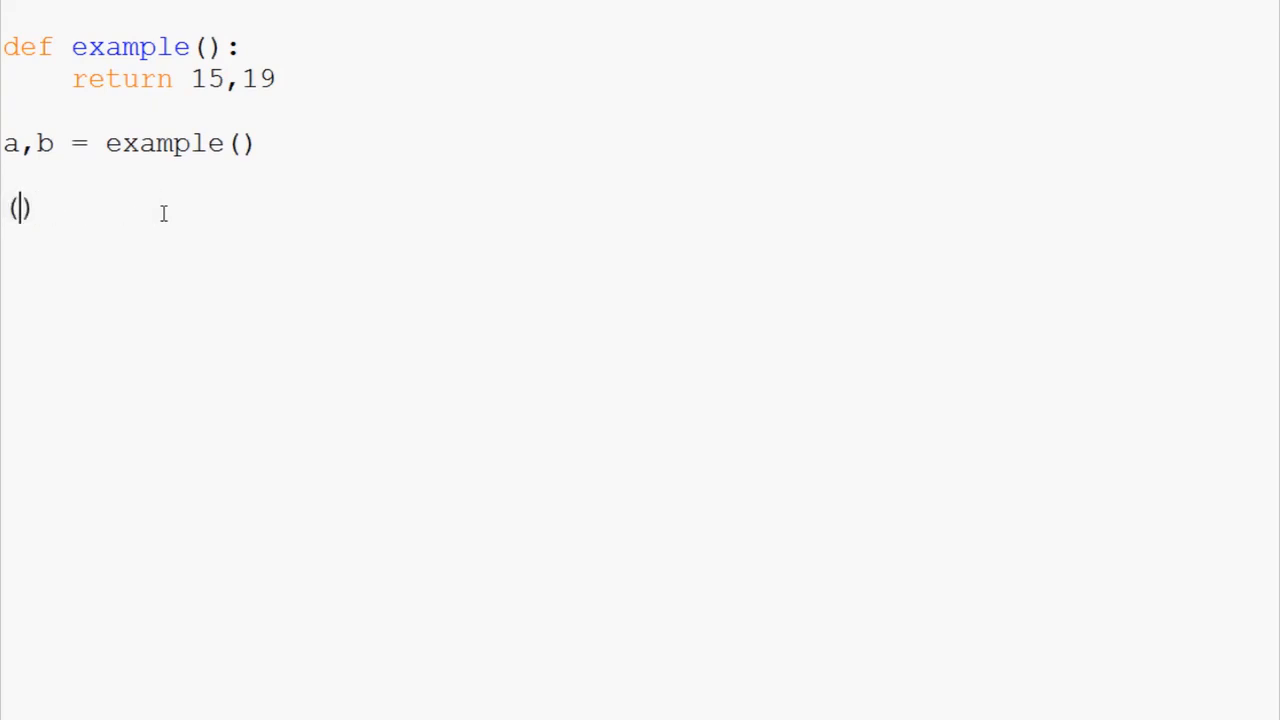
{"action": "type", "text": "5,6,1,7,8"}
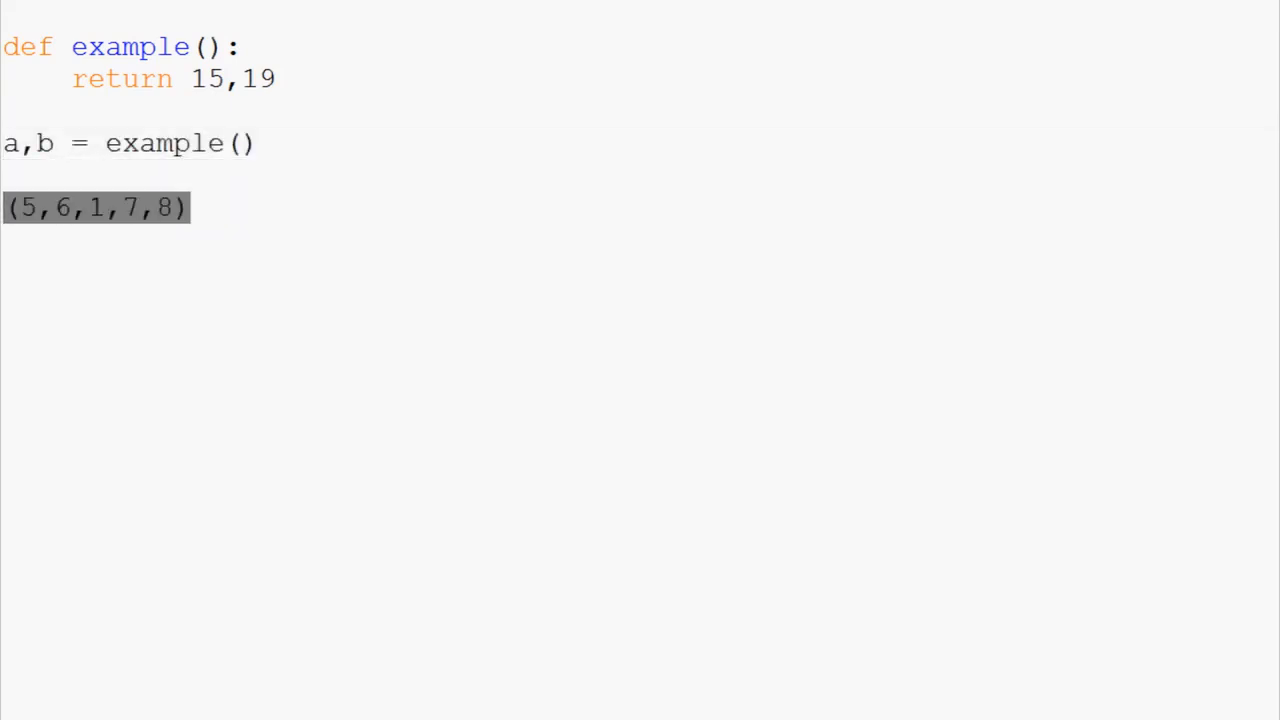
{"action": "type", "text": "print(a)"}
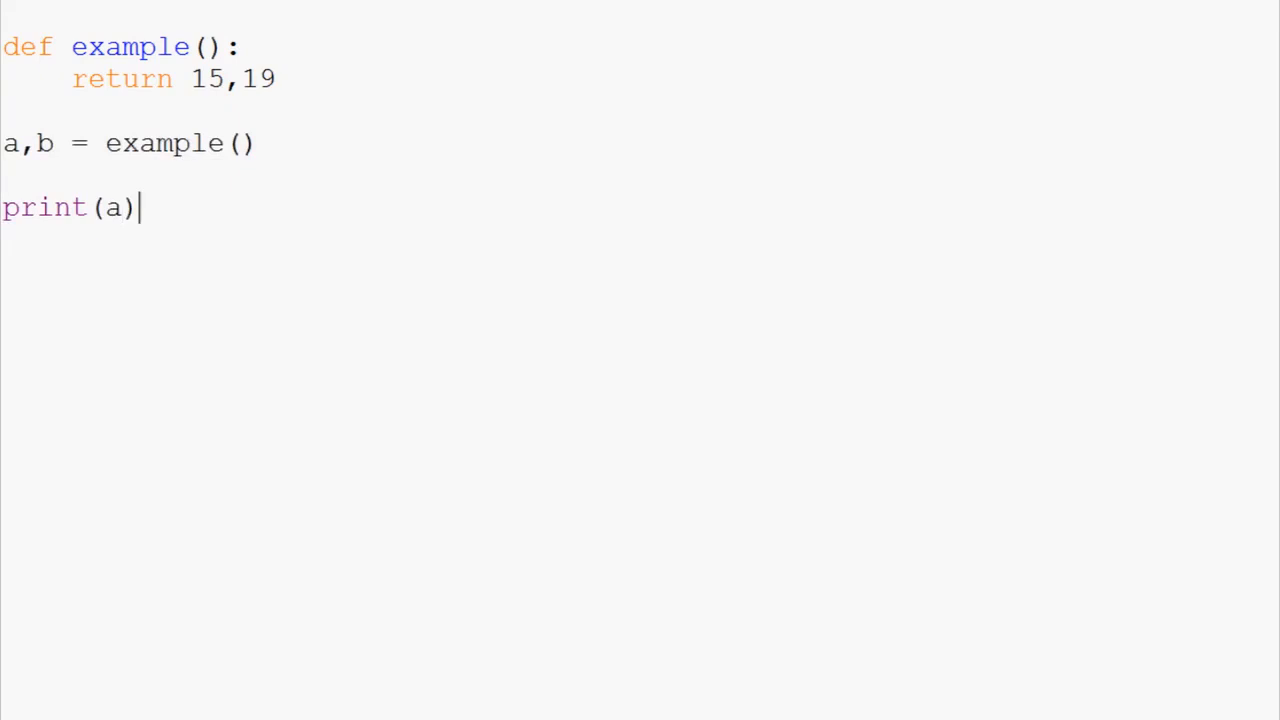
{"action": "type", "text": "print(b)"}
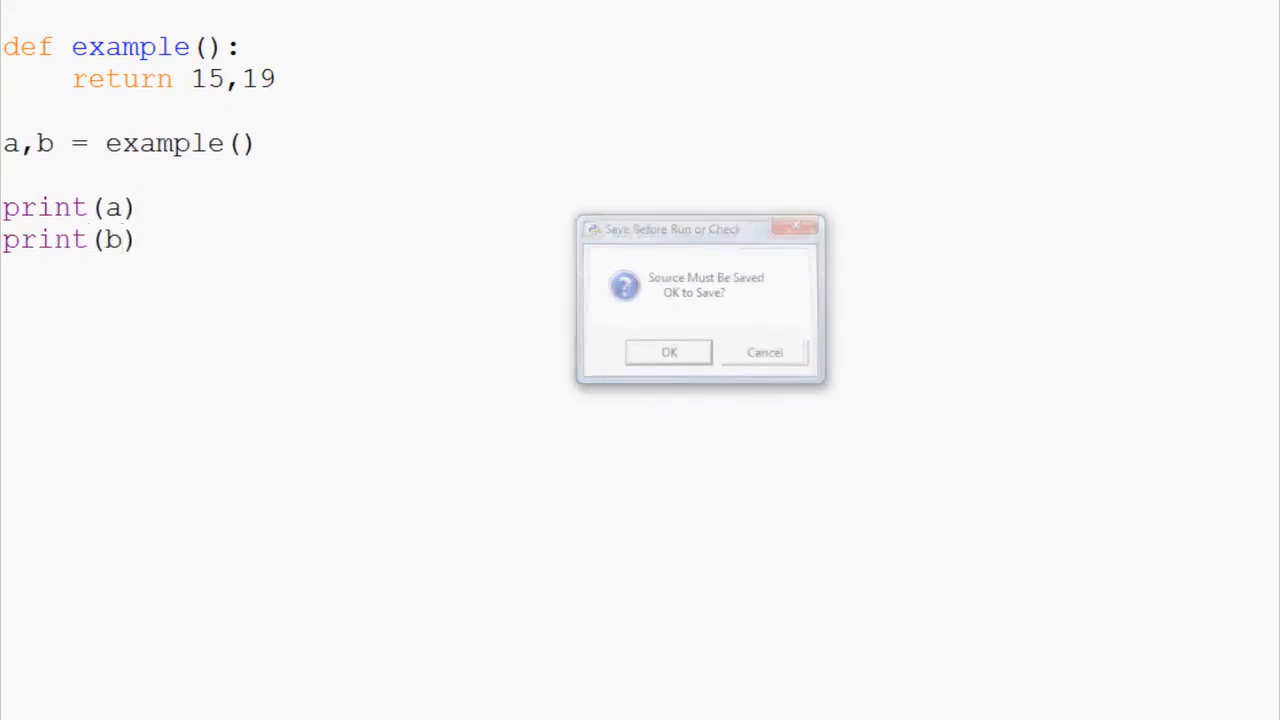
Step: Confirm the save prompt, then briefly highlight the variable a while explaining unpacking
{"action": "left_click", "coordinate": [668, 352]}
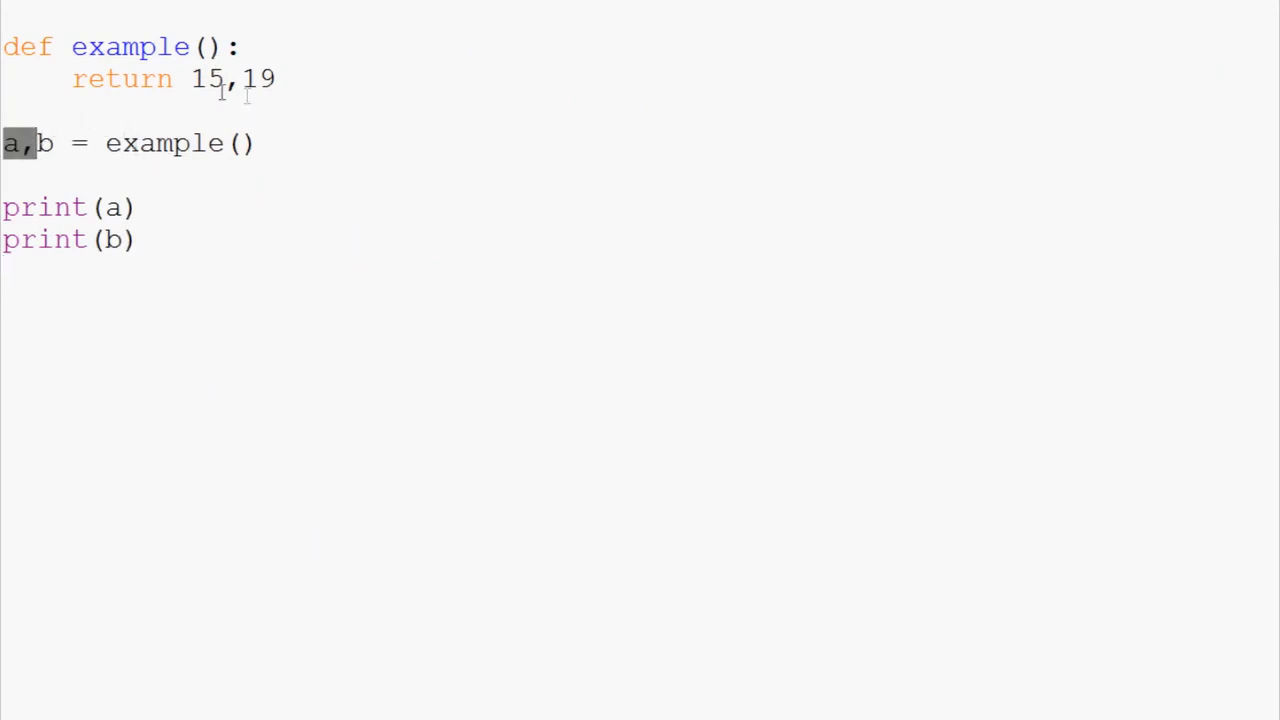
{"action": "double_click", "coordinate": [207, 79]}
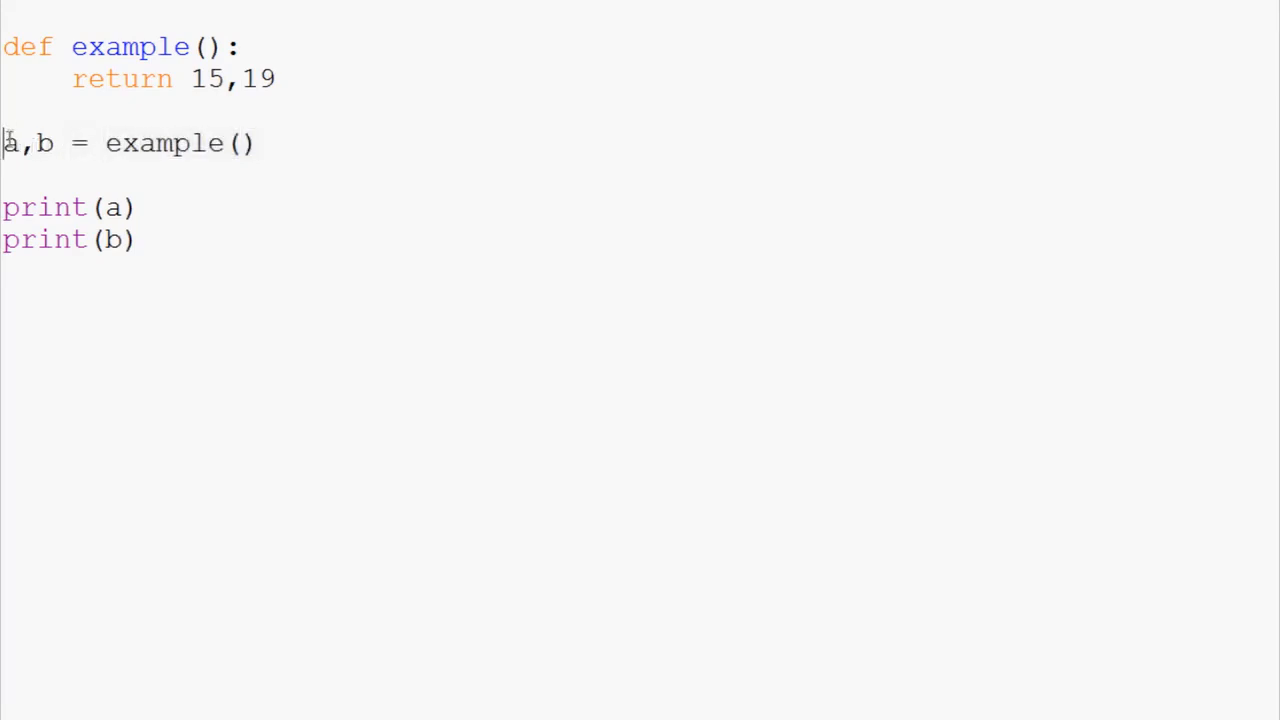
{"action": "double_click", "coordinate": [25, 143]}
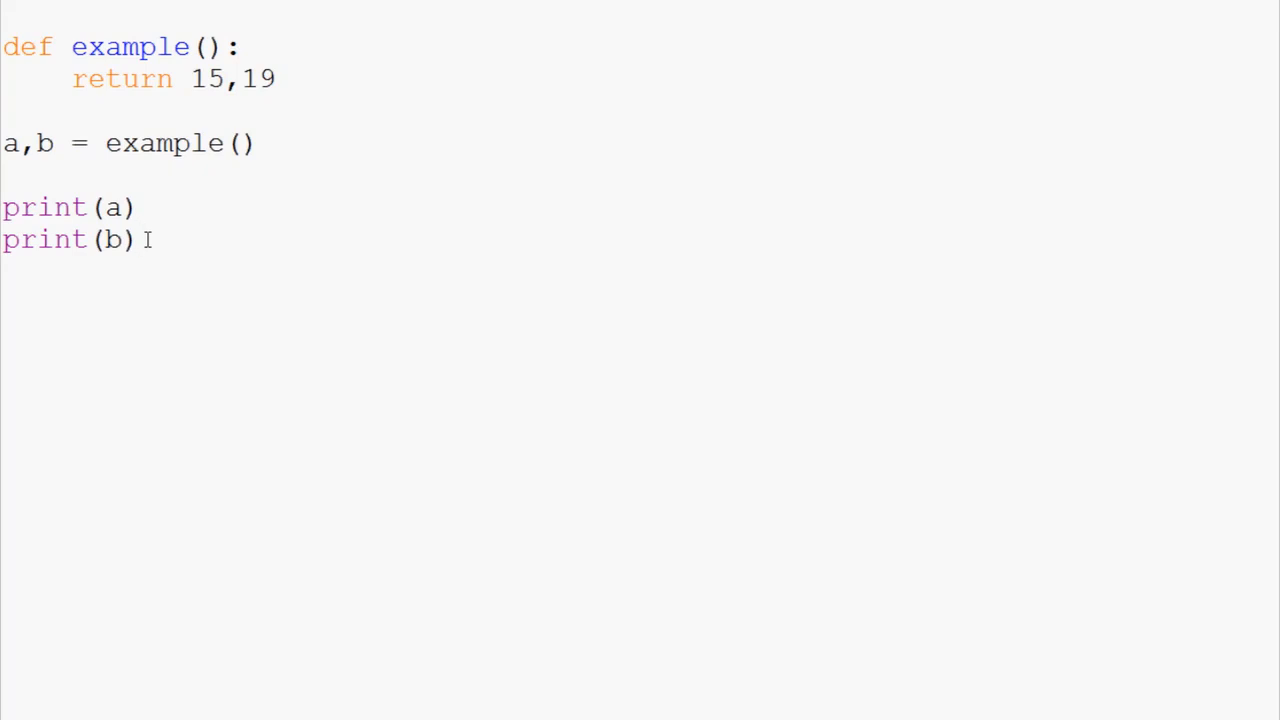
{"action": "left_click", "coordinate": [140, 240]}
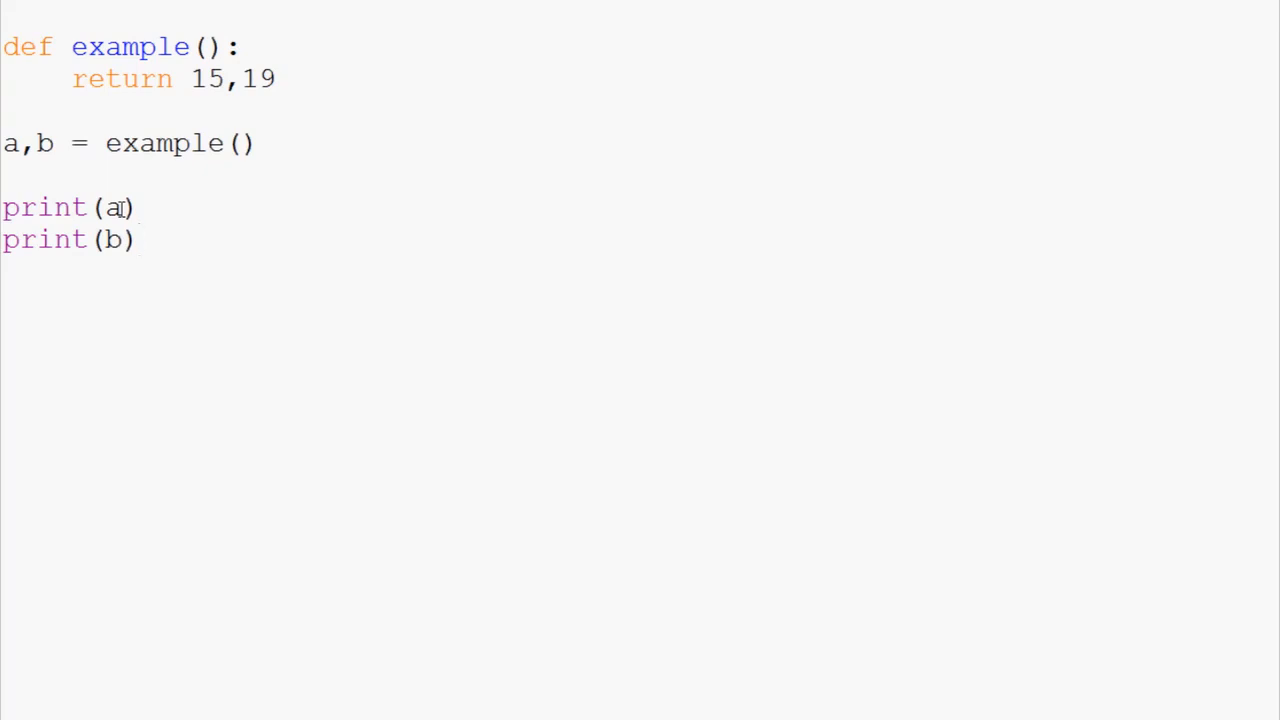
{"action": "left_click", "coordinate": [140, 239]}
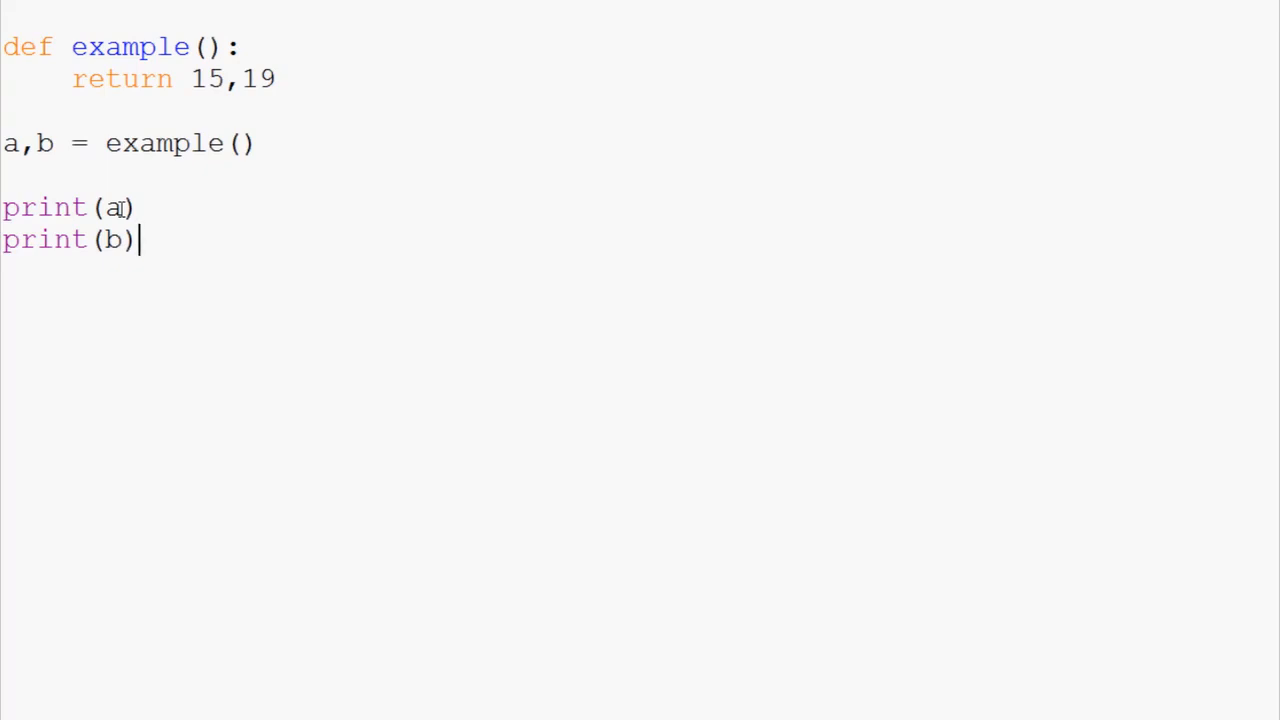
{"action": "mouse_move", "coordinate": [168, 250]}
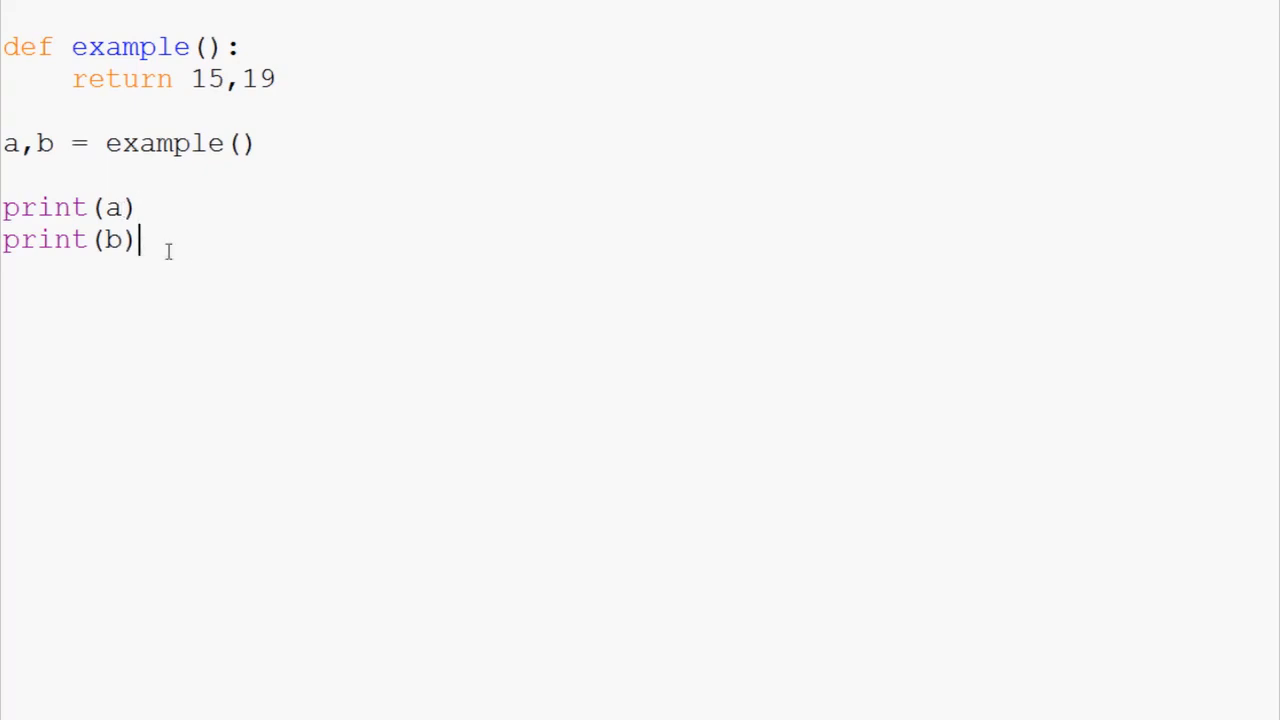
{"action": "key", "text": "ctrl+a"}
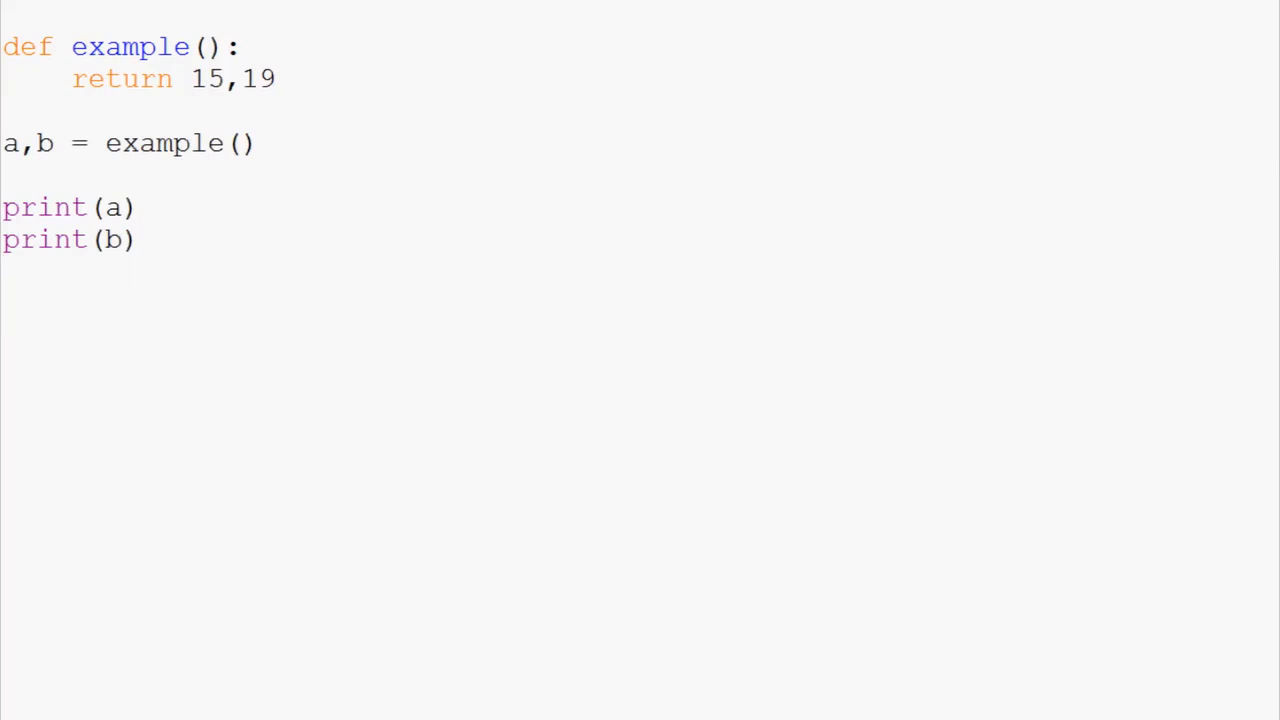
{"action": "mouse_move", "coordinate": [441, 497]}
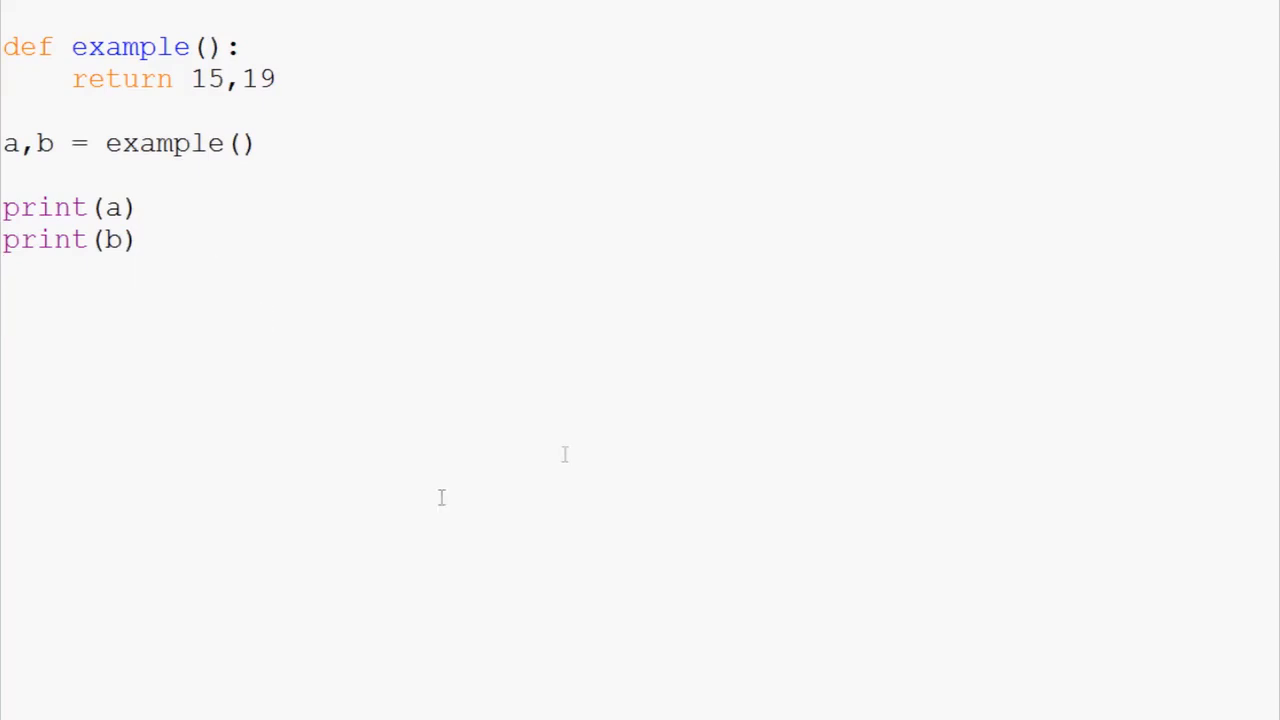
Step: Define x = [6,2,3,6,8,9,4,3] on a new line below the prints
{"action": "type", "text": "x"}
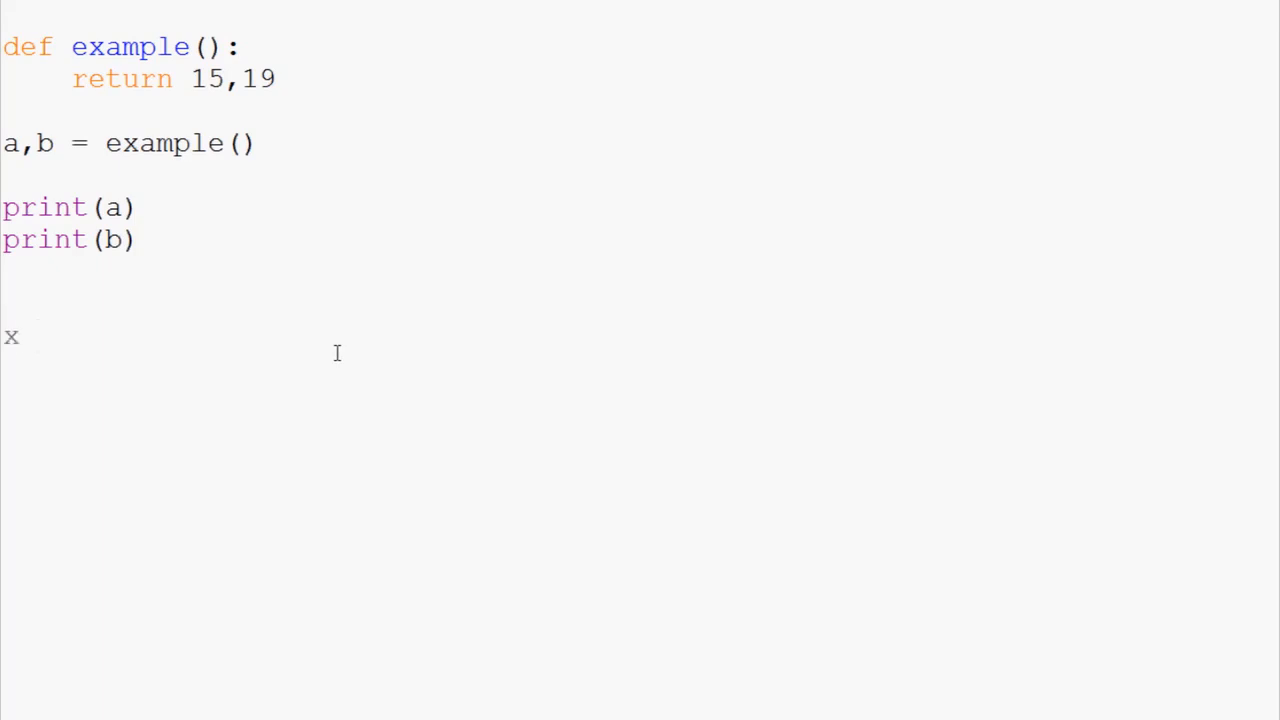
{"action": "type", "text": "= []"}
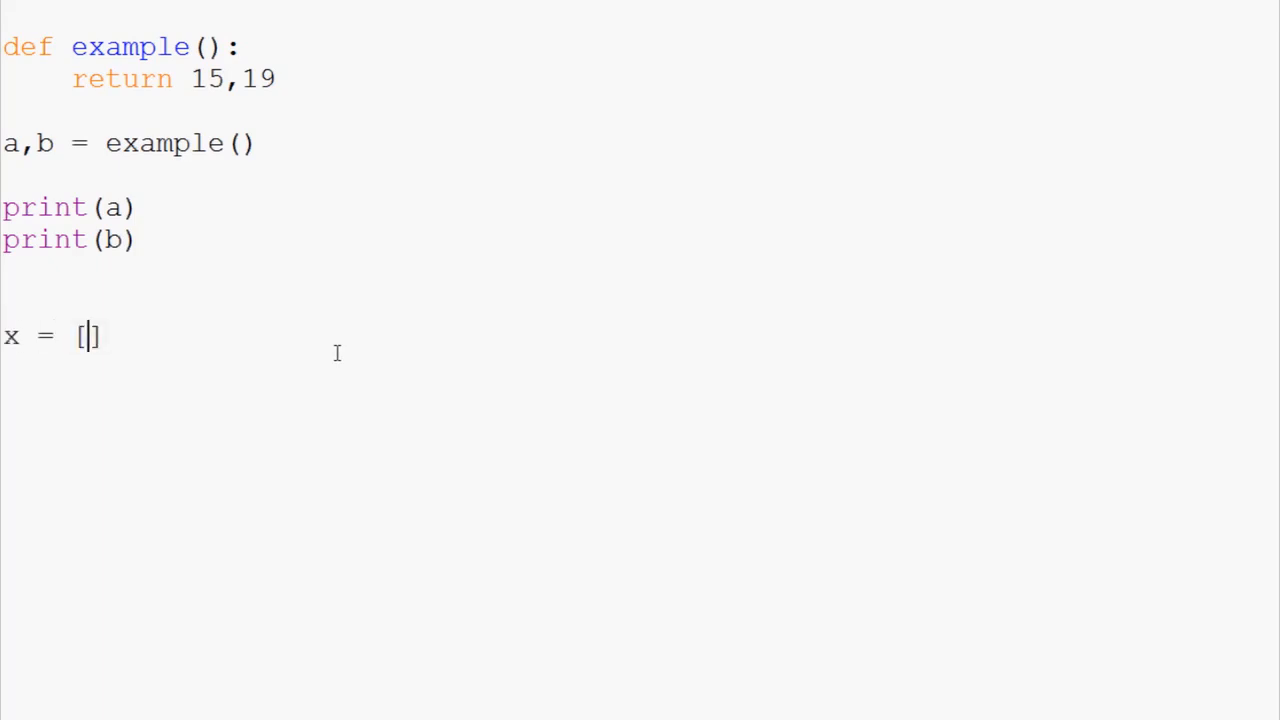
{"action": "type", "text": "6,2,3,6,"}
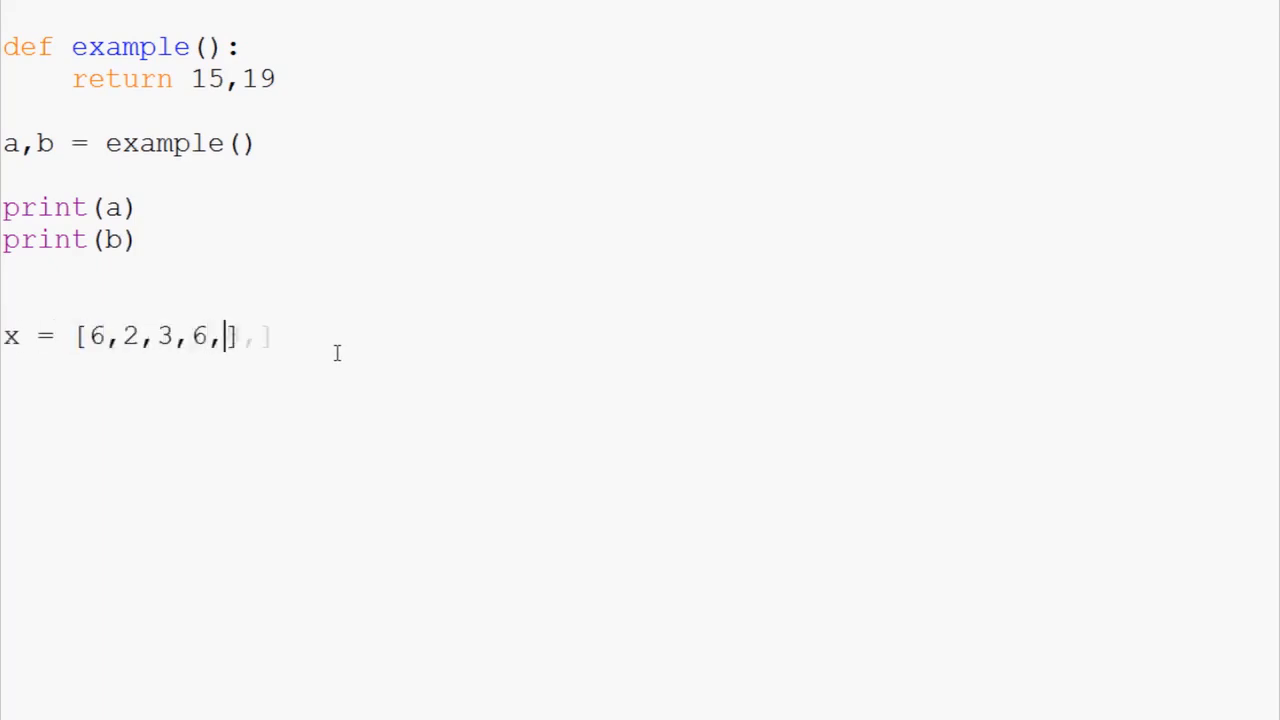
{"action": "type", "text": "8,9,4,3"}
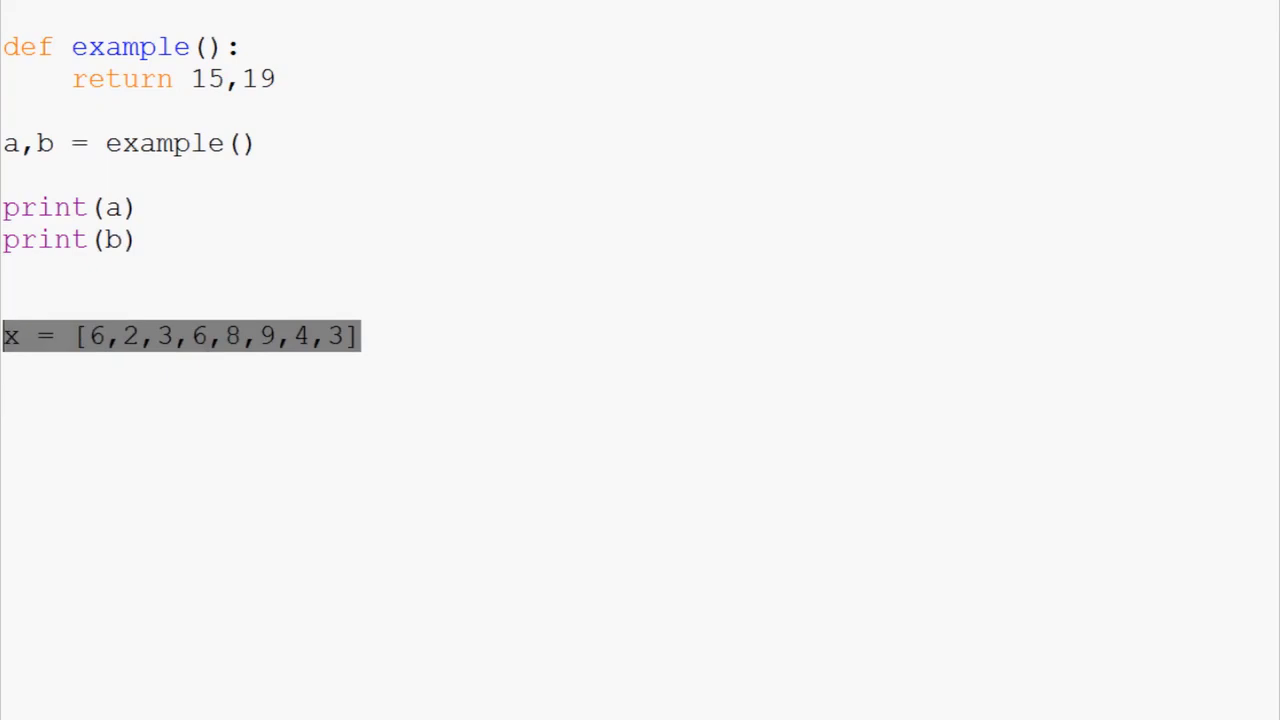
{"action": "mouse_move", "coordinate": [576, 341]}
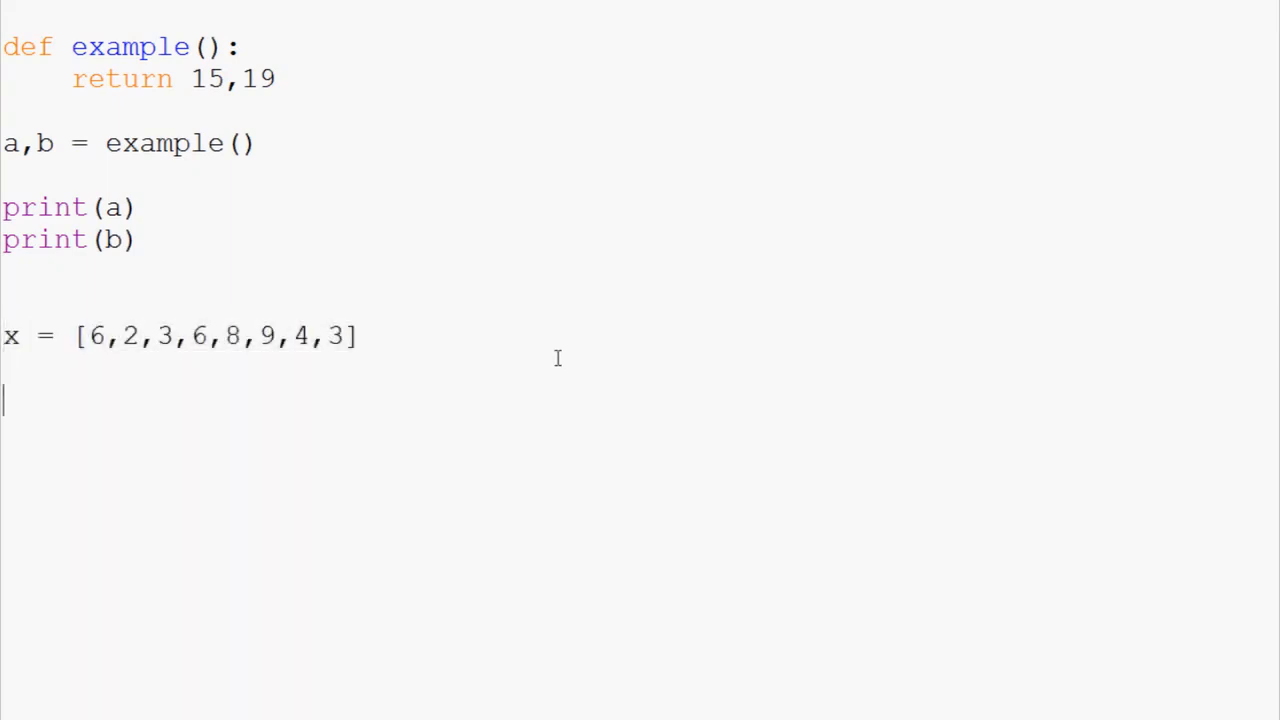
Step: Add print(x) and print(x[5]) lines after the list definition
{"action": "type", "text": "print(x)"}
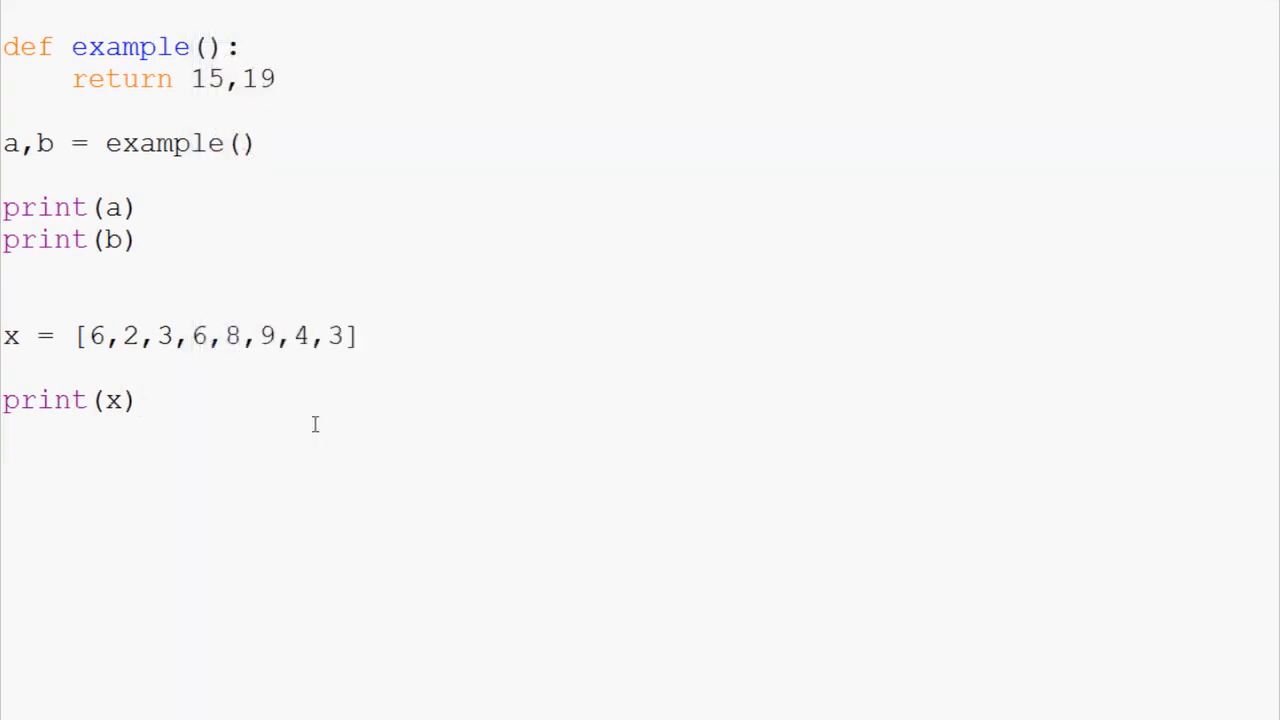
{"action": "type", "text": "x[]"}
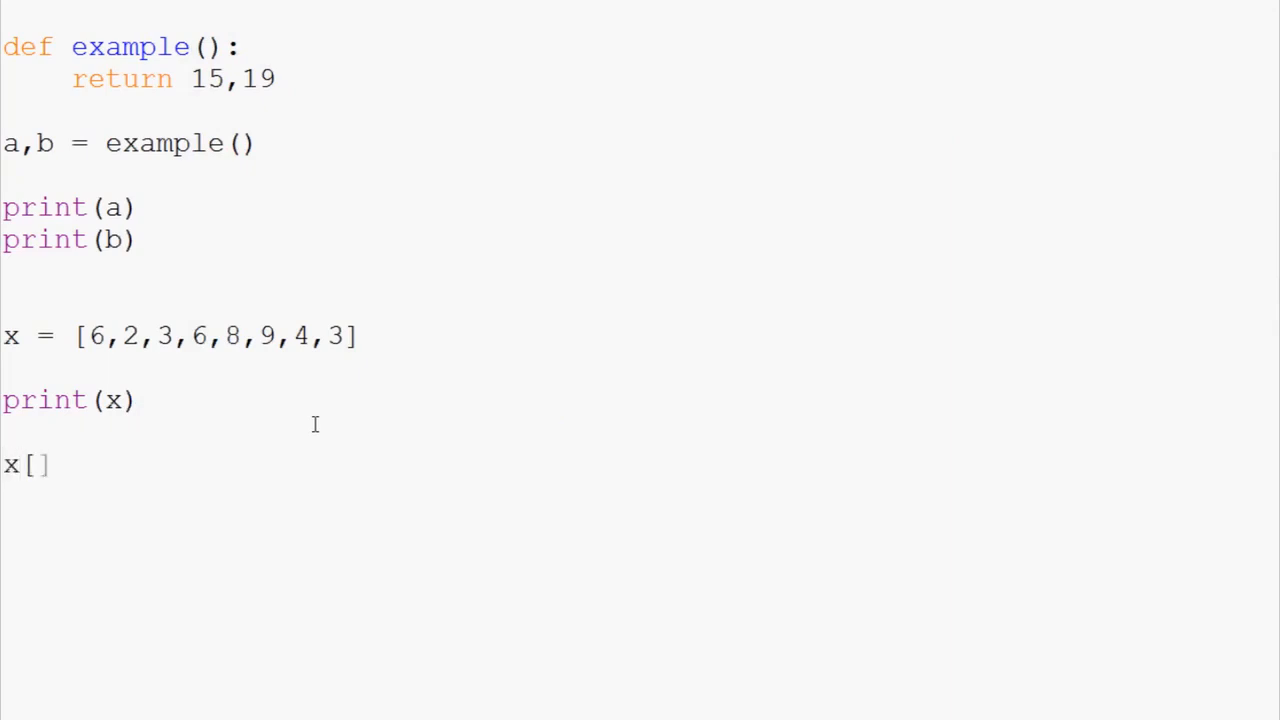
{"action": "type", "text": "5"}
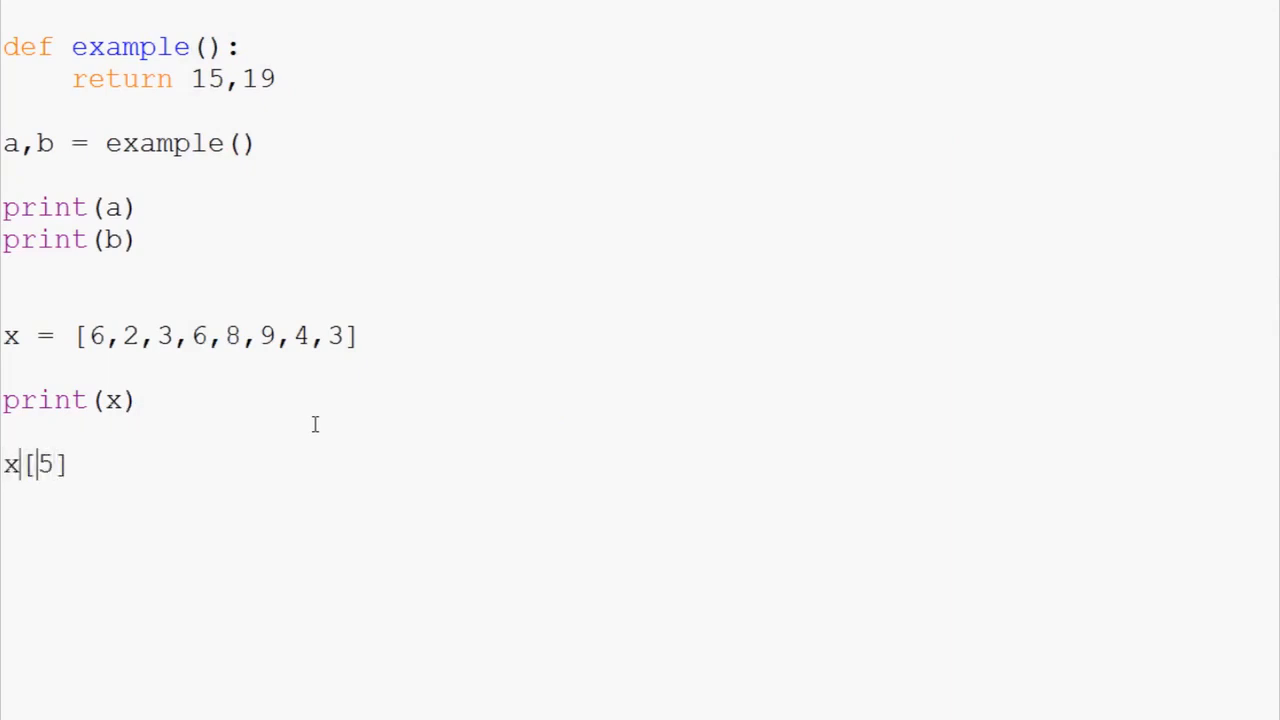
{"action": "type", "text": "print("}
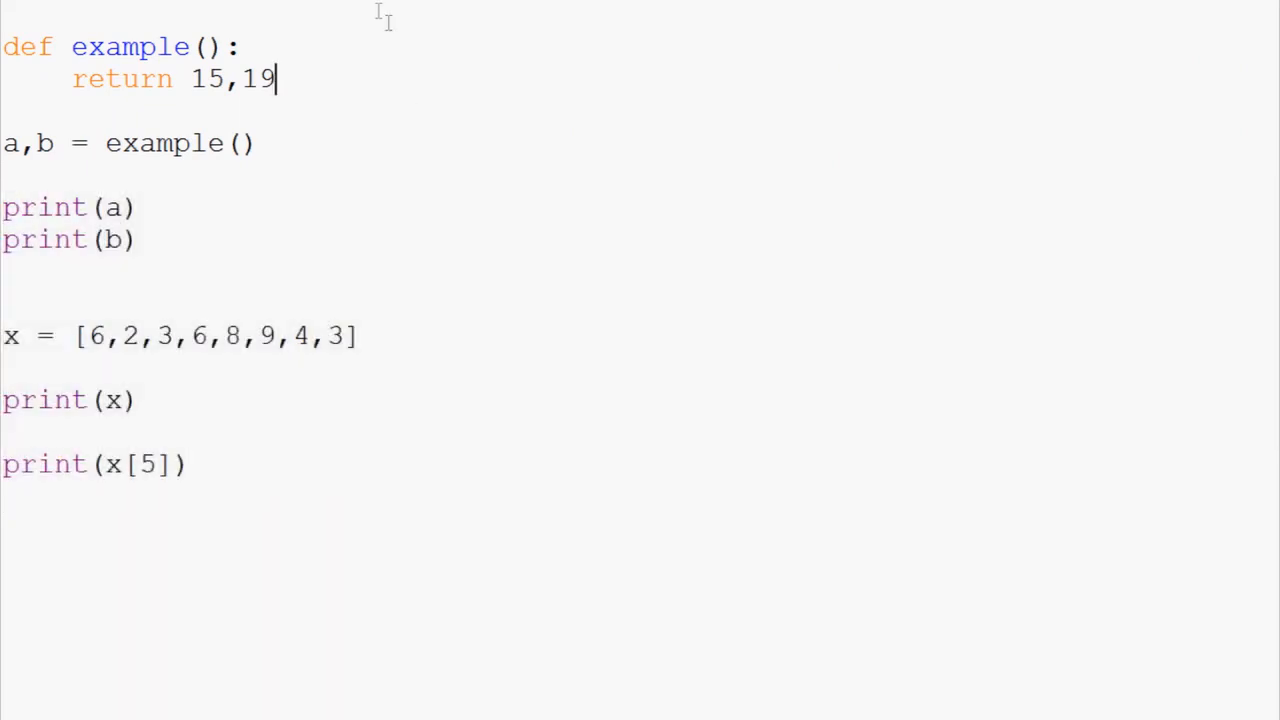
{"action": "mouse_move", "coordinate": [418, 365]}
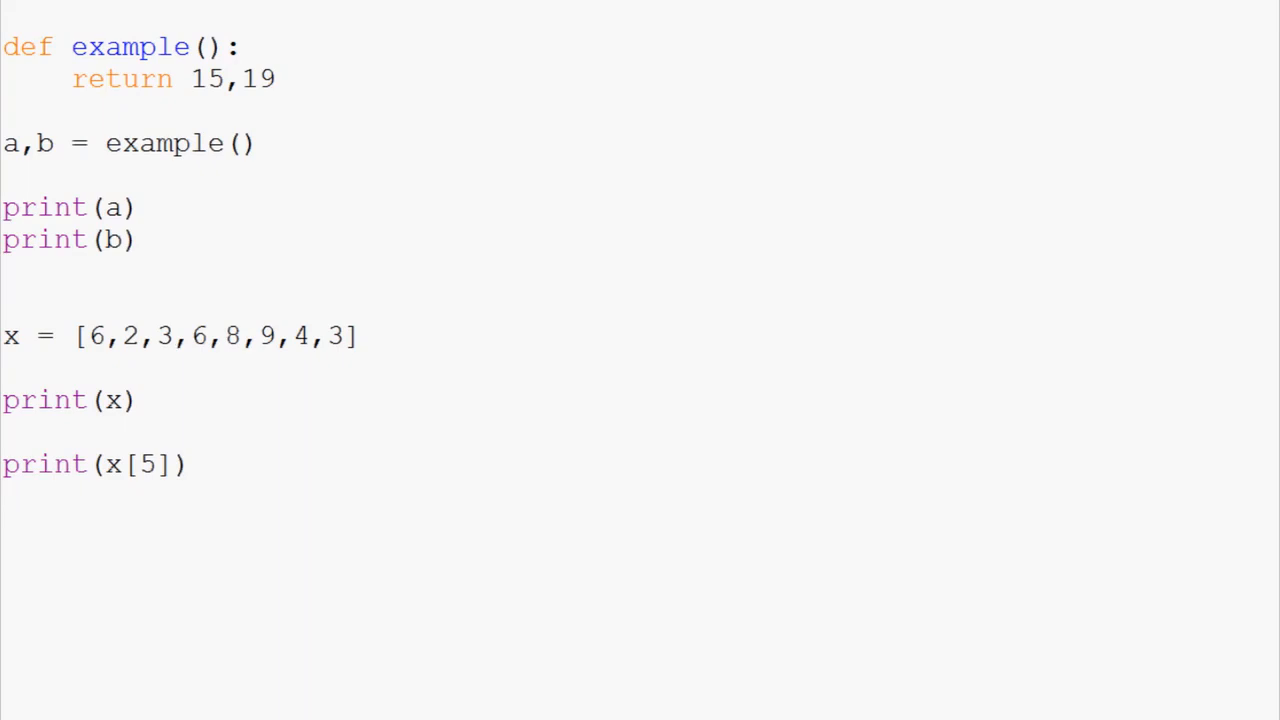
{"action": "mouse_move", "coordinate": [912, 251]}
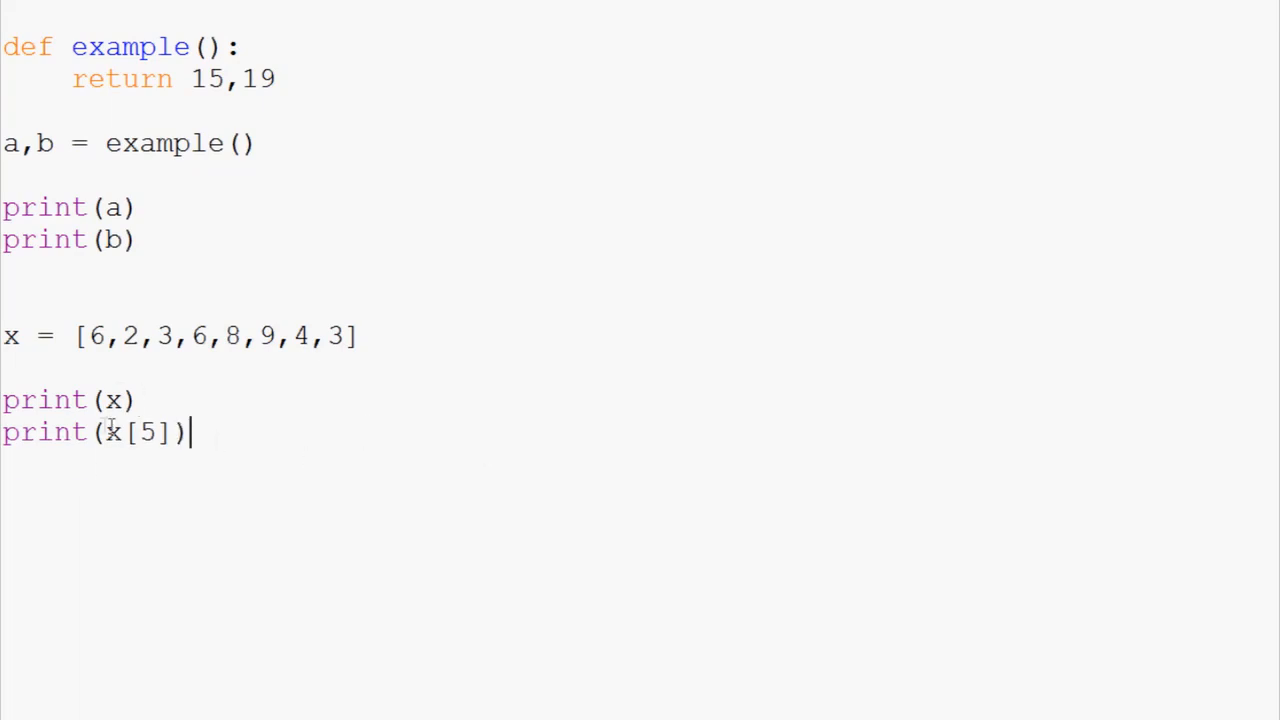
{"action": "double_click", "coordinate": [113, 399]}
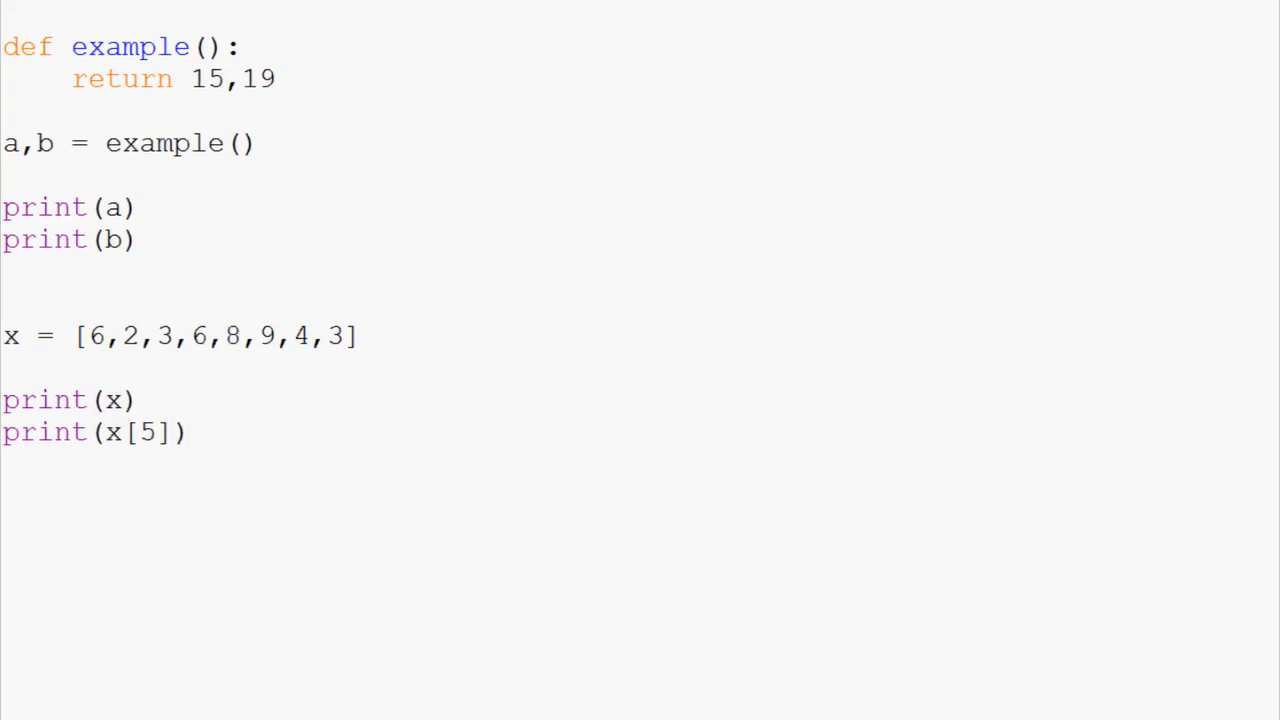
Step: Add x.append(12) on a new line, followed by another print(x)
{"action": "left_click", "coordinate": [188, 431]}
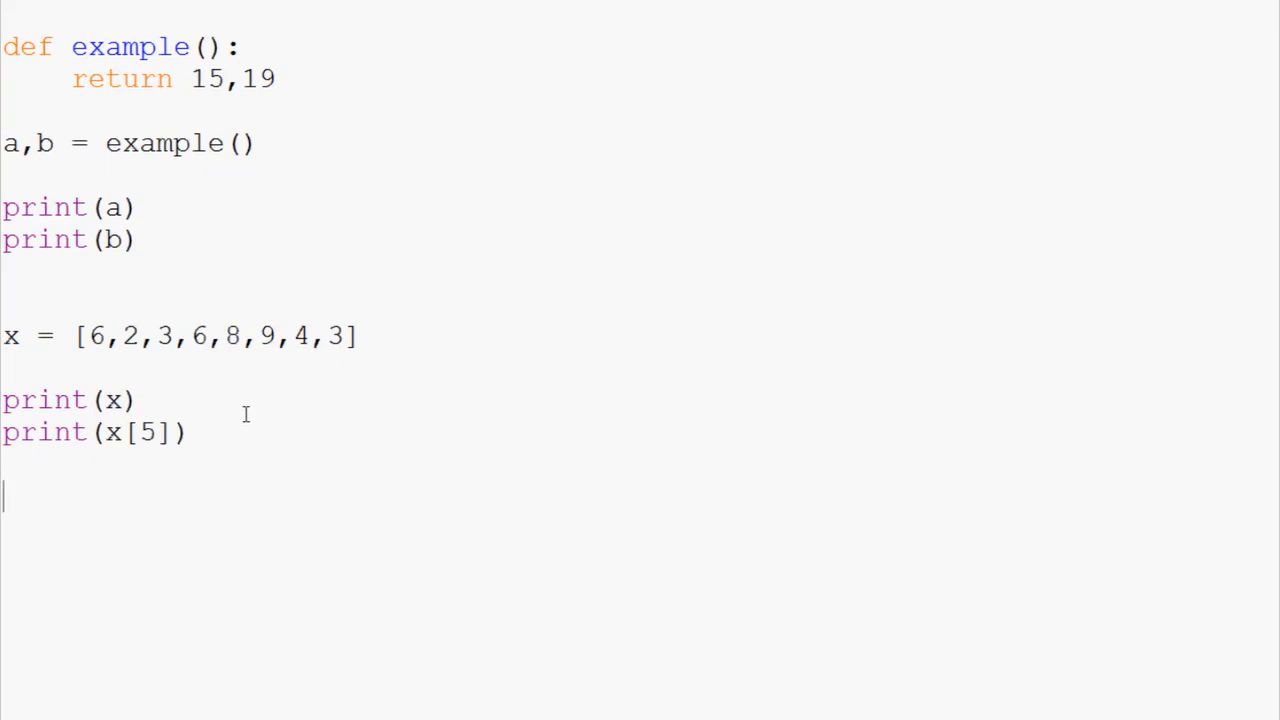
{"action": "type", "text": "x.app"}
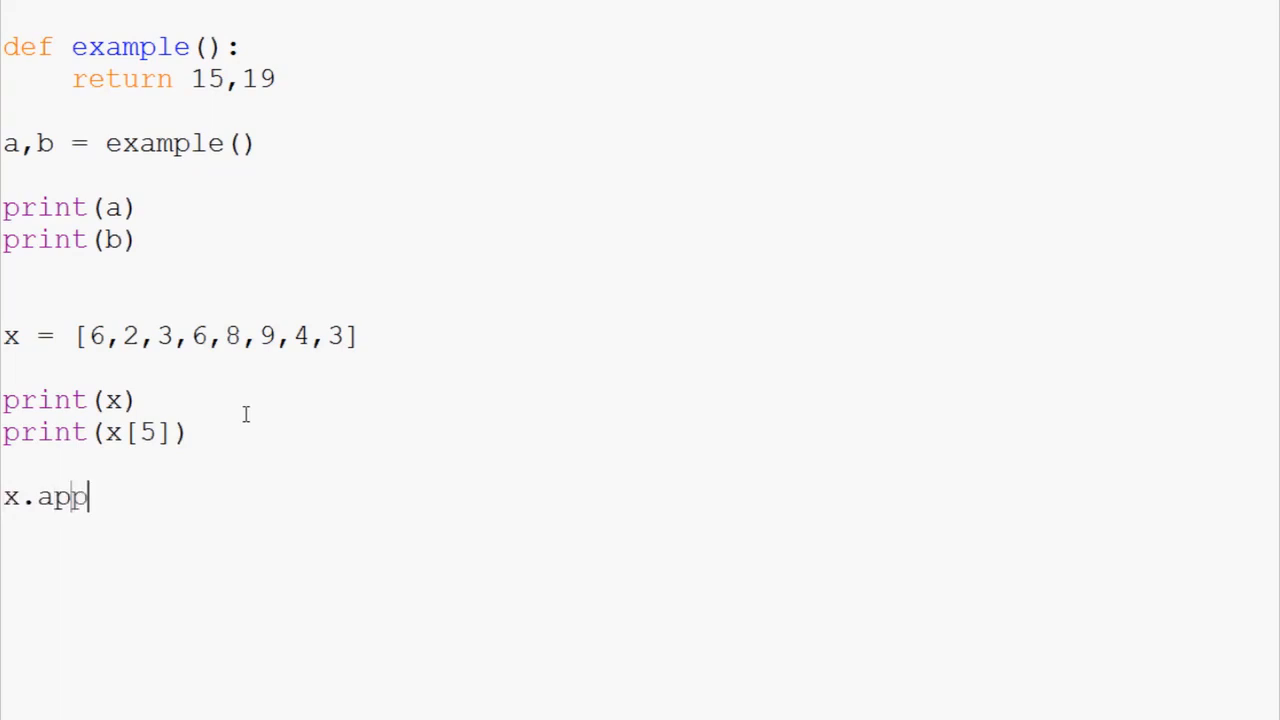
{"action": "type", "text": "end()"}
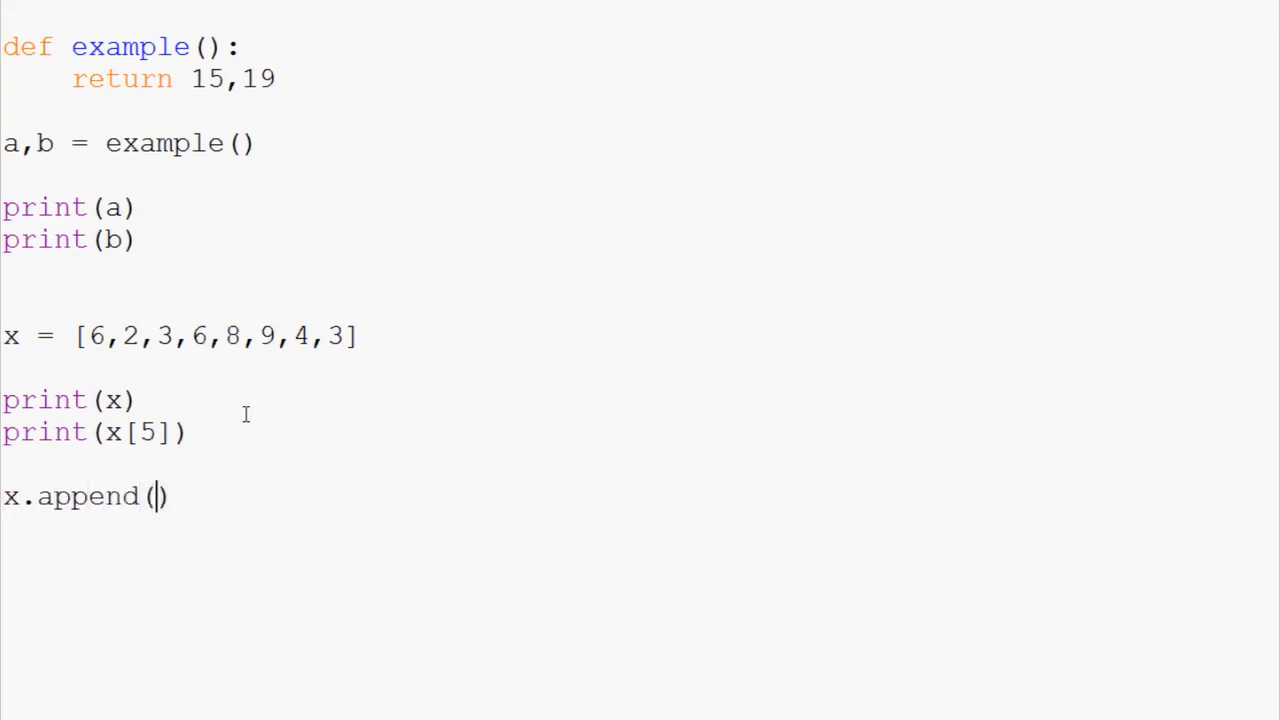
{"action": "type", "text": "12"}
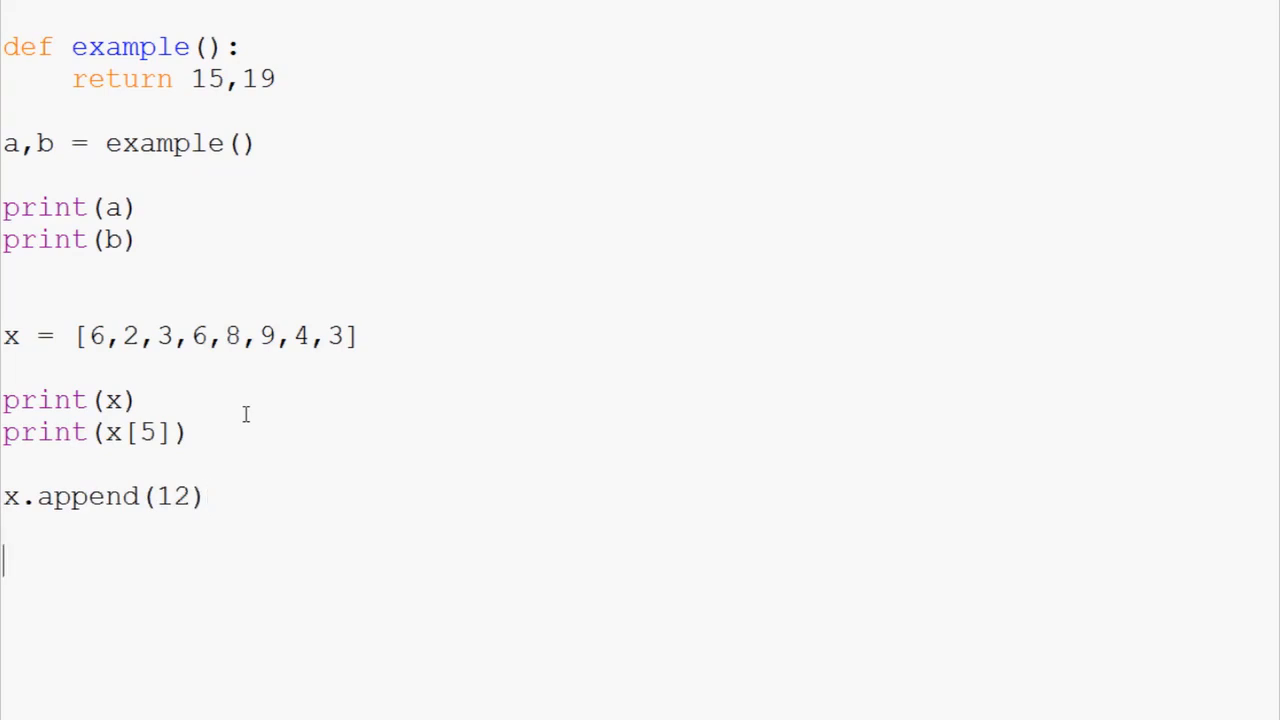
{"action": "type", "text": "print(x"}
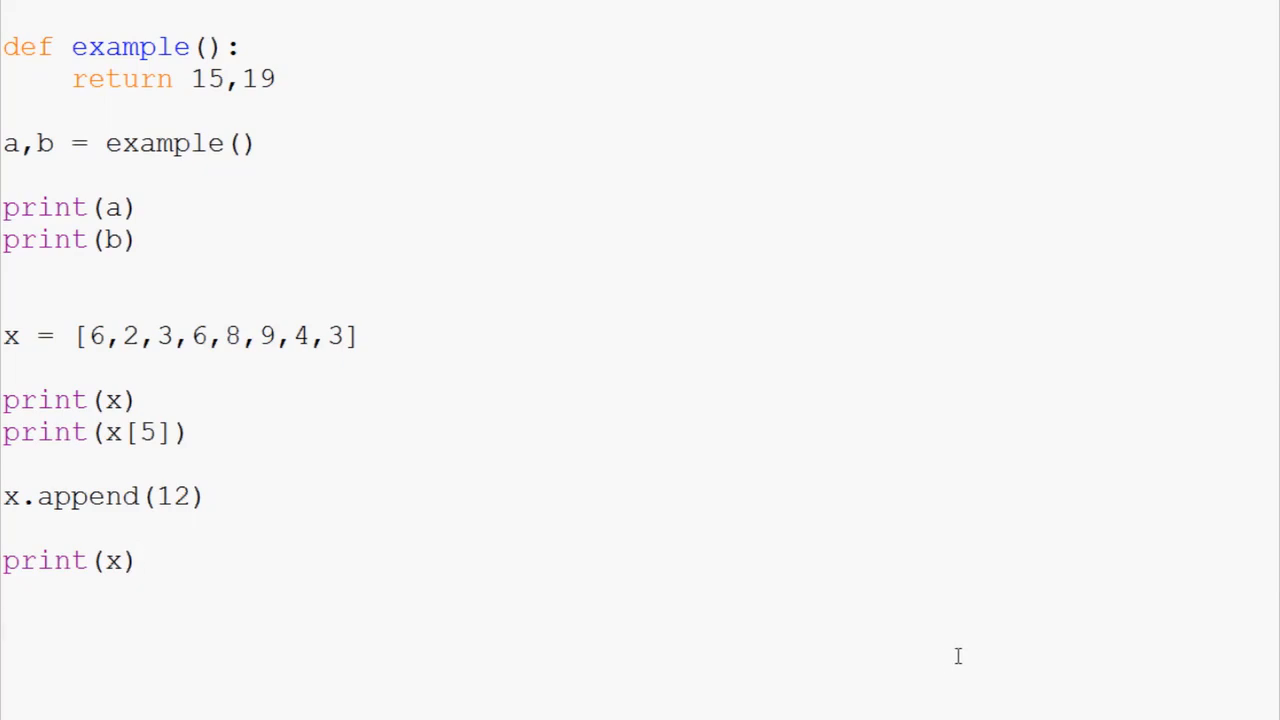
Step: Add x.insert(5,7) and a following print(x) line
{"action": "type", "text": "x.insert"}
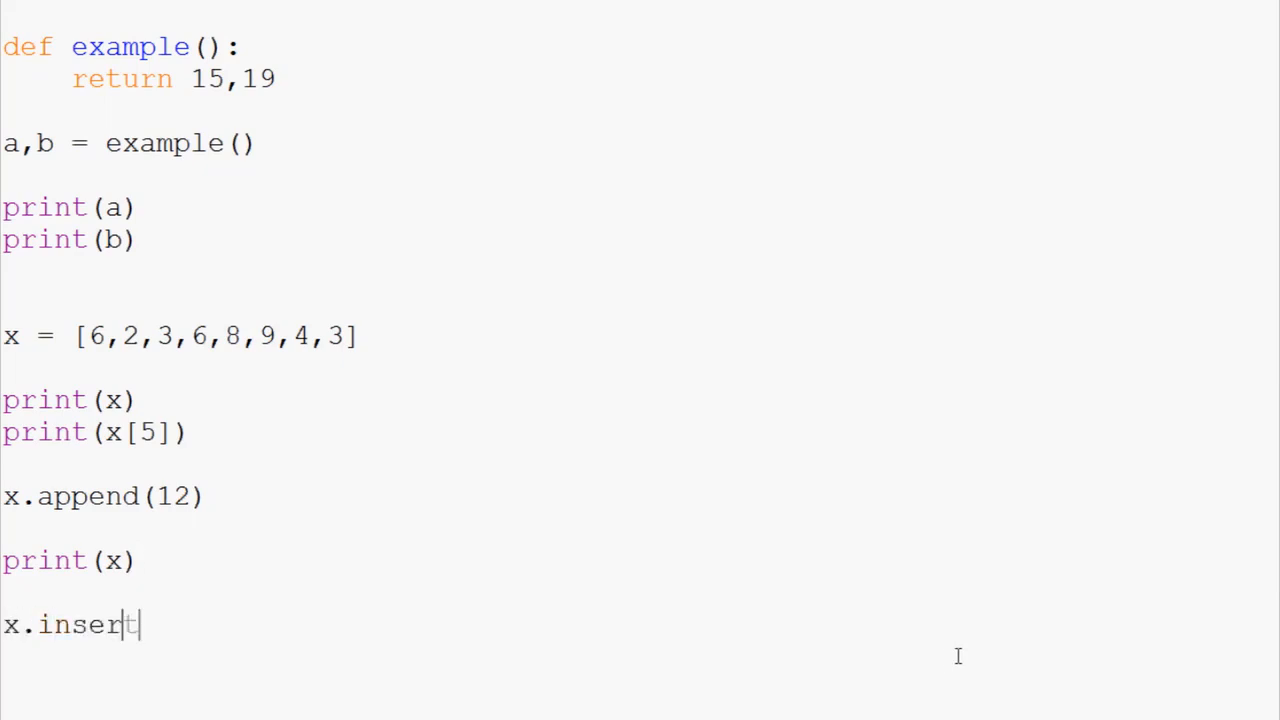
{"action": "type", "text": "t()"}
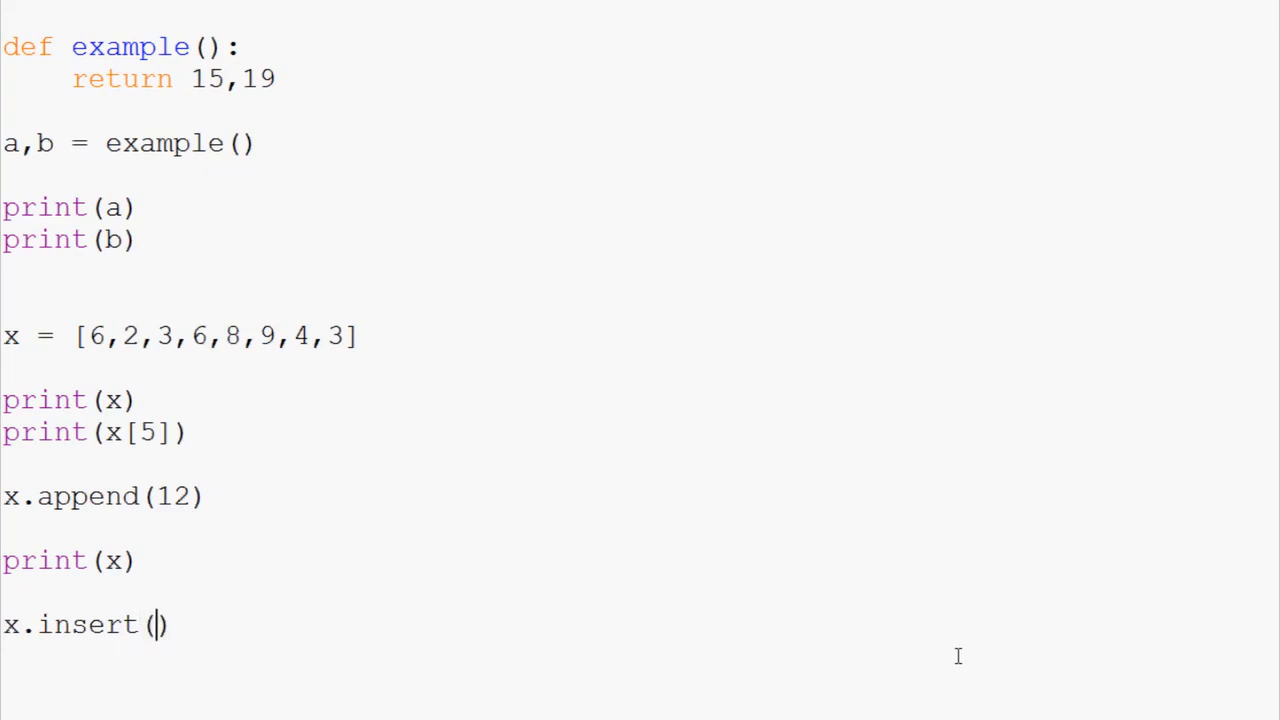
{"action": "type", "text": "5"}
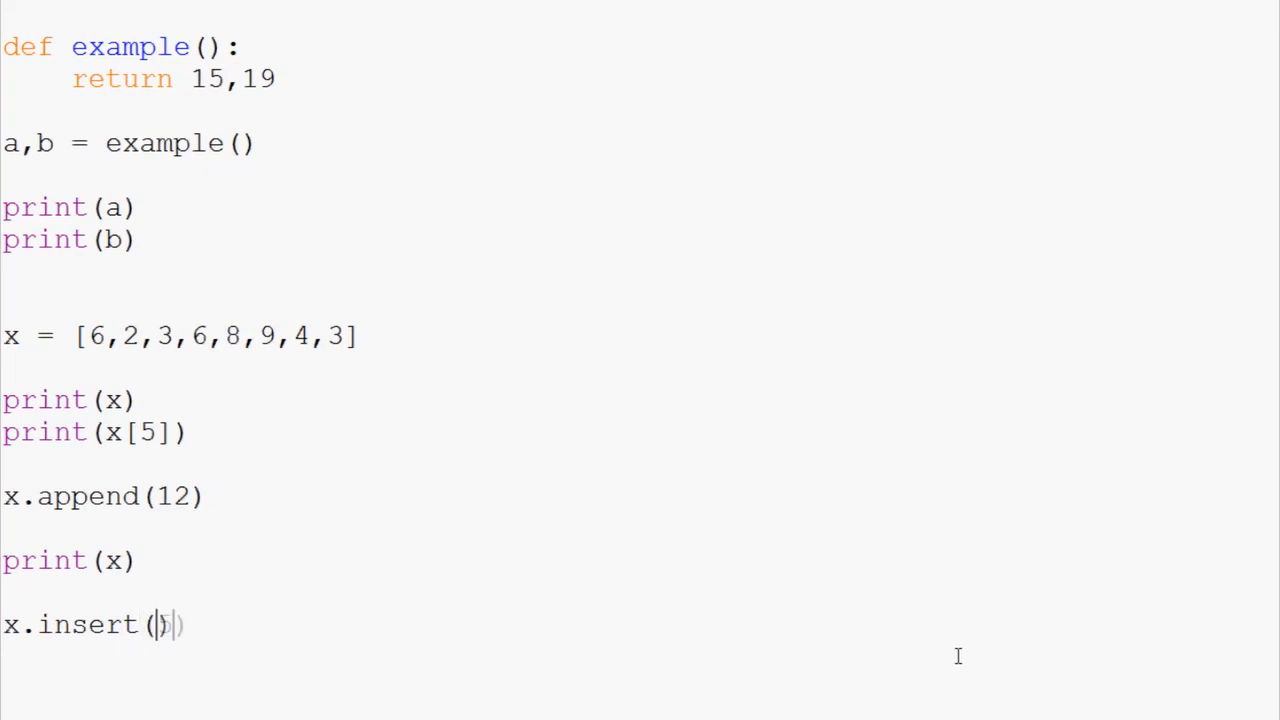
{"action": "type", "text": "5,"}
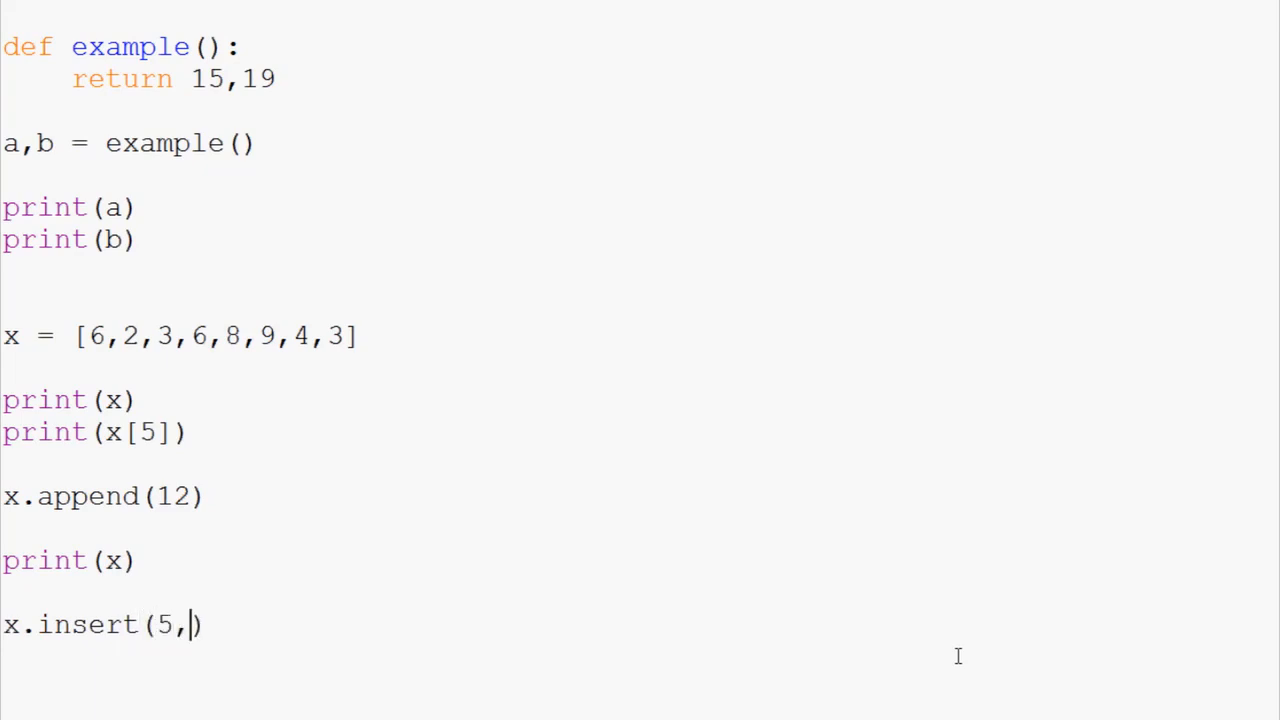
{"action": "type", "text": "7"}
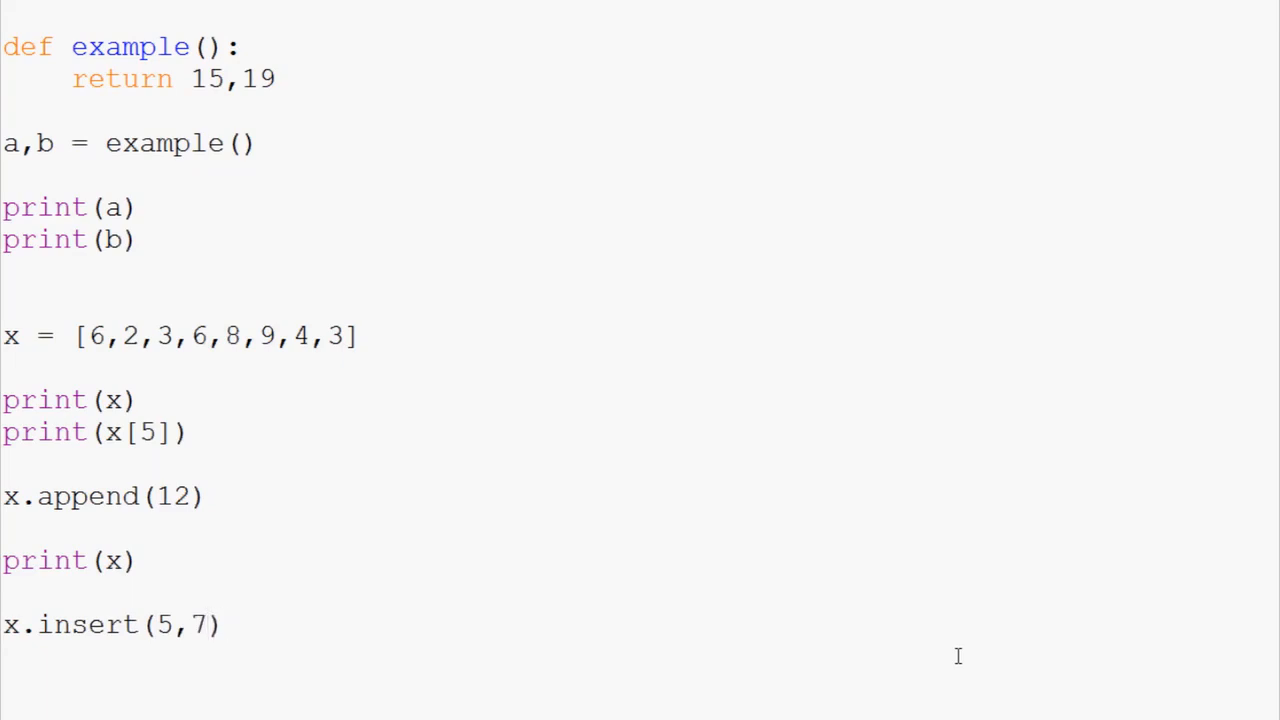
{"action": "type", "text": "print(x)"}
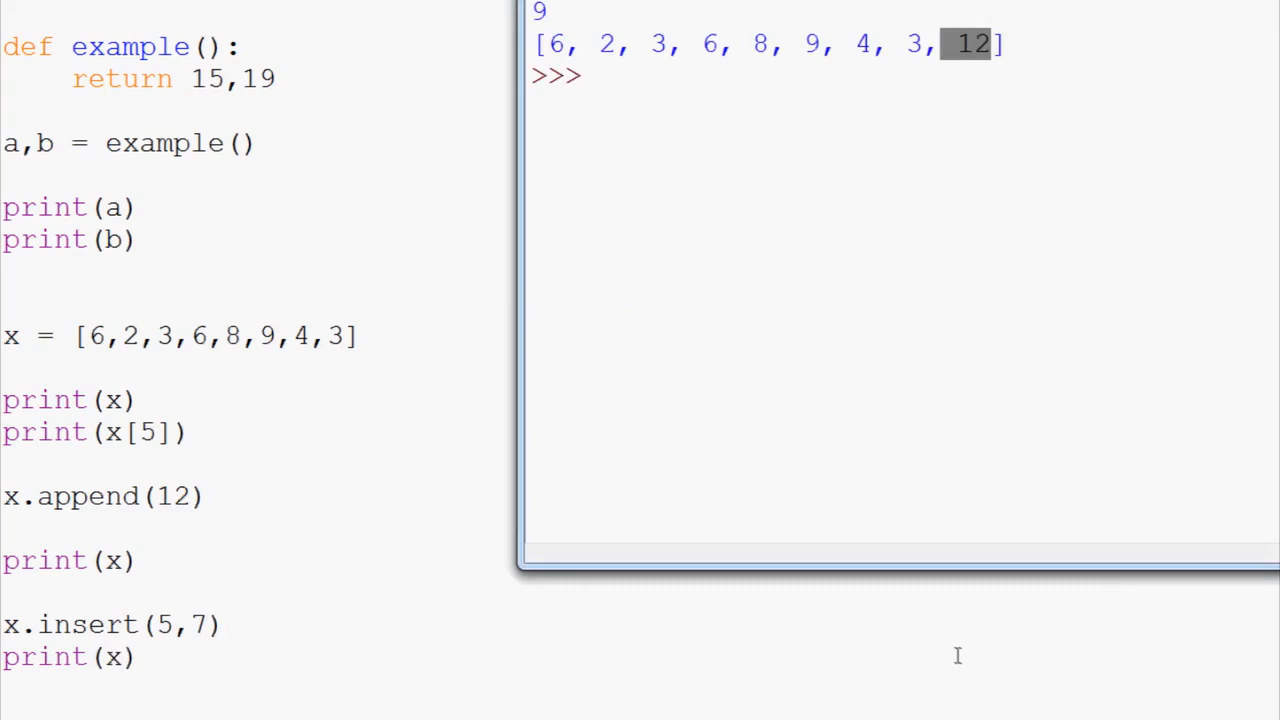
{"action": "mouse_move", "coordinate": [413, 434]}
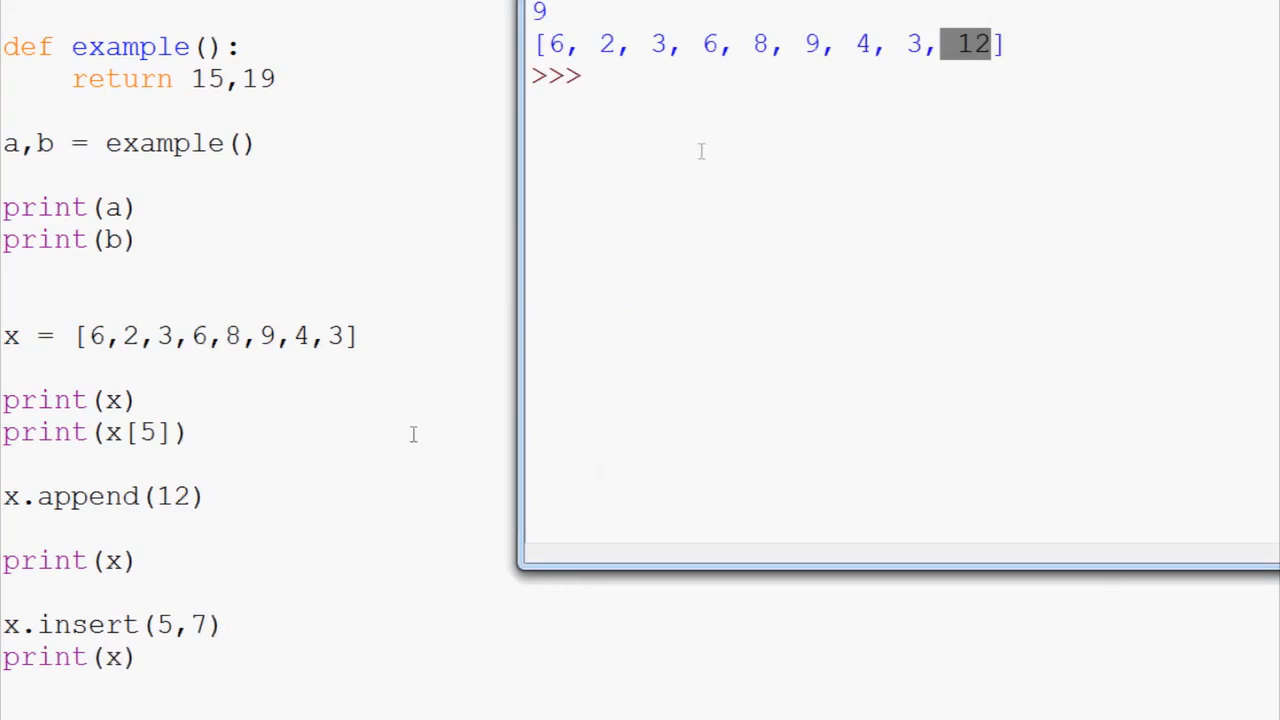
Step: Run the script and check the shell shows 7 placed before 9
{"action": "key", "text": "F5"}
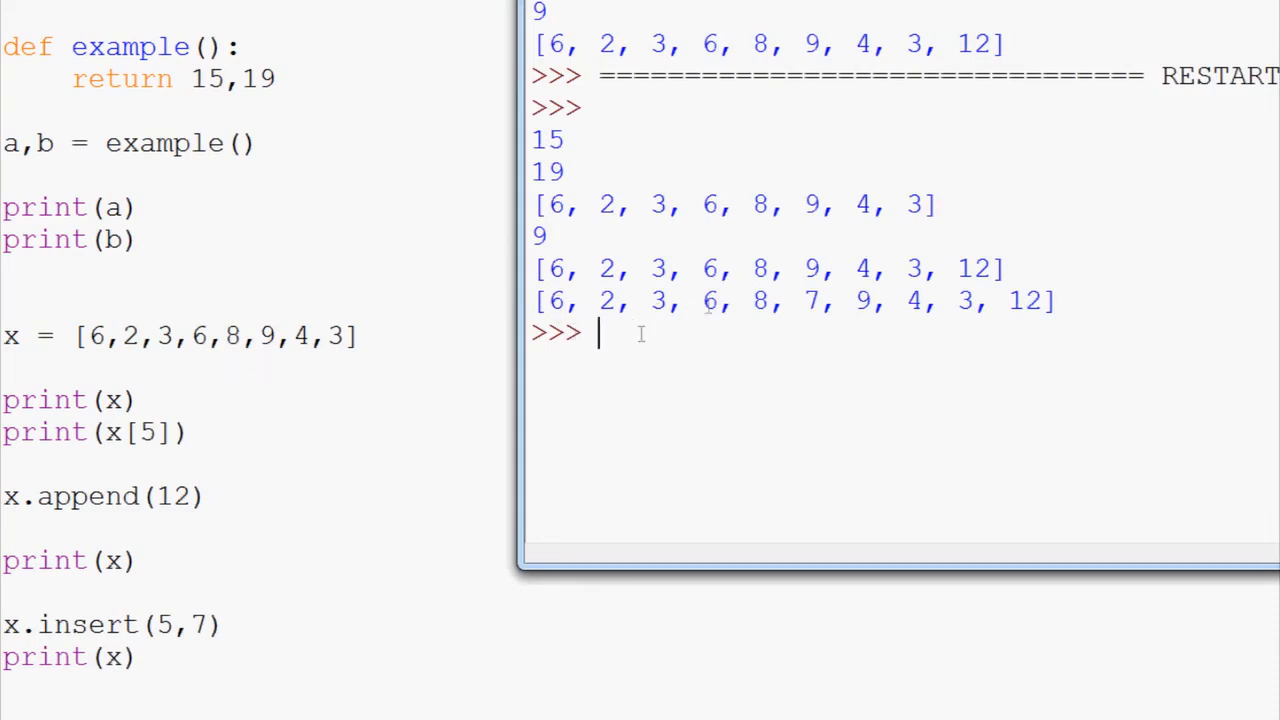
{"action": "double_click", "coordinate": [607, 301]}
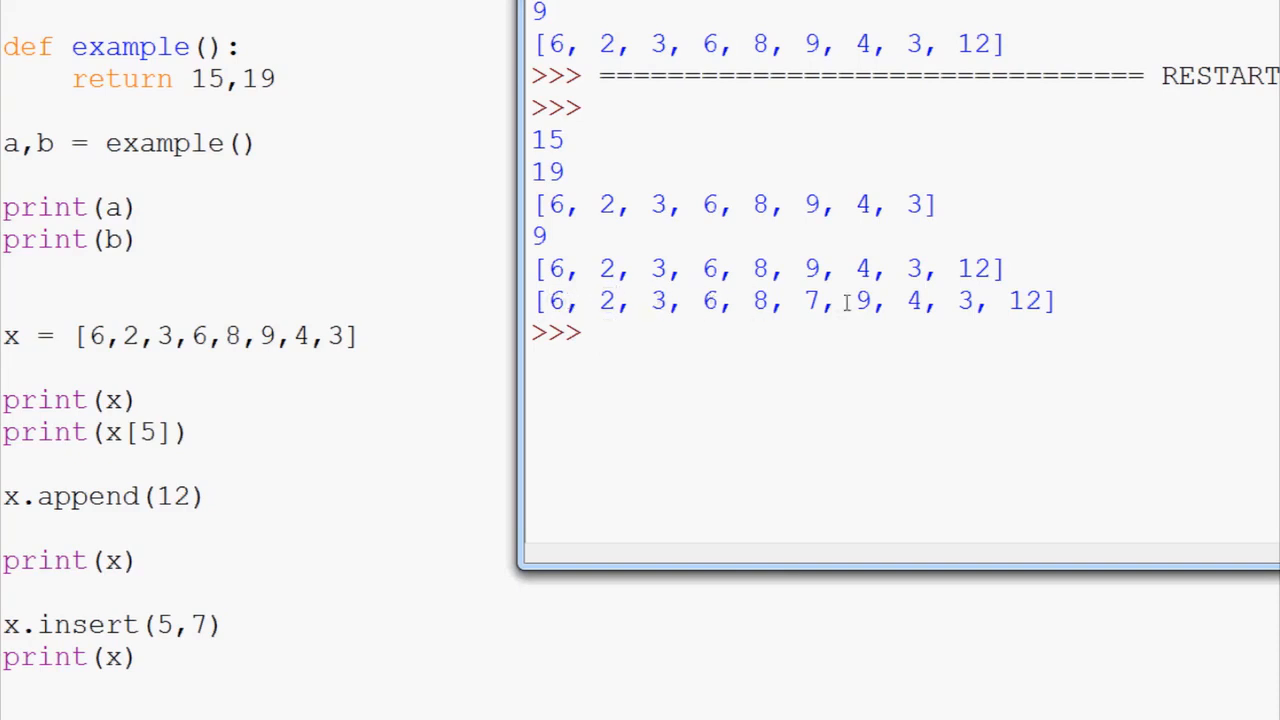
{"action": "double_click", "coordinate": [811, 301]}
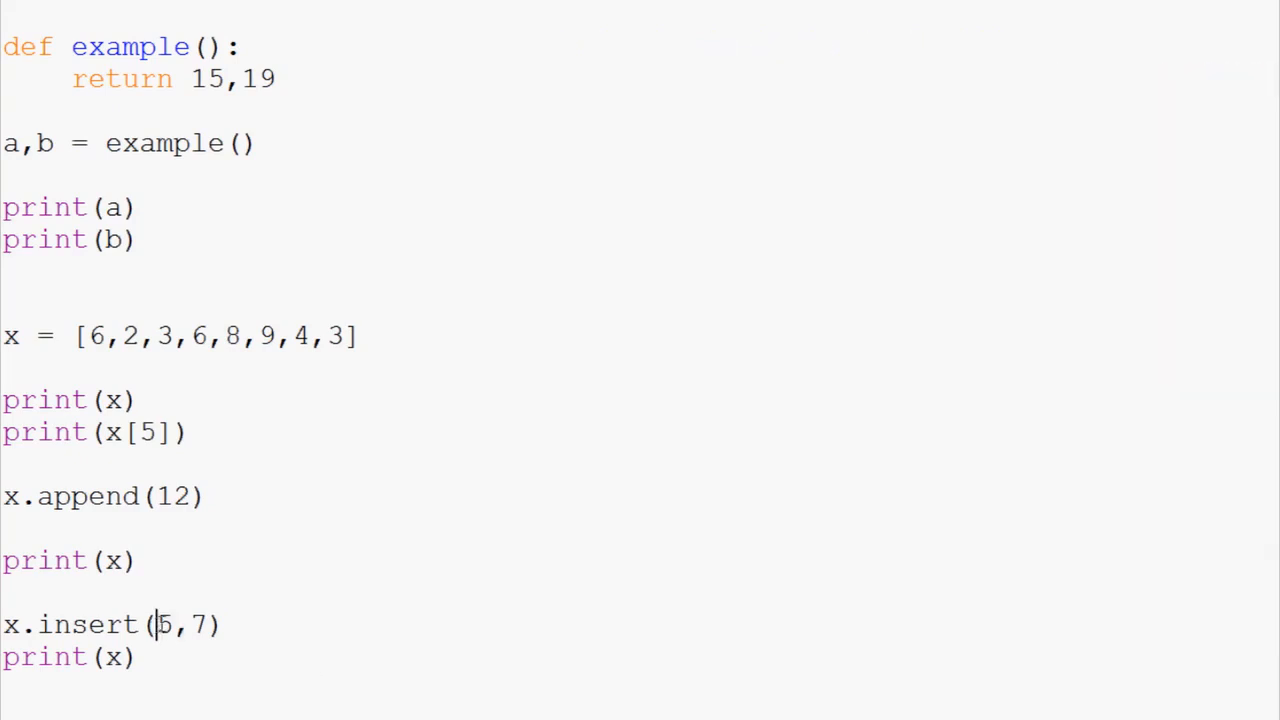
{"action": "double_click", "coordinate": [200, 624]}
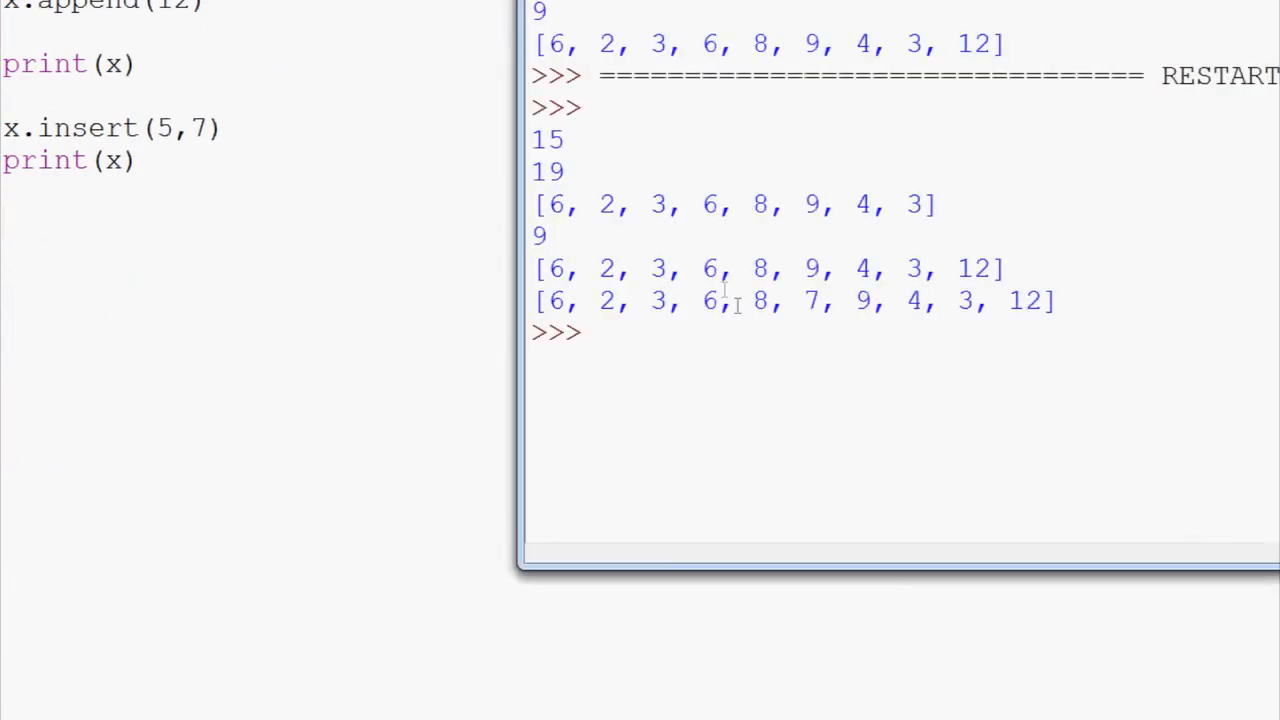
Step: Add x.remove(7), confirm the list returns to 6,2,3,6,8,9,4,3,12, then return to the editor
{"action": "type", "text": "x."}
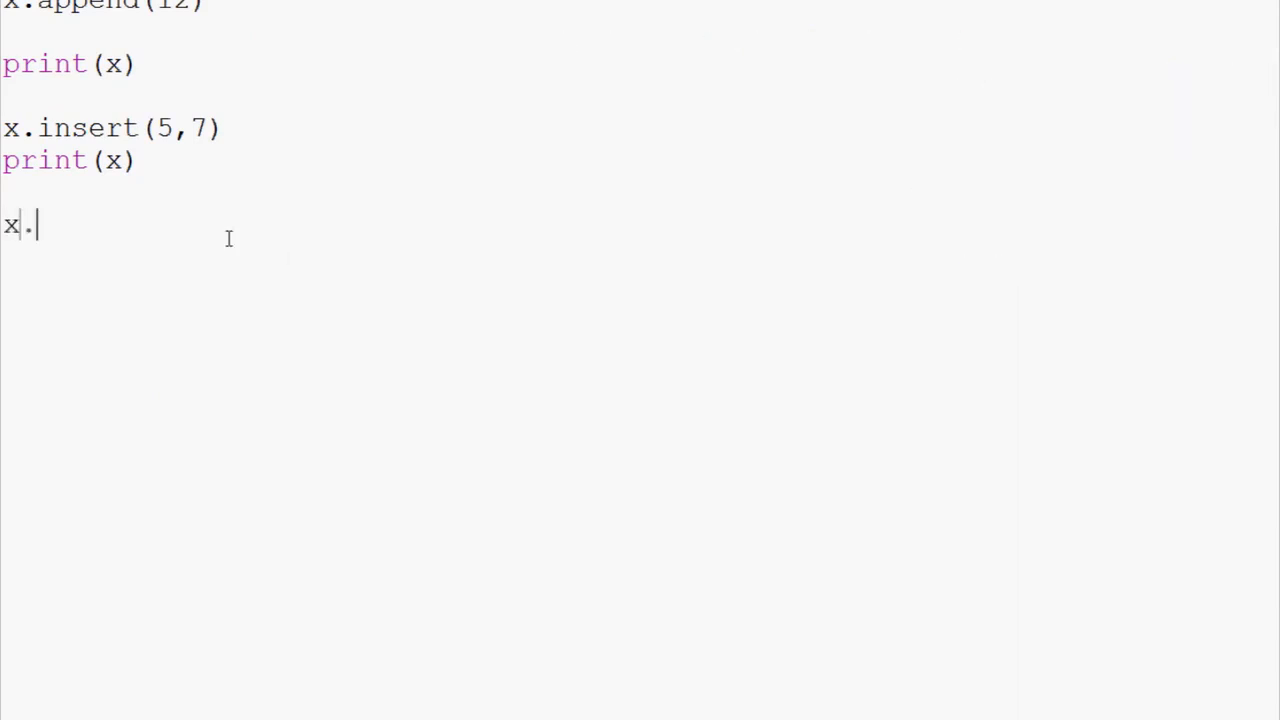
{"action": "type", "text": "remove(7)"}
{"action": "left_click", "coordinate": [150, 256]}
{"action": "type", "text": "print(x)"}
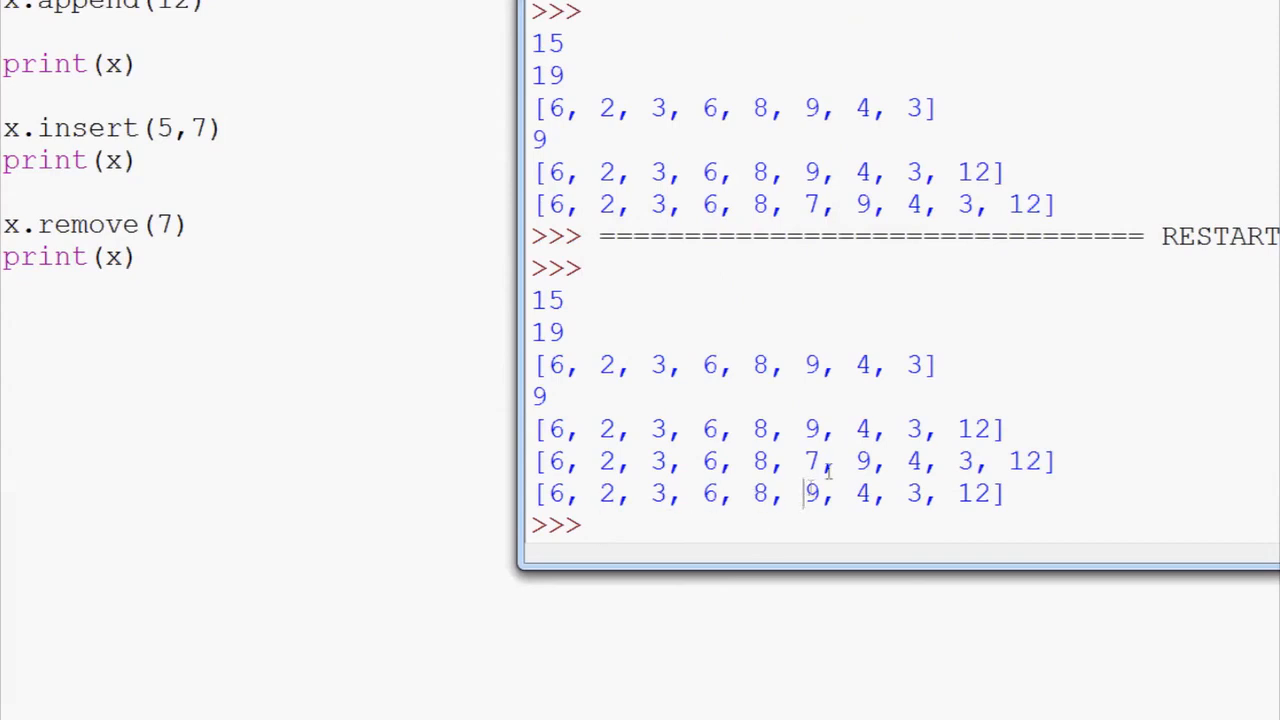
{"action": "left_click", "coordinate": [140, 257]}
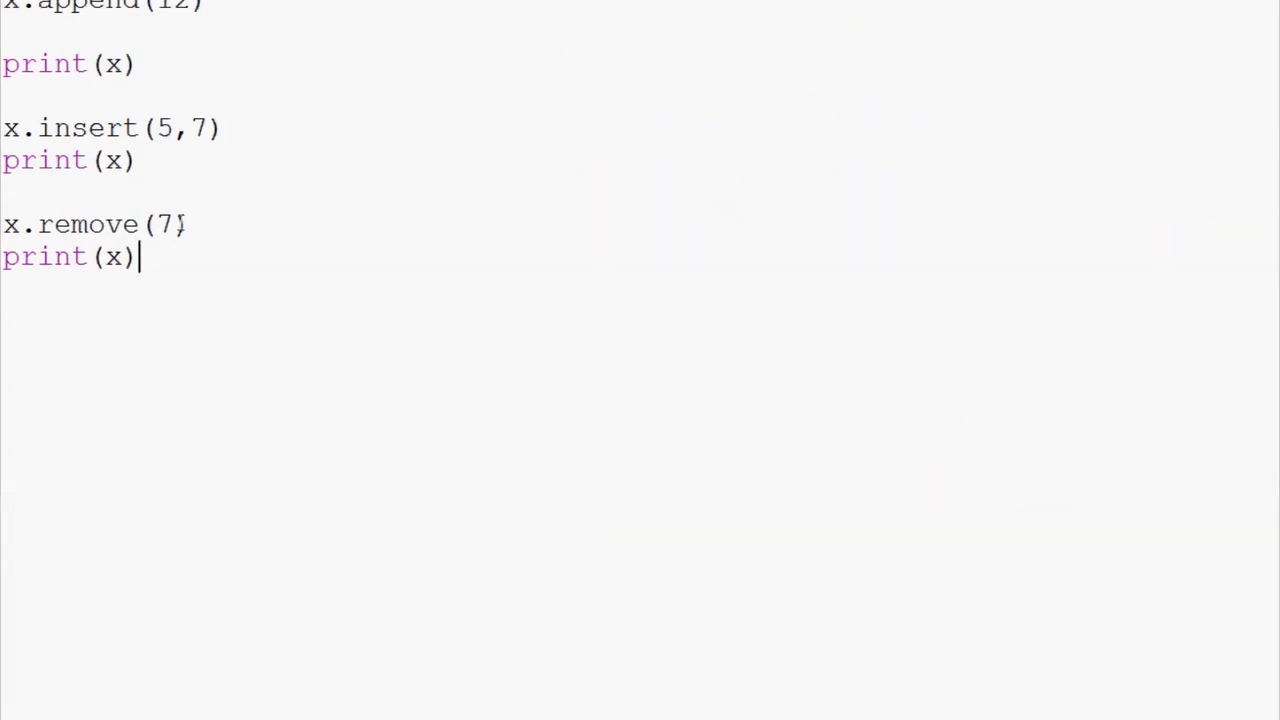
{"action": "double_click", "coordinate": [164, 224]}
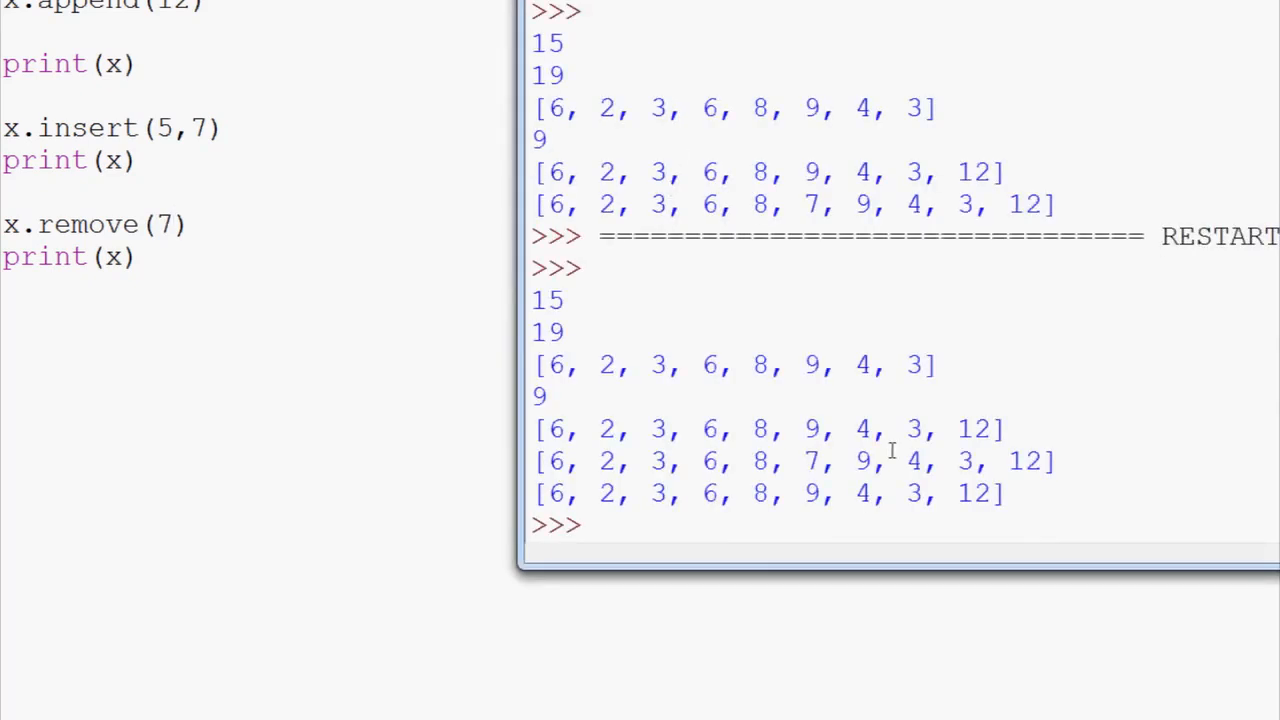
{"action": "mouse_move", "coordinate": [983, 492]}
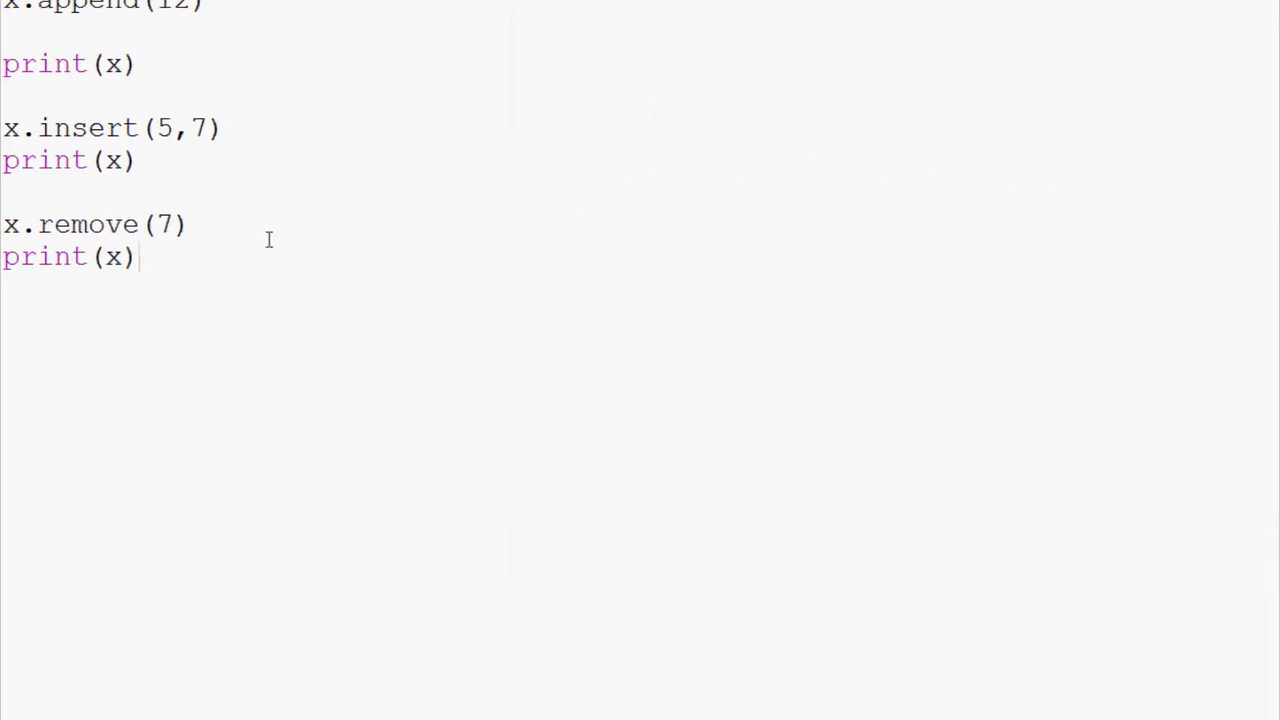
Step: Add print(x.index(12)) and print(x.count(3)), yielding 8 and 2
{"action": "key", "text": "Enter"}
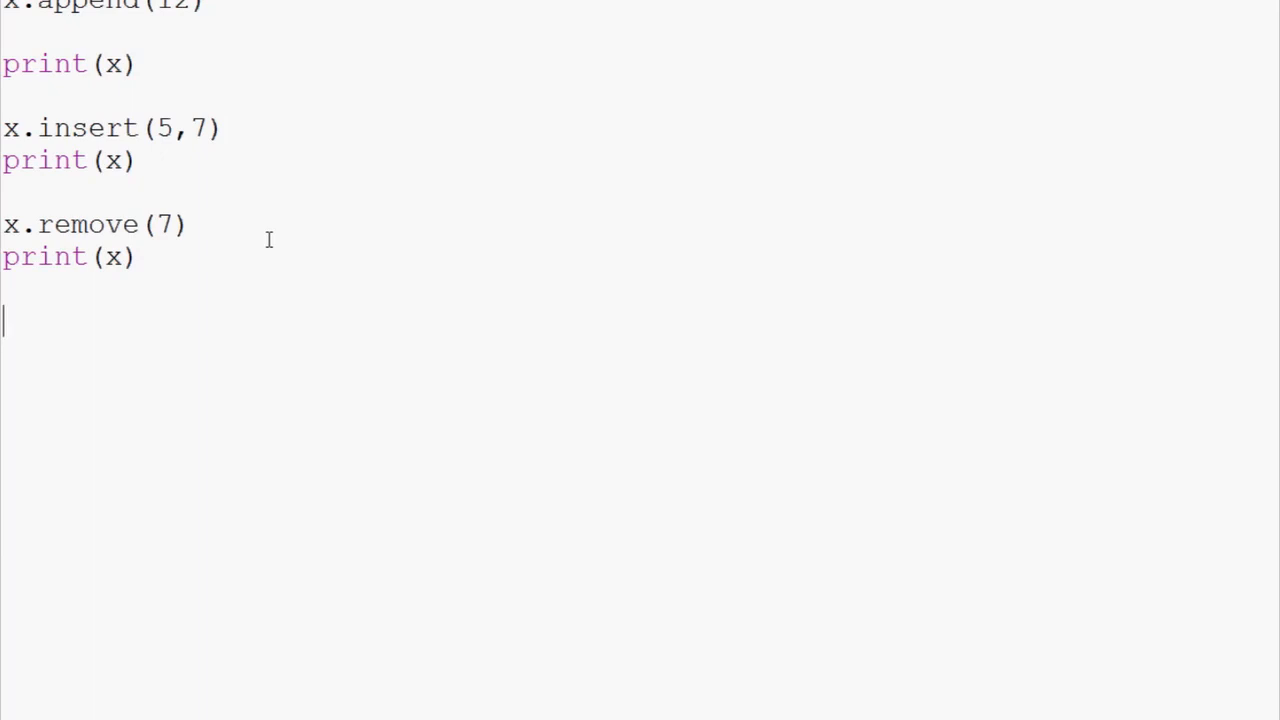
{"action": "type", "text": "print(x)"}
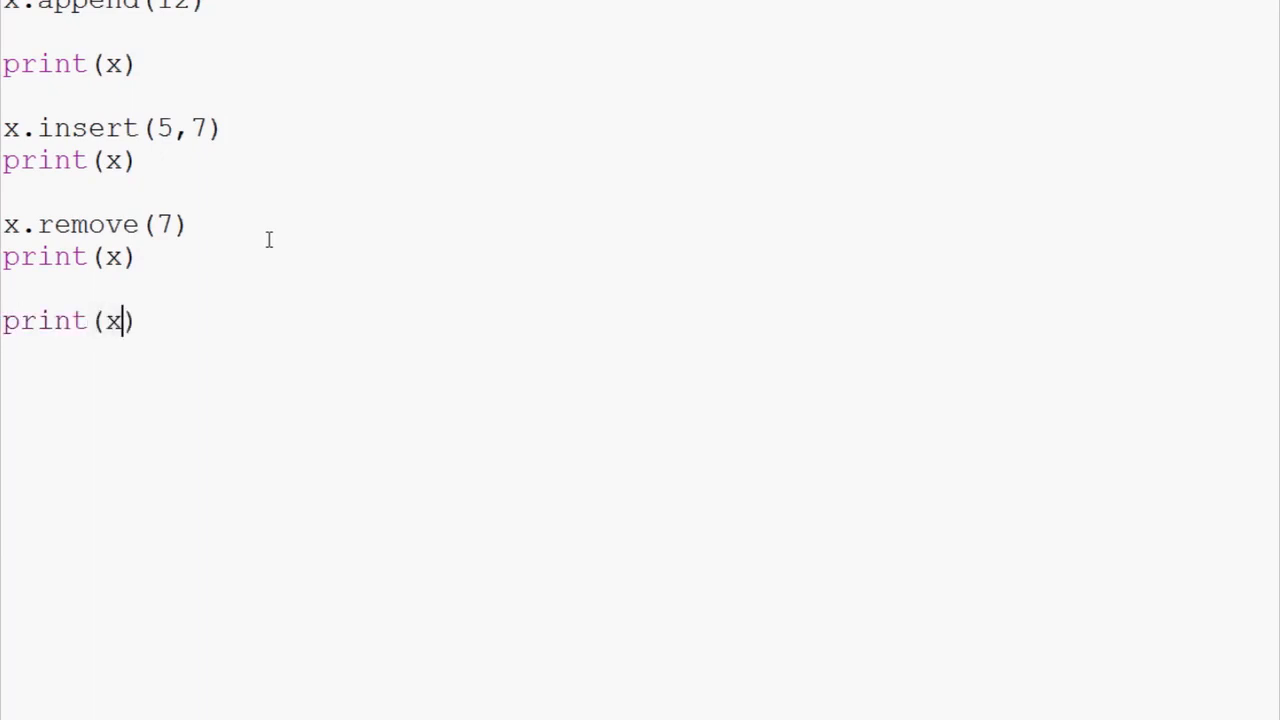
{"action": "type", "text": ".index("}
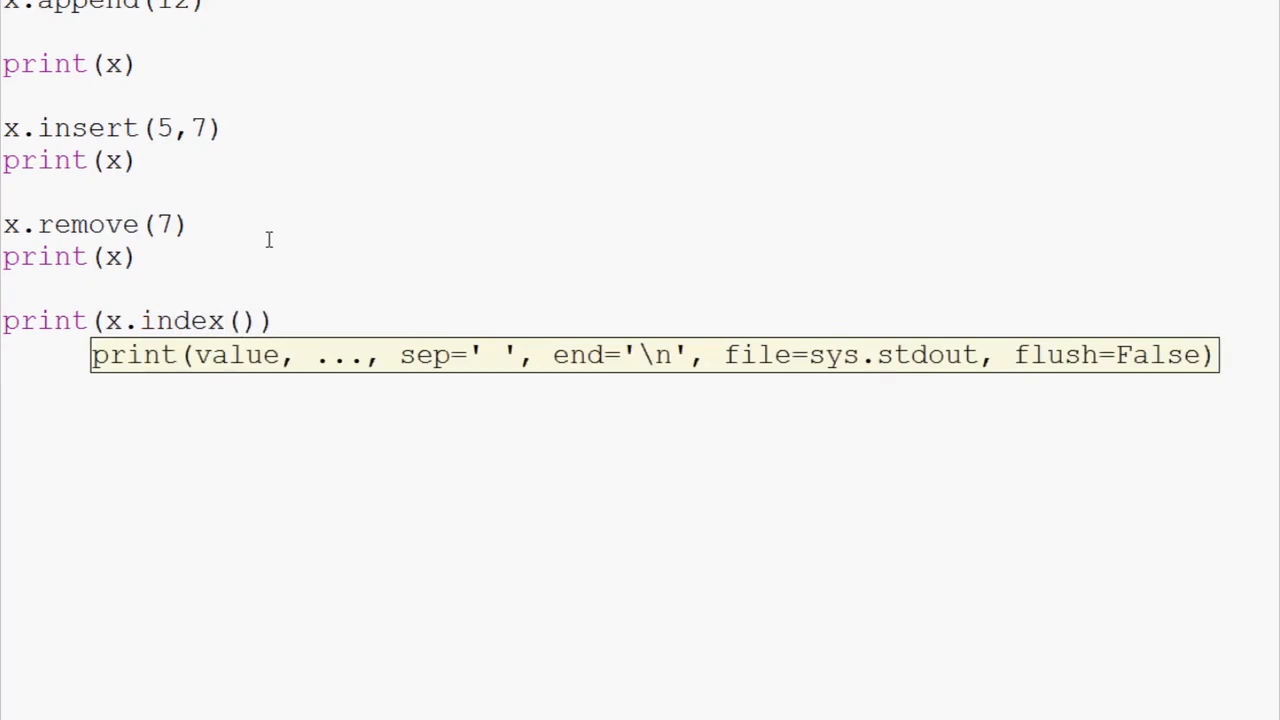
{"action": "type", "text": "12"}
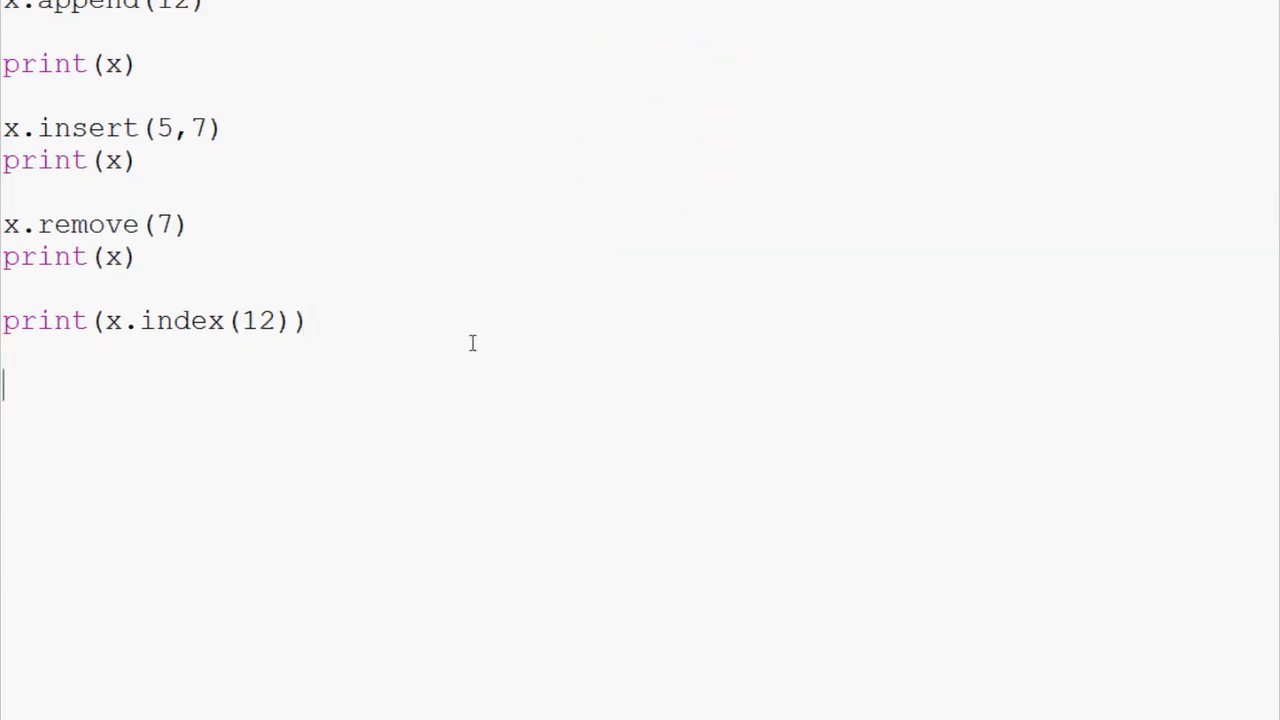
{"action": "type", "text": "p"}
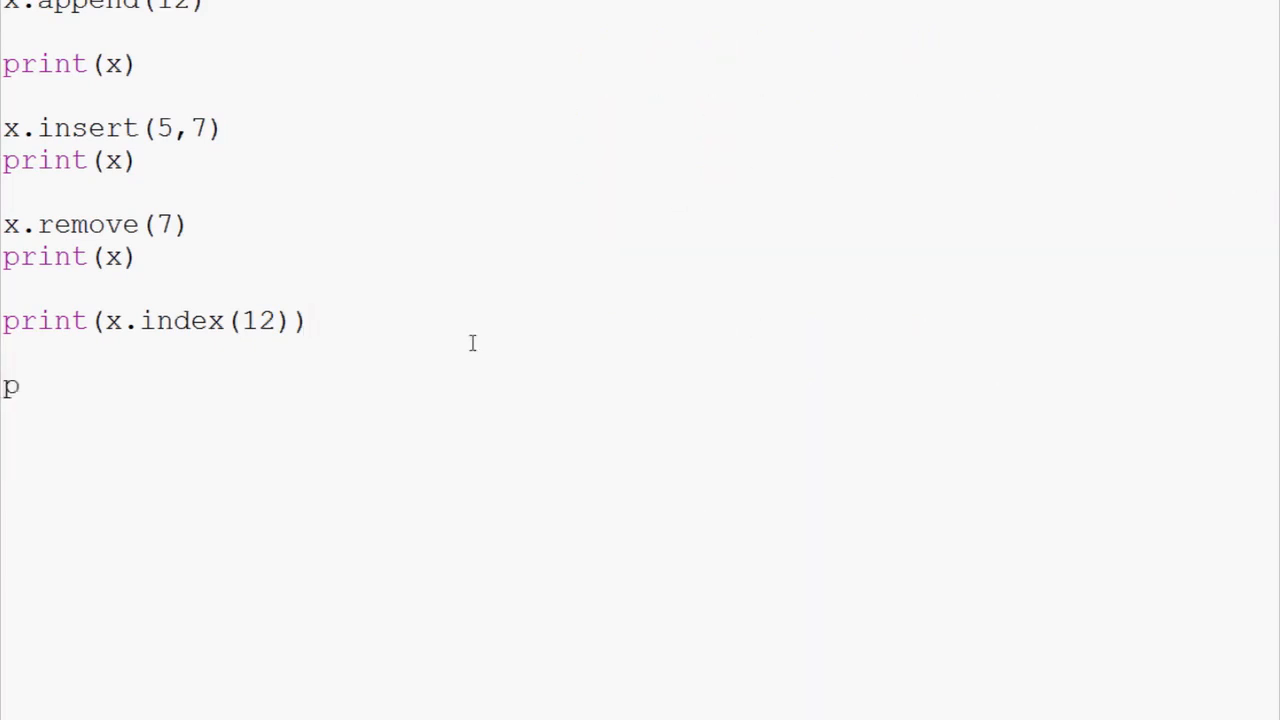
{"action": "type", "text": "rint(x.c)"}
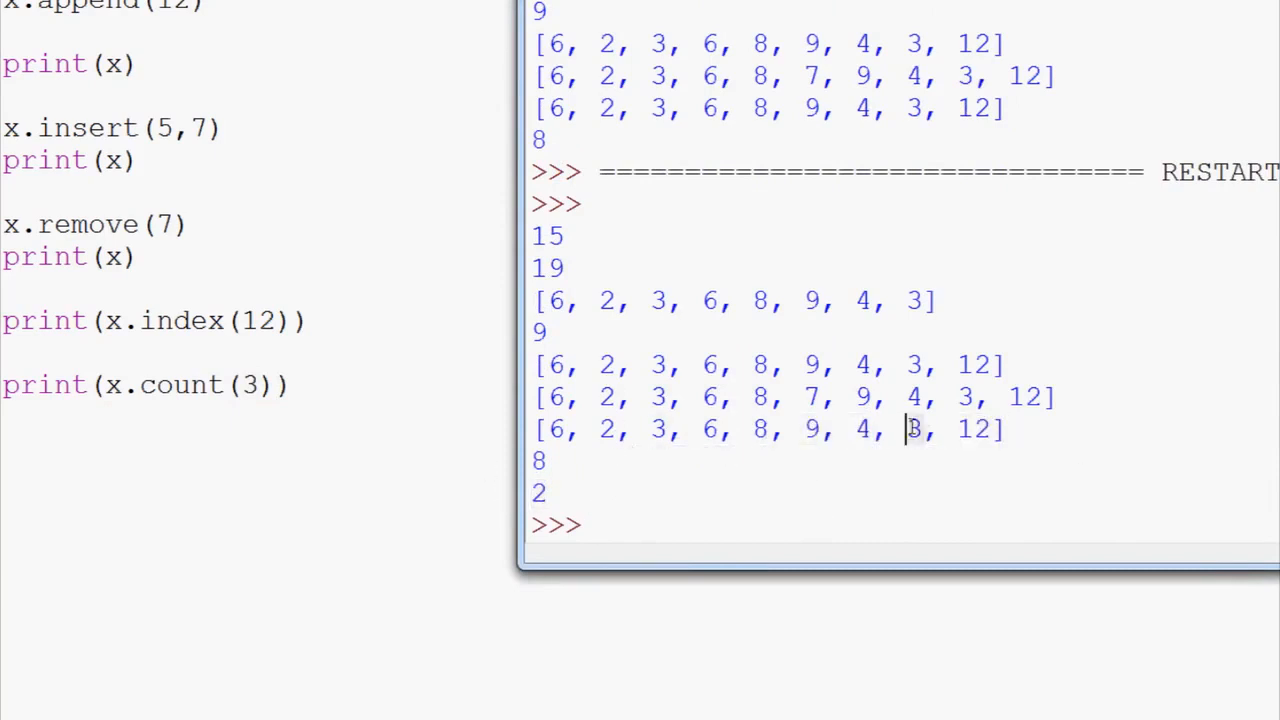
{"action": "double_click", "coordinate": [912, 429]}
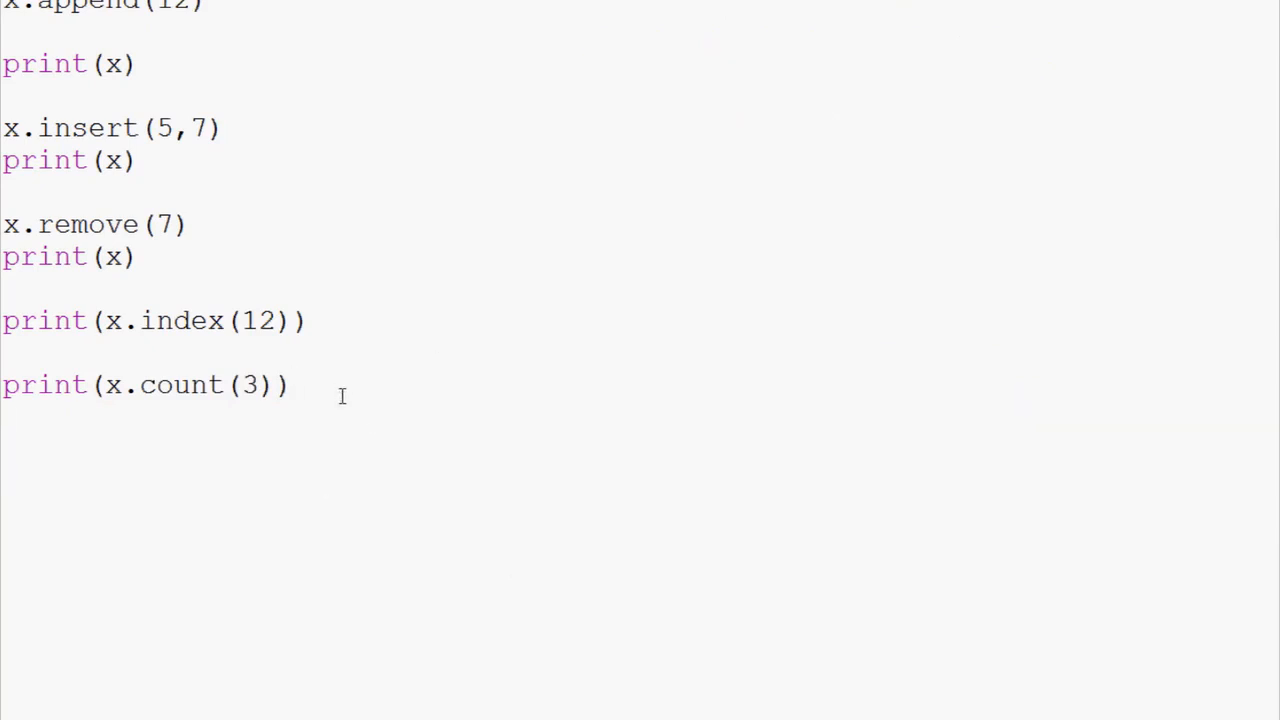
Step: Add x.sort() and print(x), producing [2, 3, 3, 4, 6, 6, 8, 9, 12]
{"action": "type", "text": "x.sort()"}
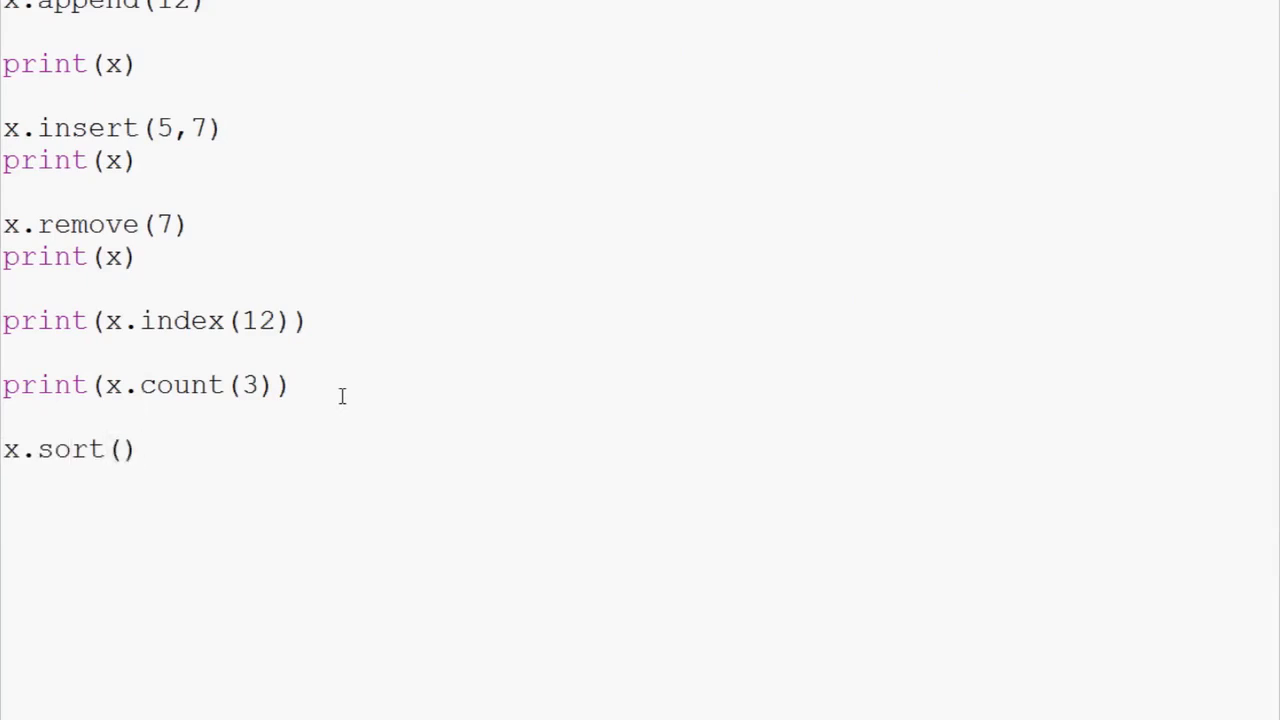
{"action": "type", "text": "print(x"}
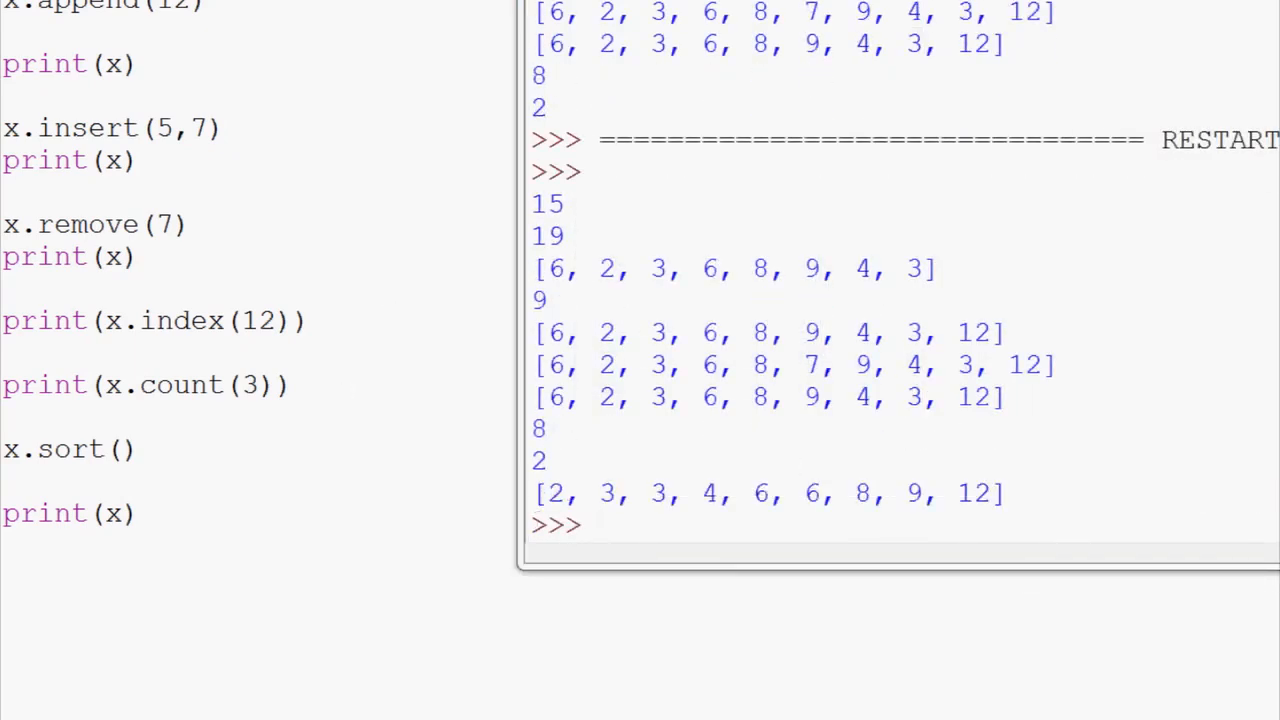
{"action": "left_click_drag", "start_coordinate": [540, 493], "coordinate": [990, 493]}
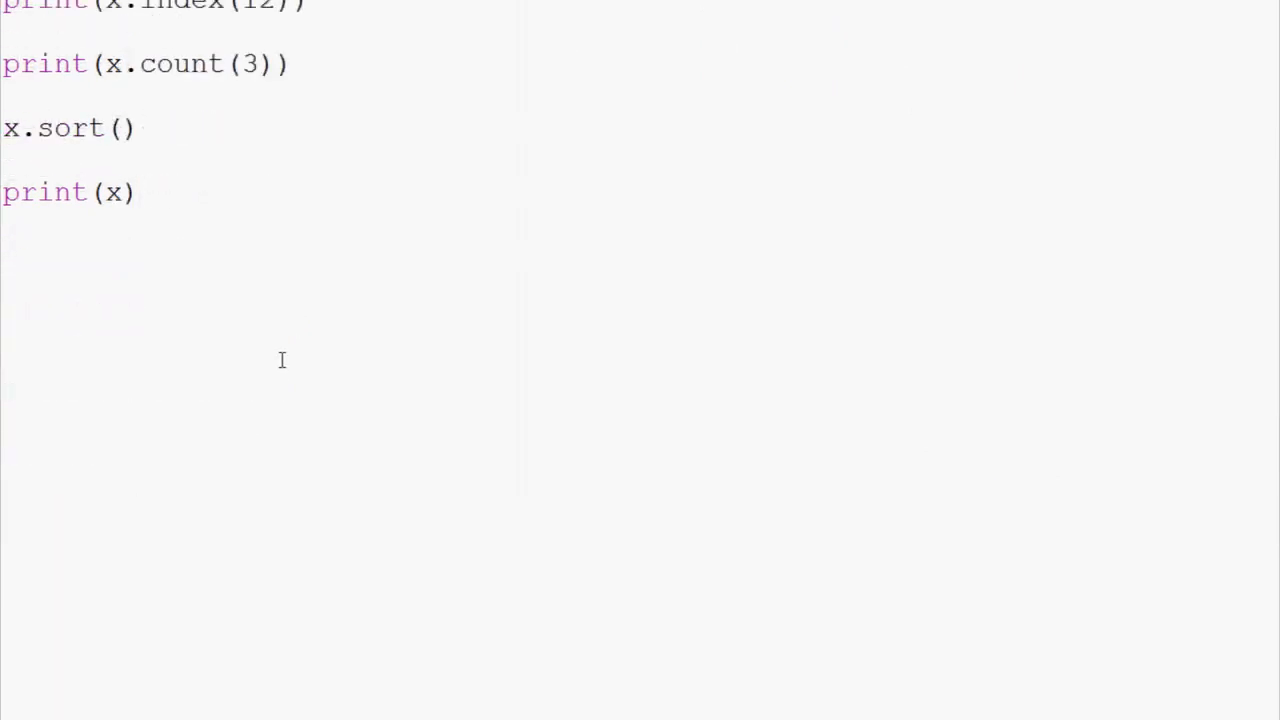
Step: Define x as the name list ['Spot','Cam','Jan','Dave','Zack']
{"action": "type", "text": "x ="}
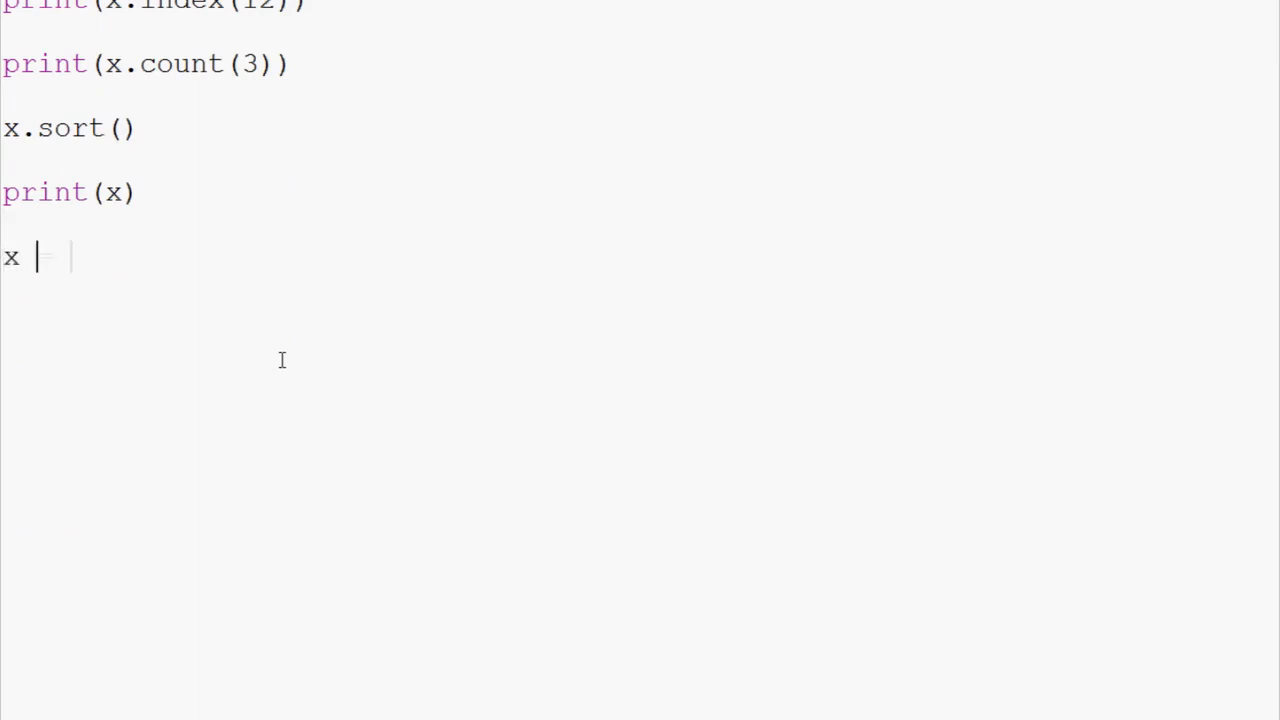
{"action": "type", "text": "= ['']"}
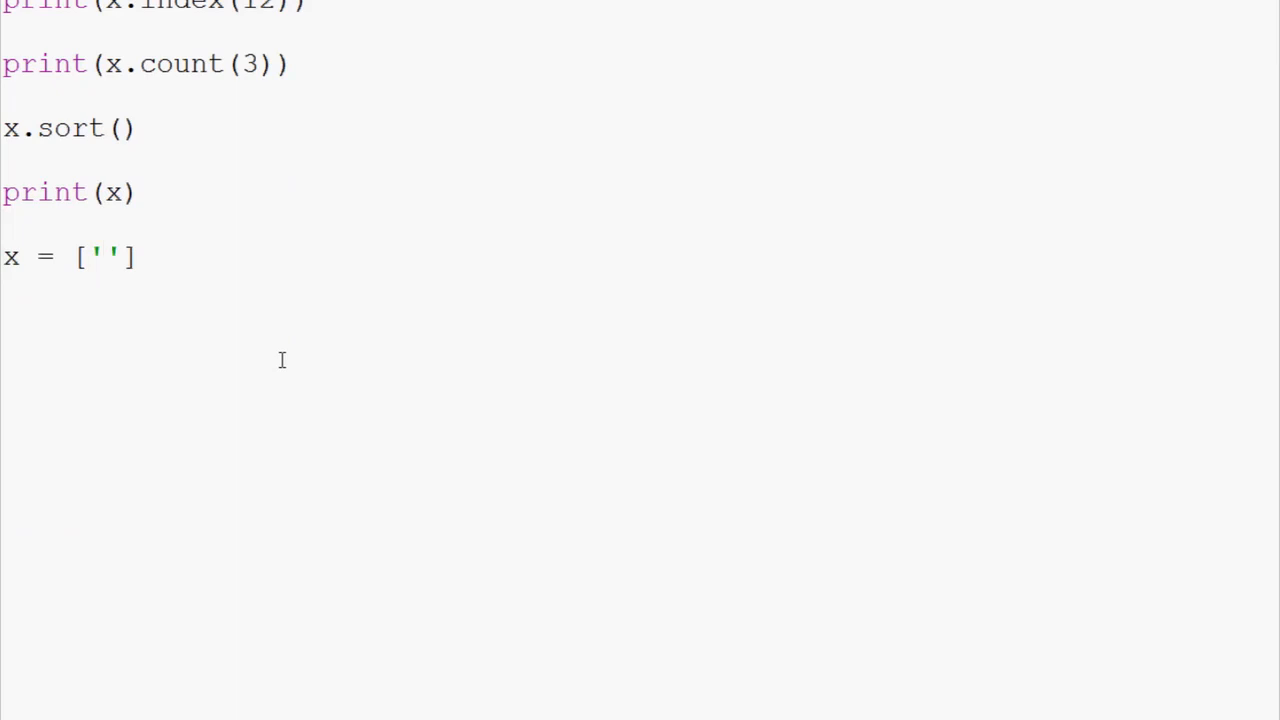
{"action": "left_click", "coordinate": [105, 257]}
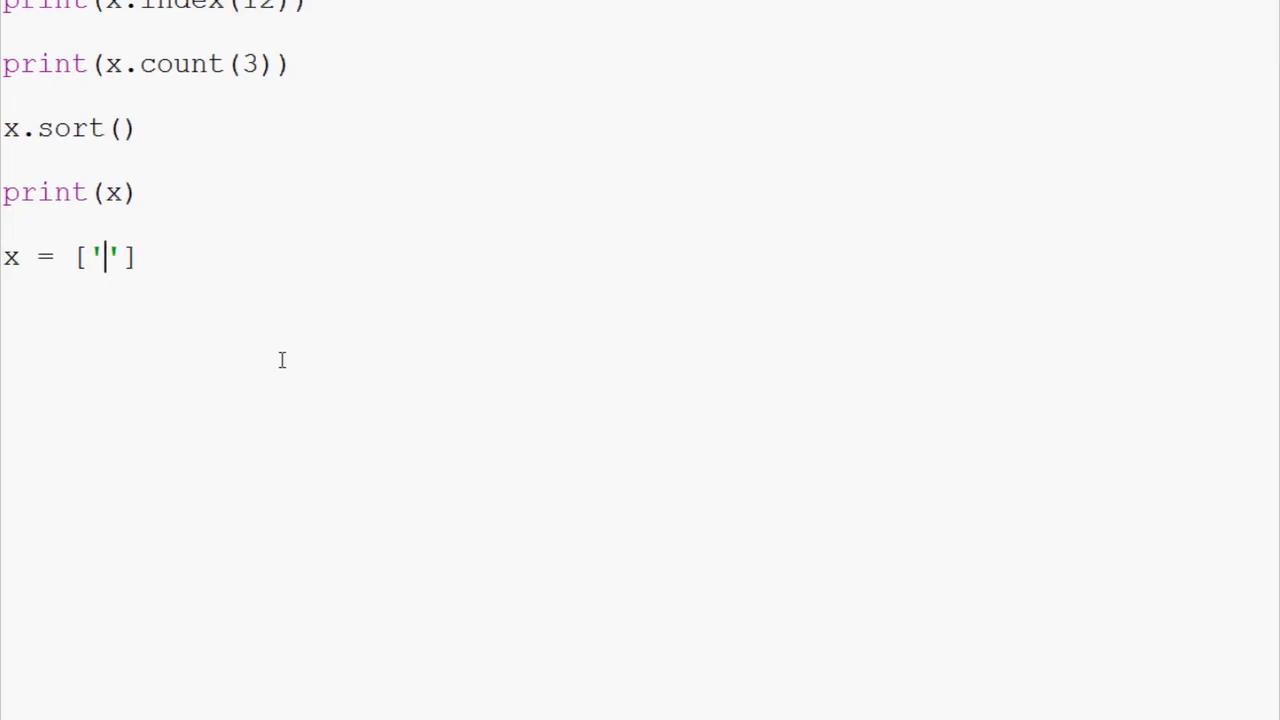
{"action": "type", "text": "Spot','Cam',"}
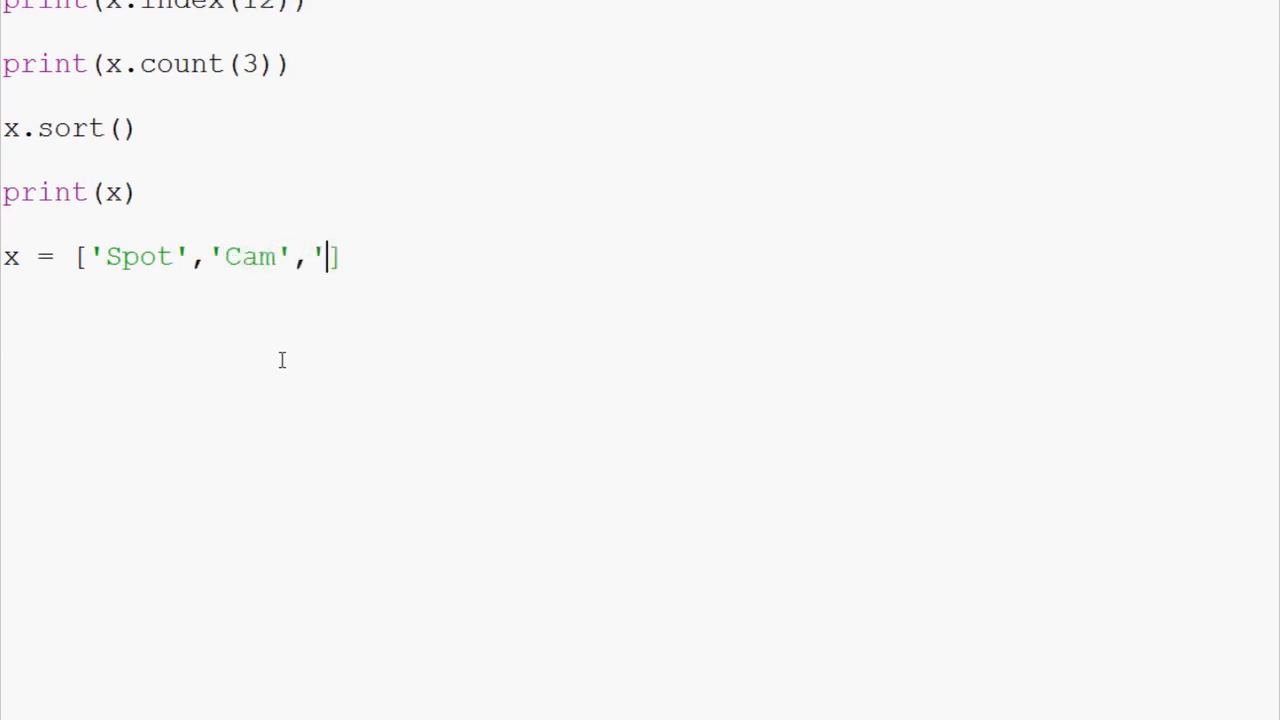
{"action": "type", "text": "Jan"}
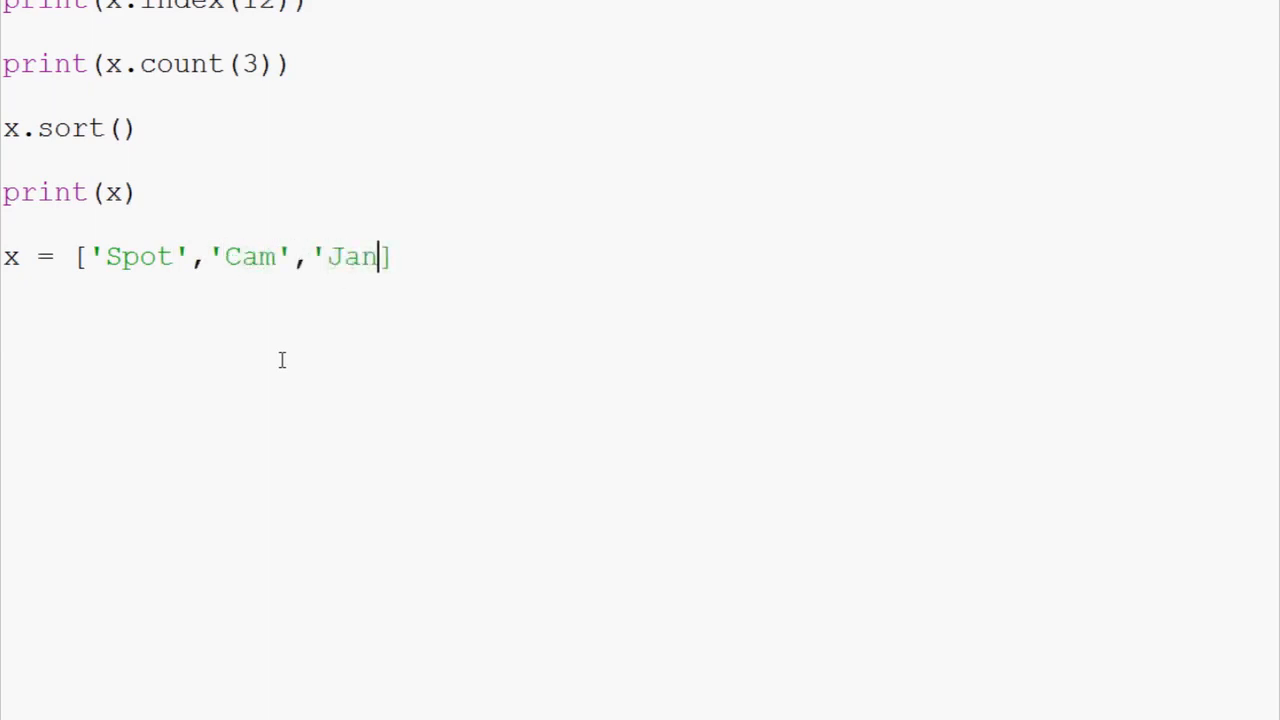
{"action": "type", "text": ",''"}
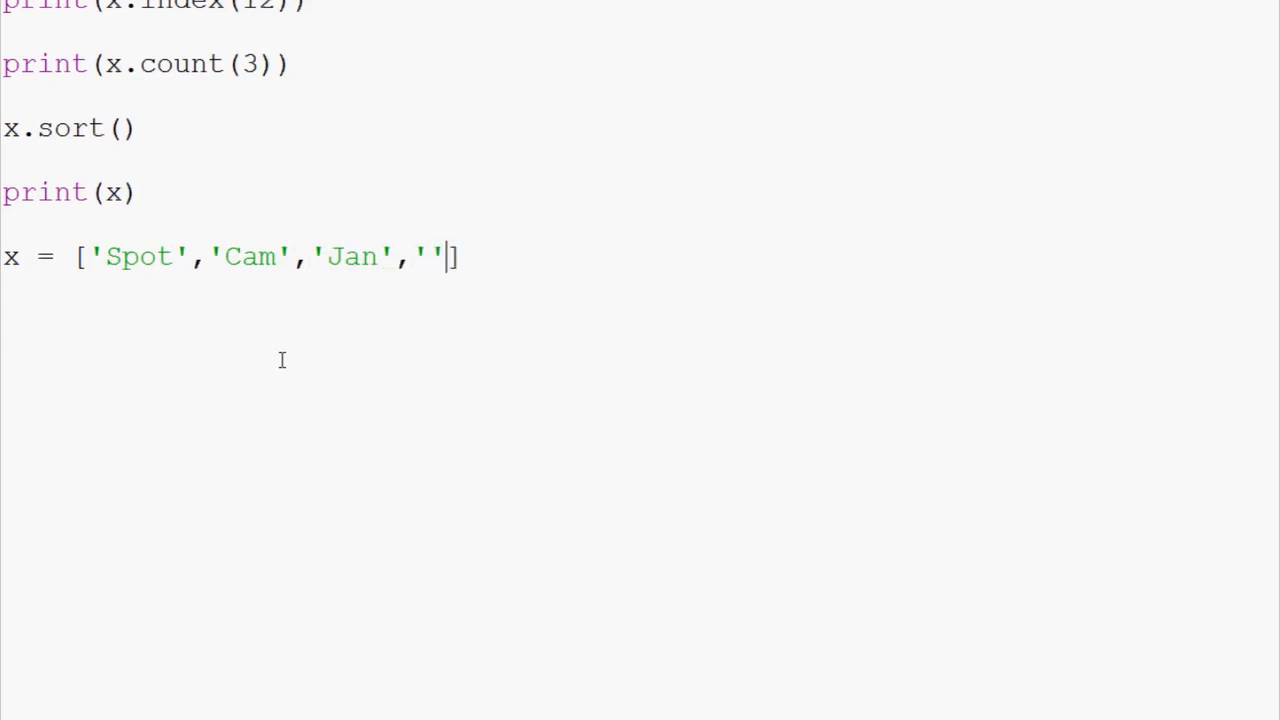
{"action": "type", "text": "Dave"}
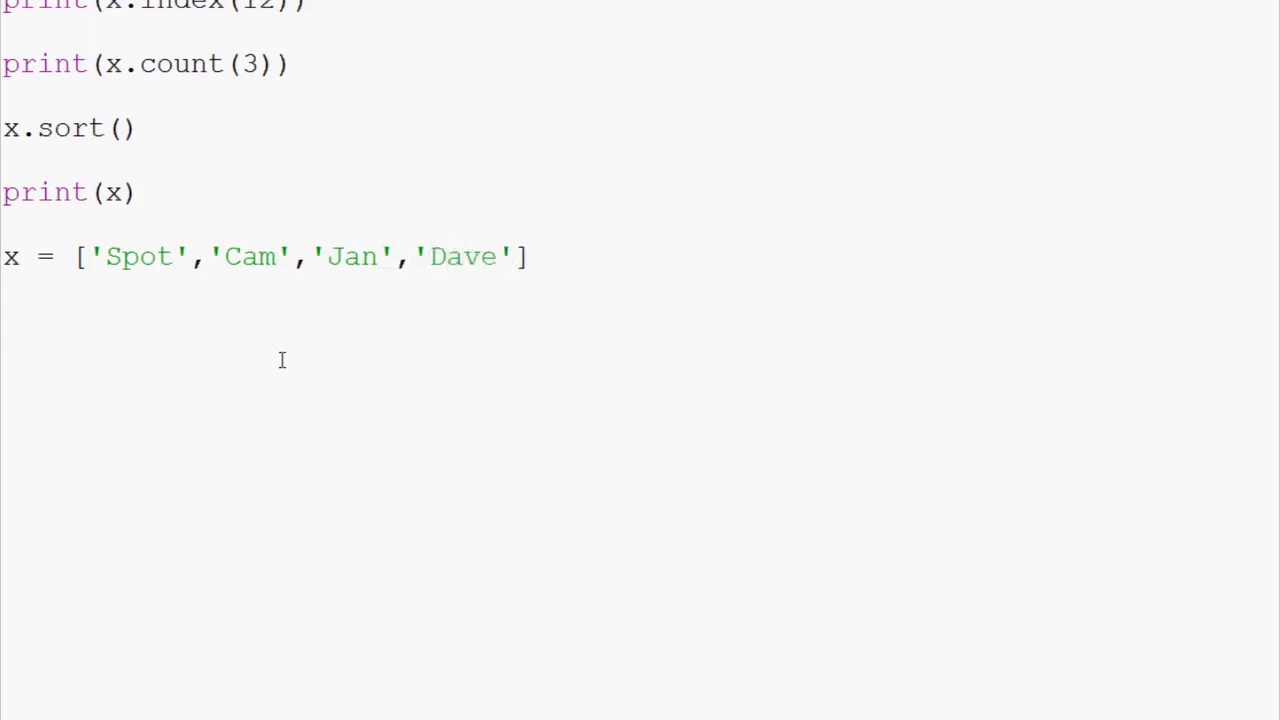
{"action": "type", "text": ",''"}
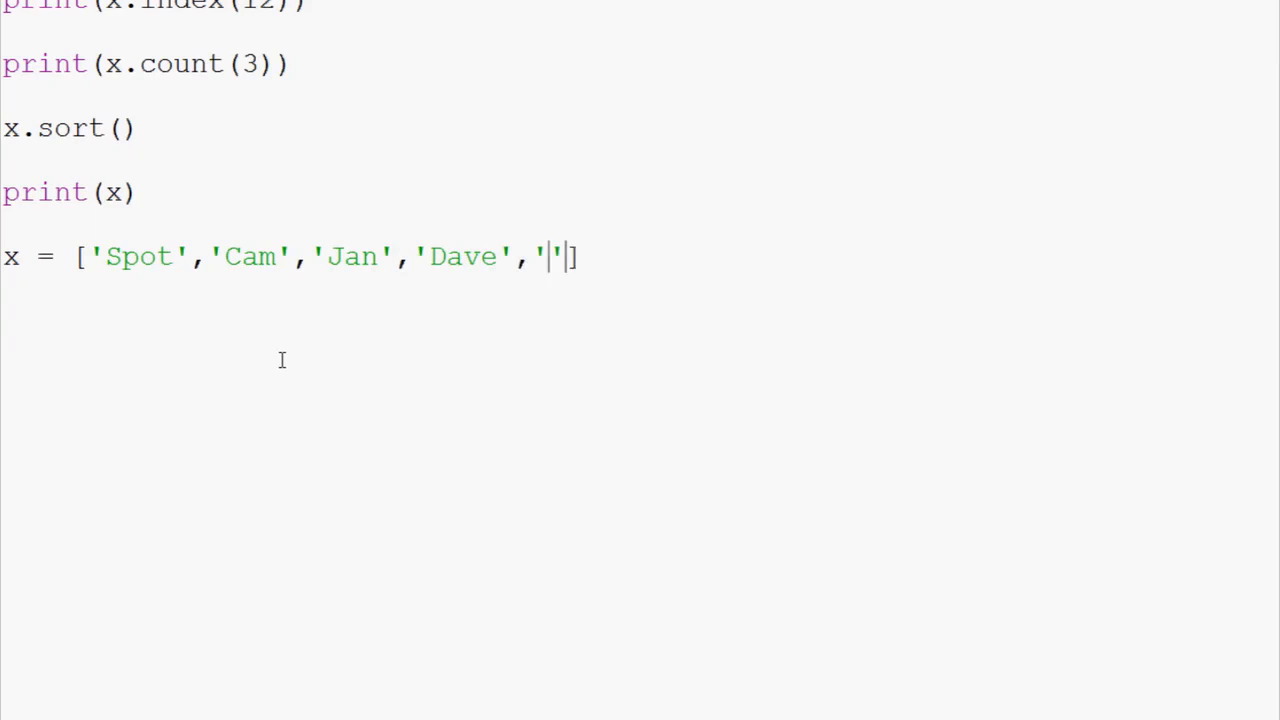
{"action": "type", "text": "Zack"}
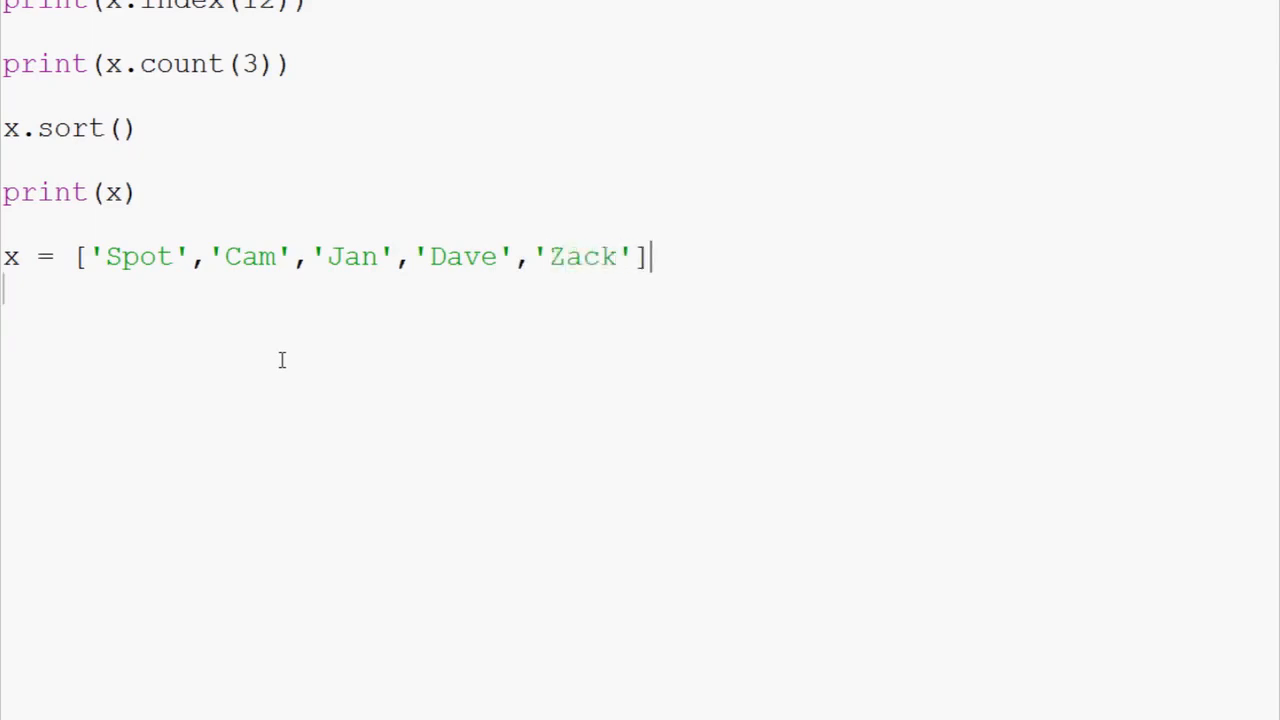
Step: Print, sort and reprint the names, giving Cam, Dave, Jan, Spot, Zack
{"action": "type", "text": "print(x"}
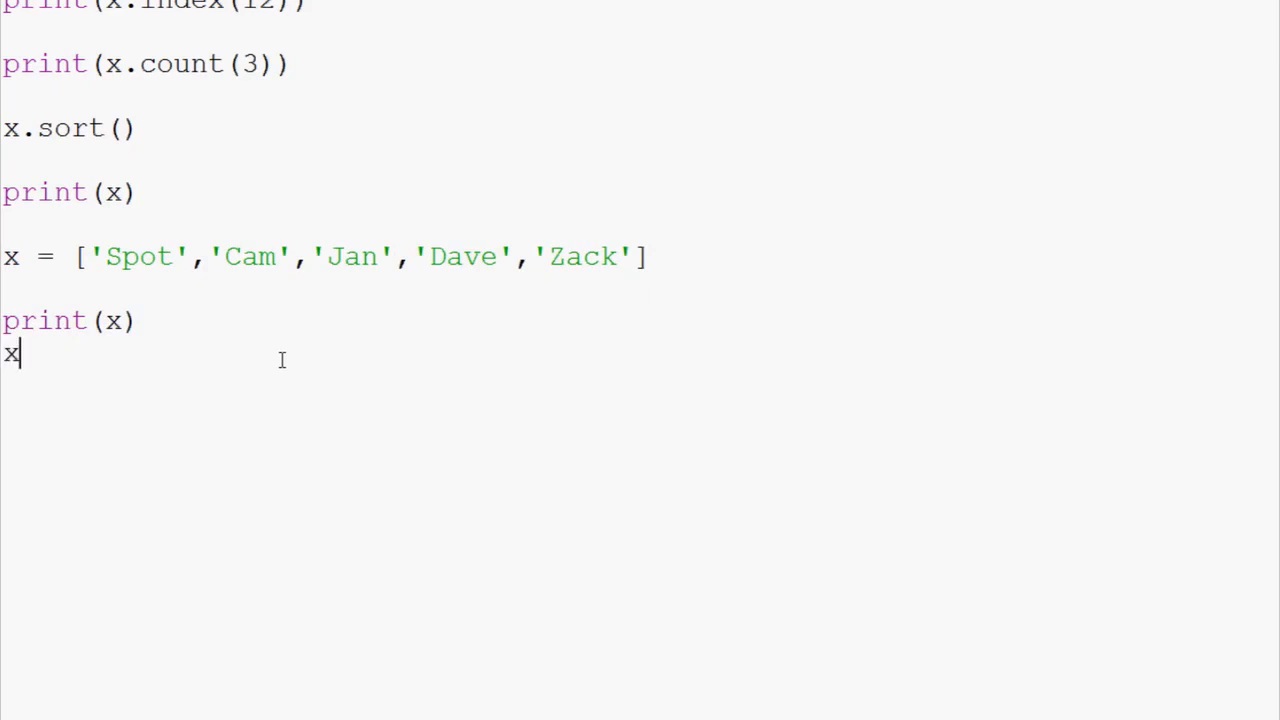
{"action": "type", "text": ".sort()"}
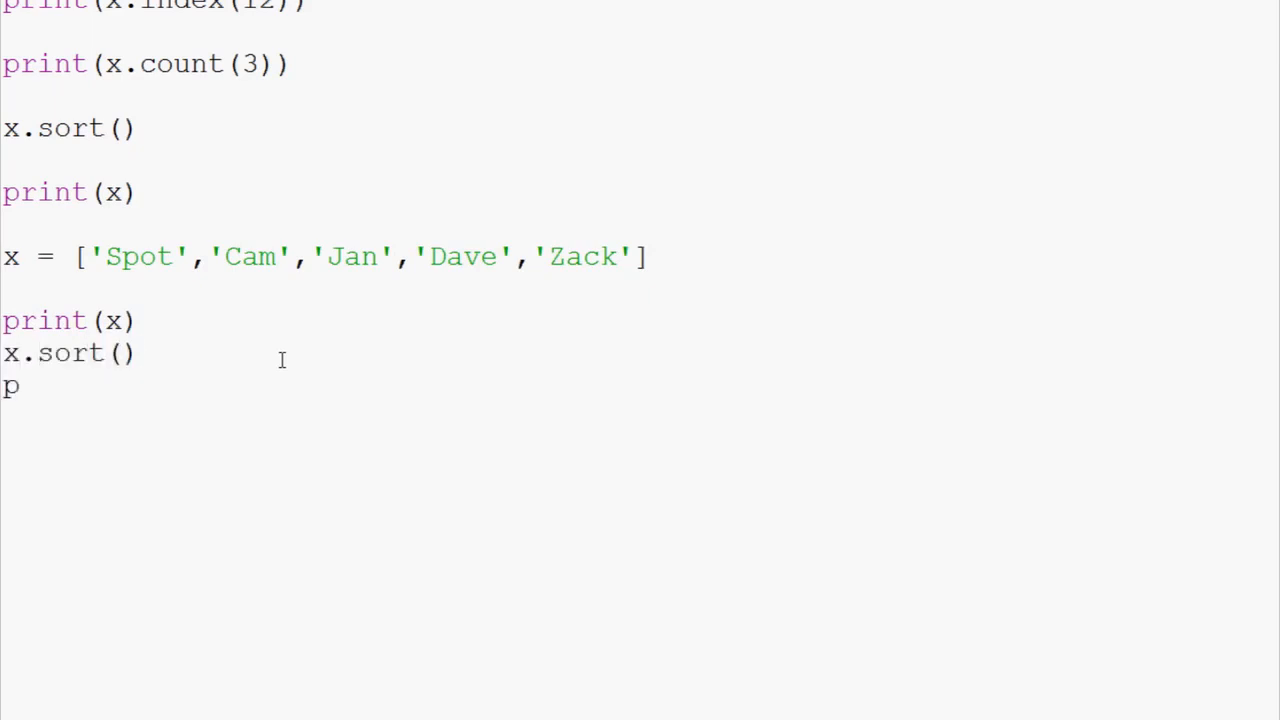
{"action": "type", "text": "rint(x)"}
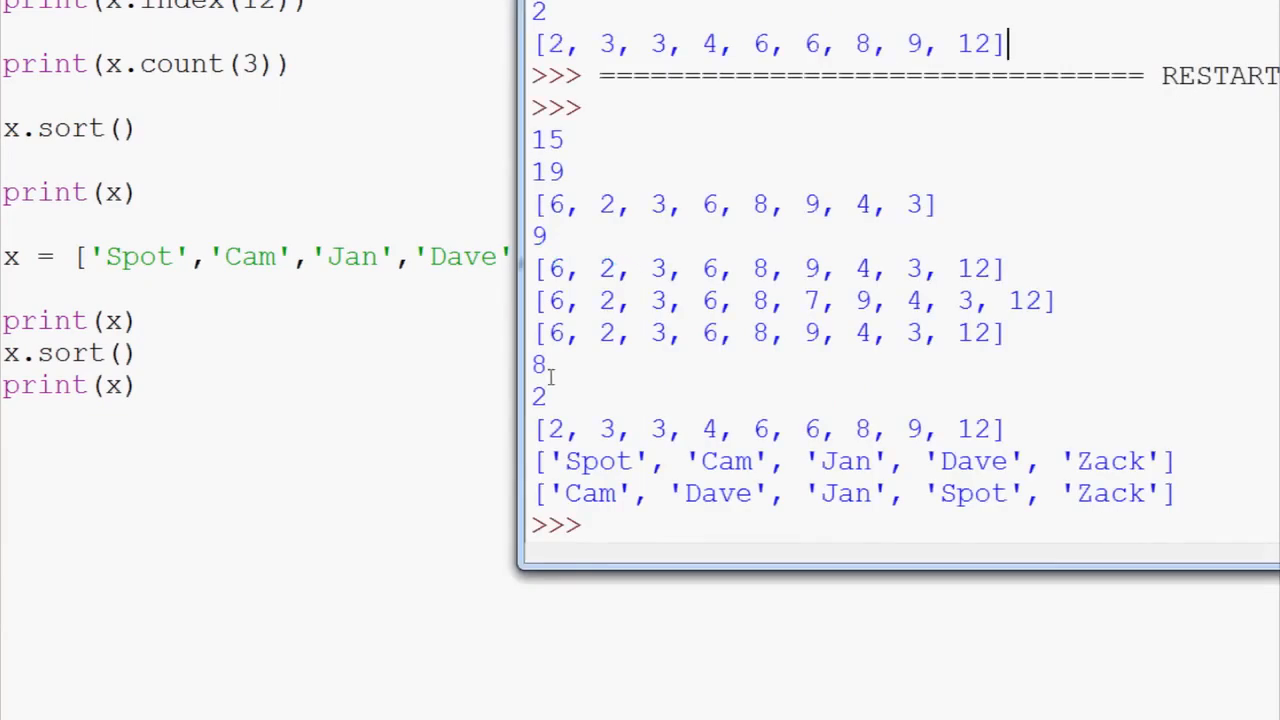
{"action": "double_click", "coordinate": [590, 493]}
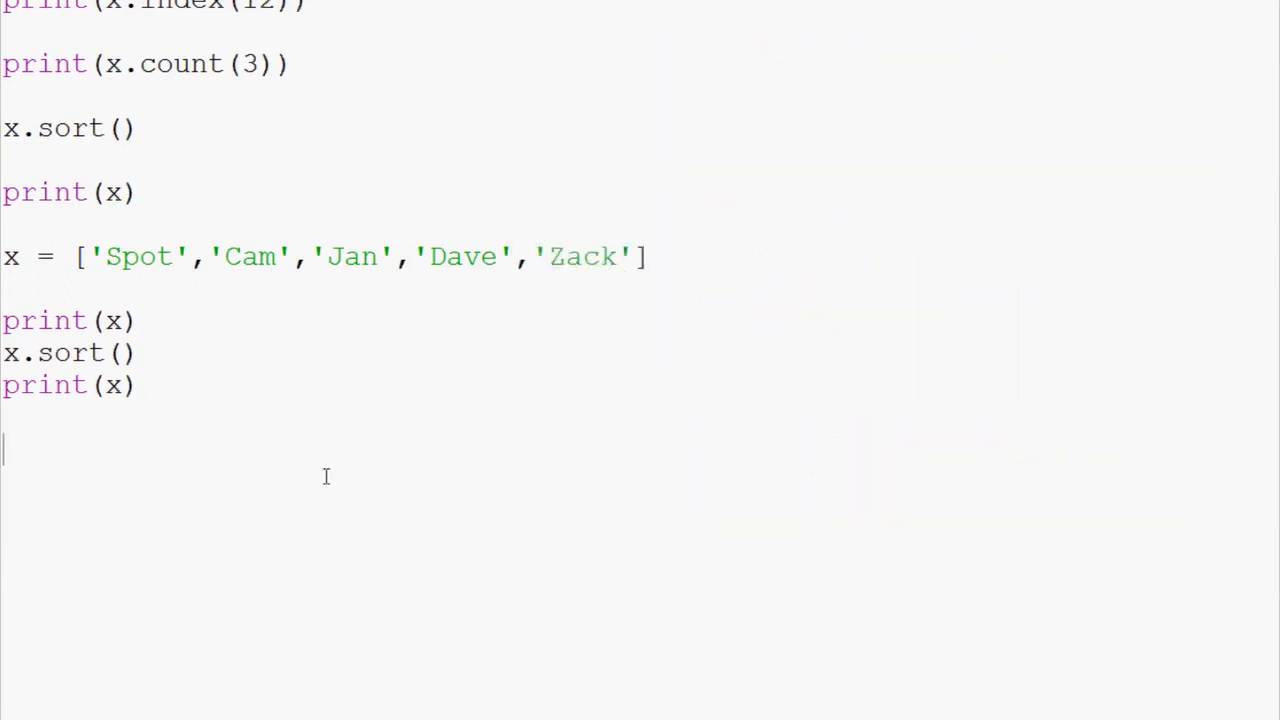
Step: Add x.reverse() to reverse the names list and save the script to run it
{"action": "type", "text": "x.reverse"}
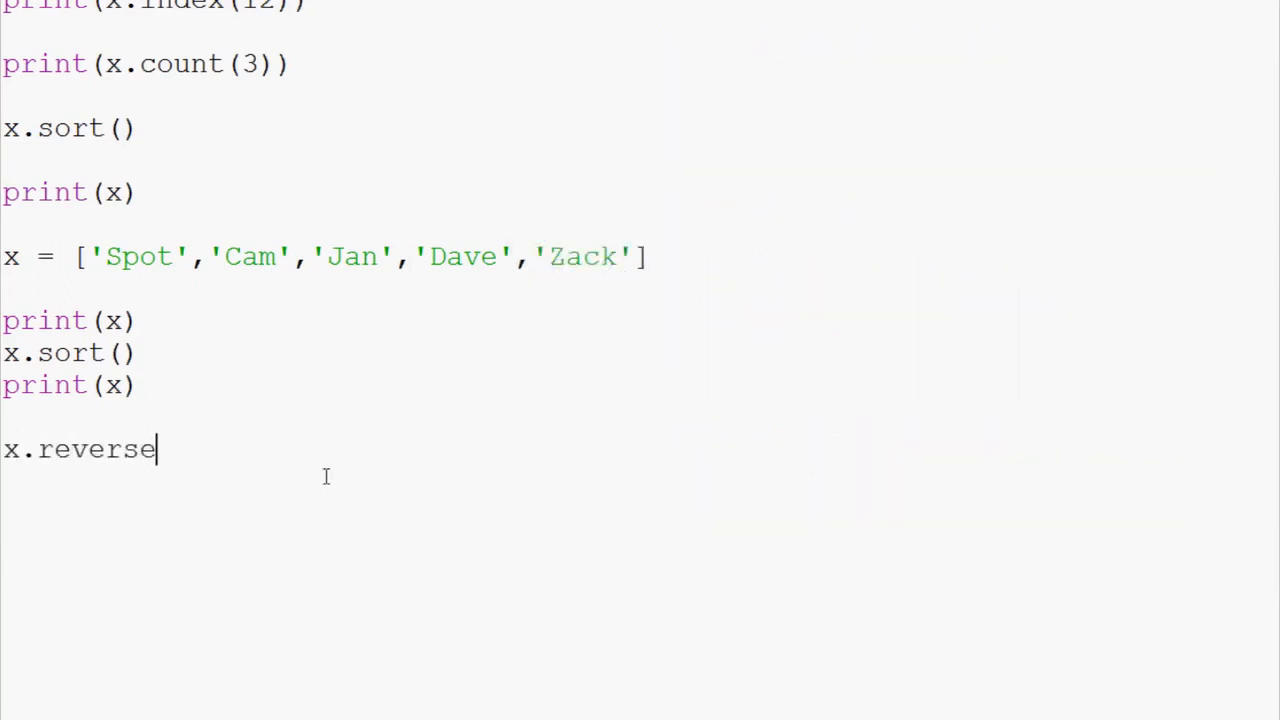
{"action": "type", "text": "()"}
{"action": "type", "text": "print(x)"}
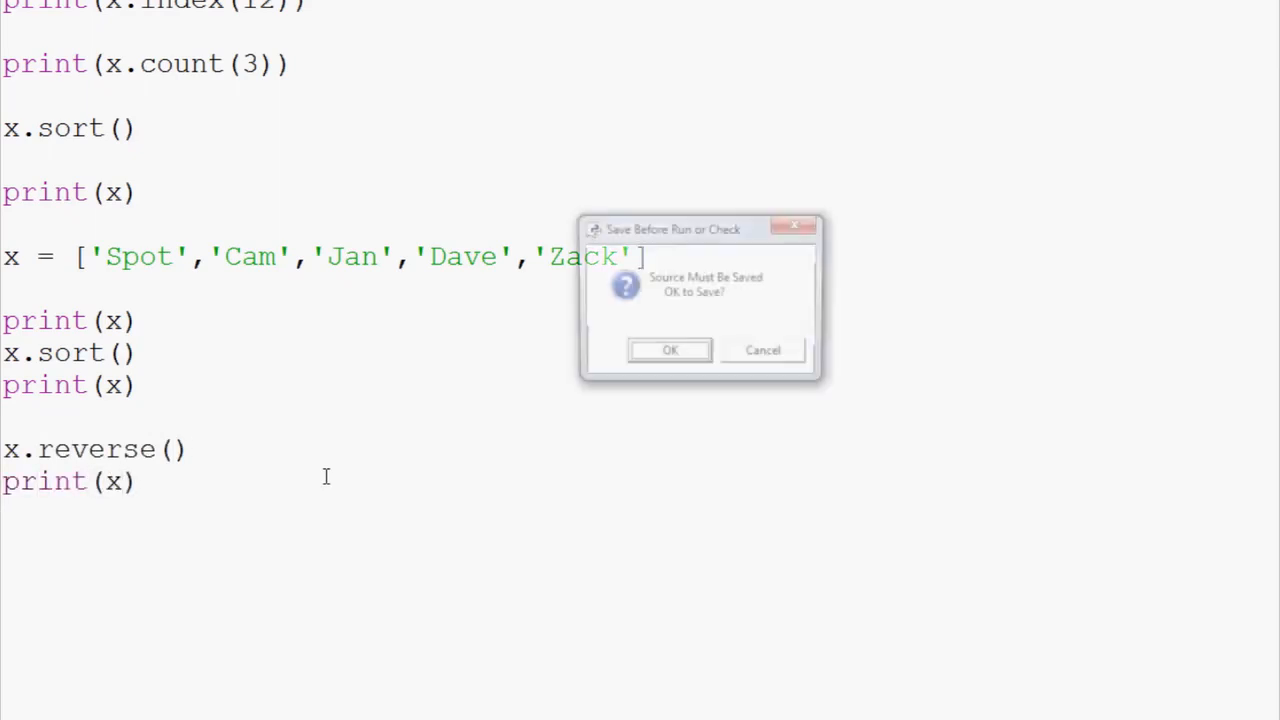
{"action": "left_click", "coordinate": [669, 350]}
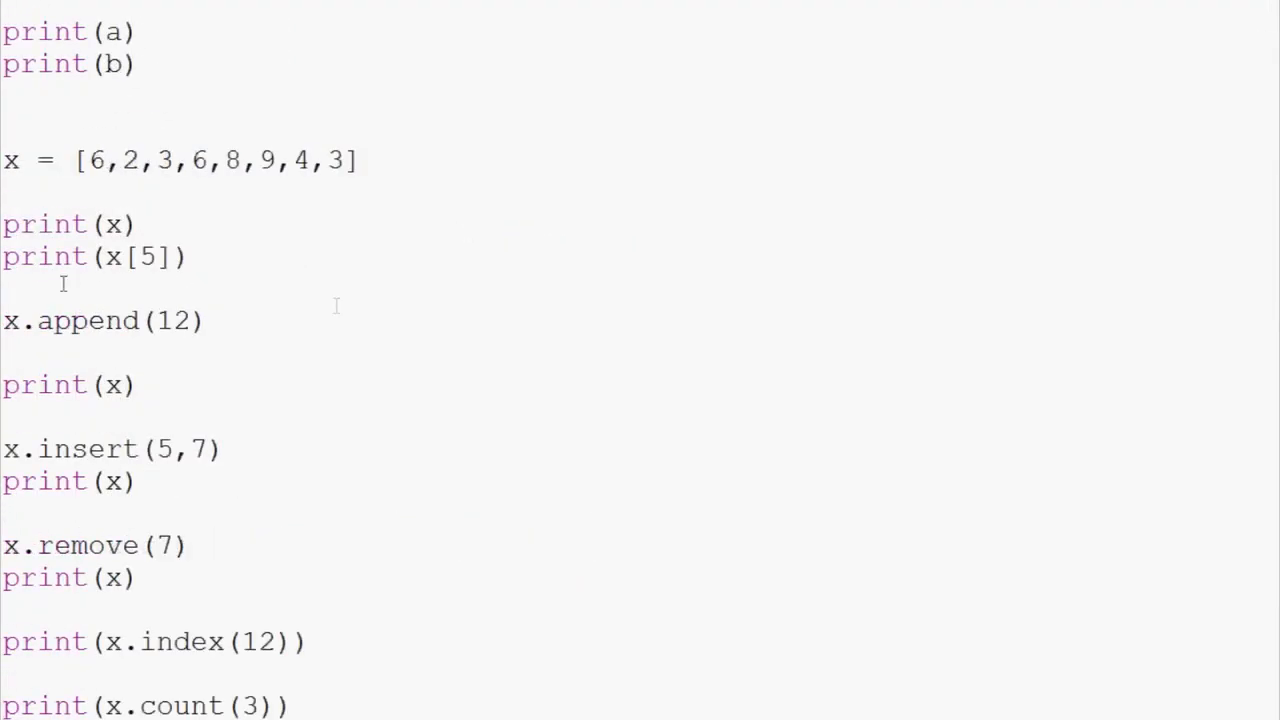
{"action": "scroll", "scroll_direction": "down", "scroll_amount": 3}
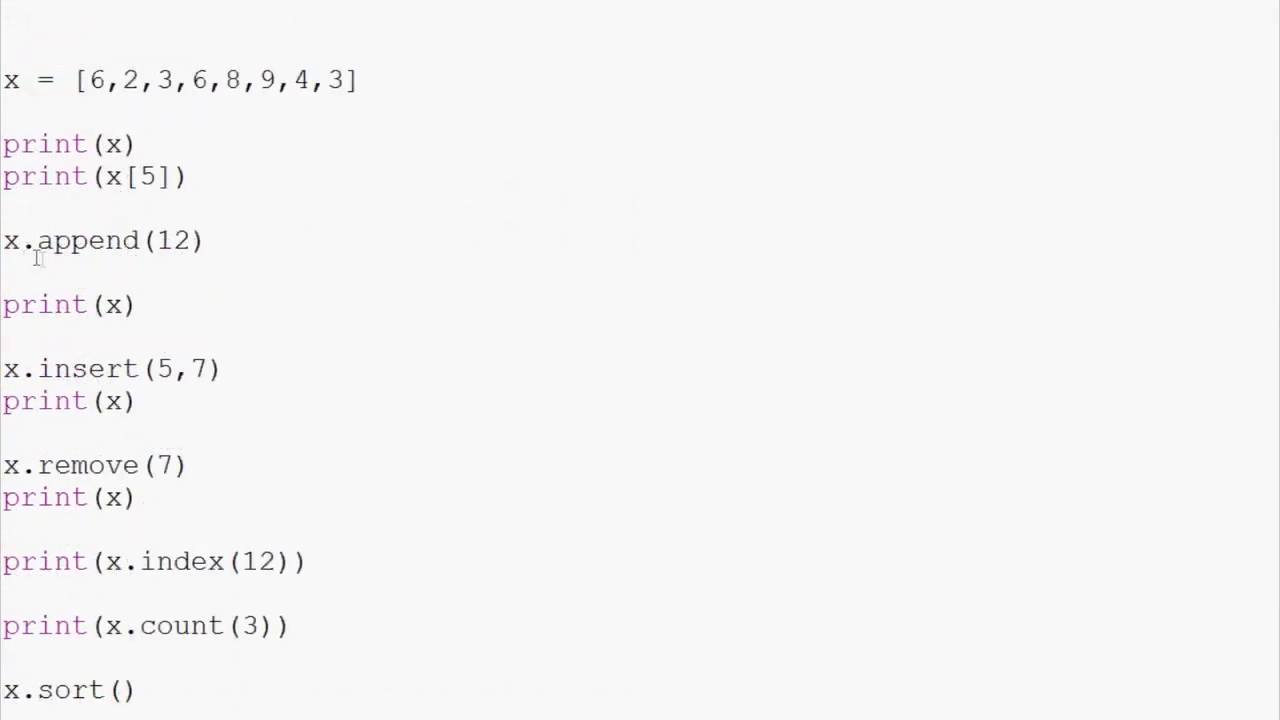
{"action": "left_click_drag", "start_coordinate": [20, 240], "coordinate": [207, 240]}
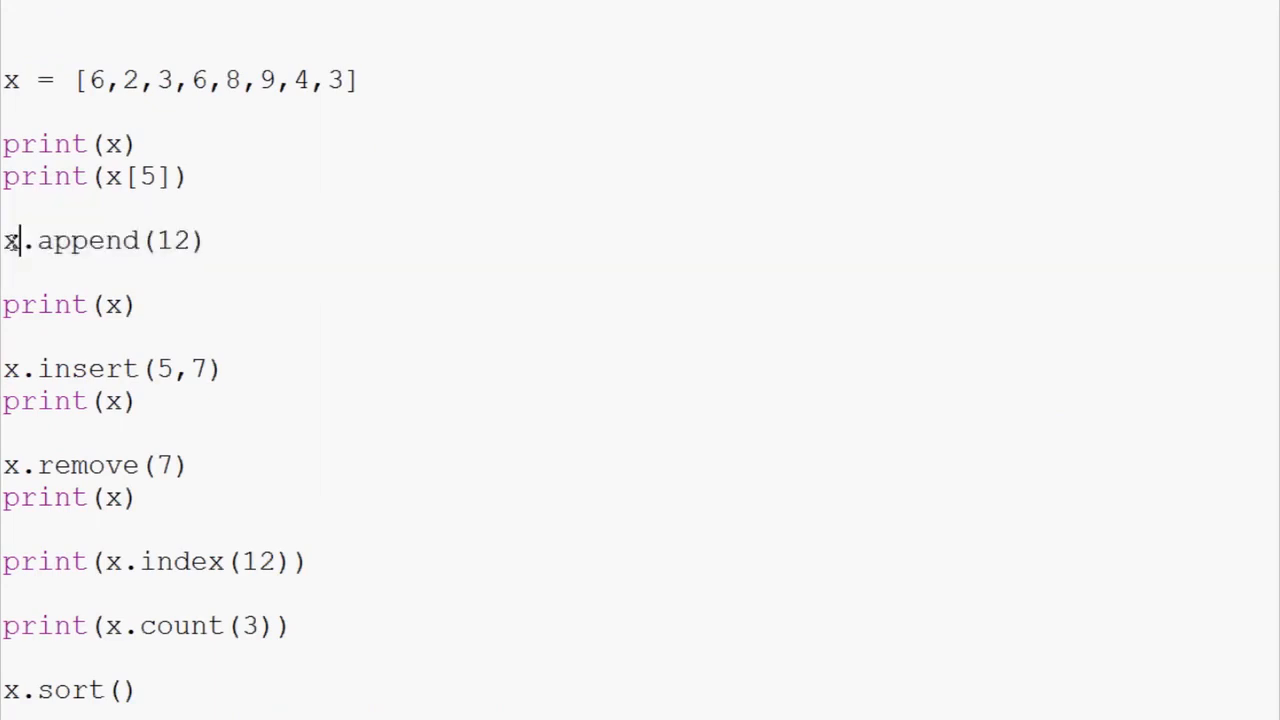
{"action": "double_click", "coordinate": [90, 368]}
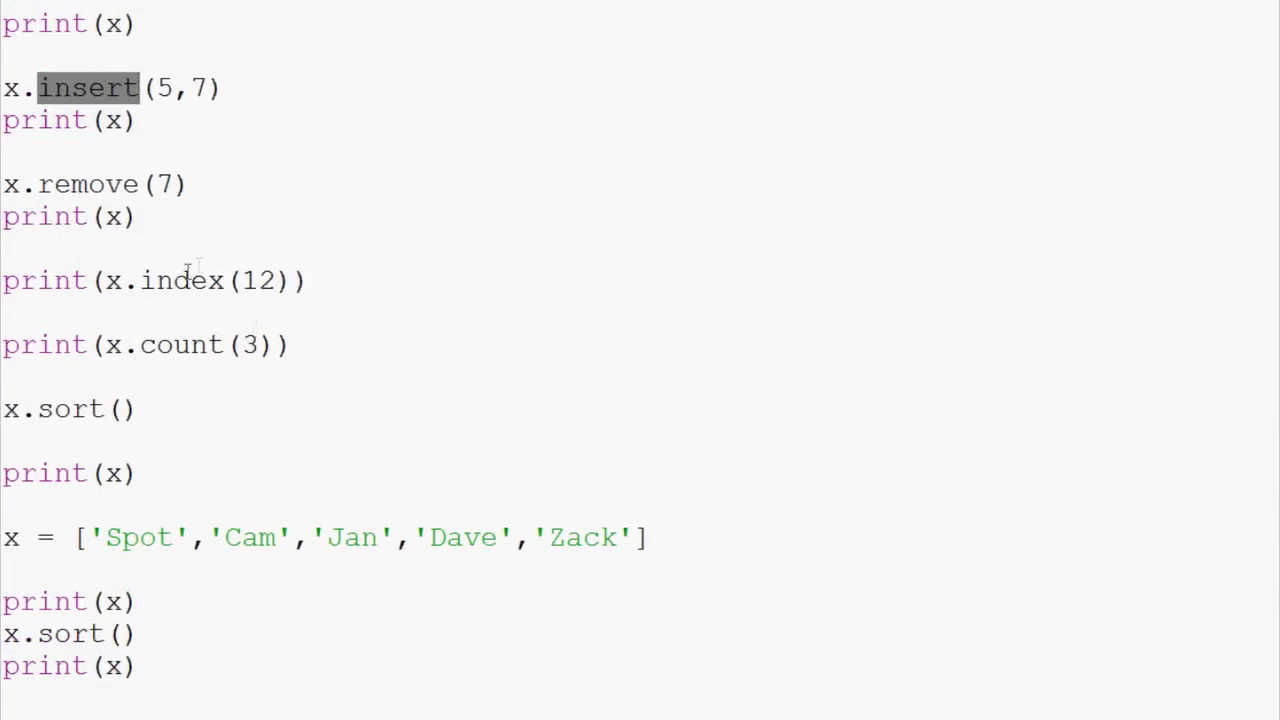
{"action": "double_click", "coordinate": [180, 280]}
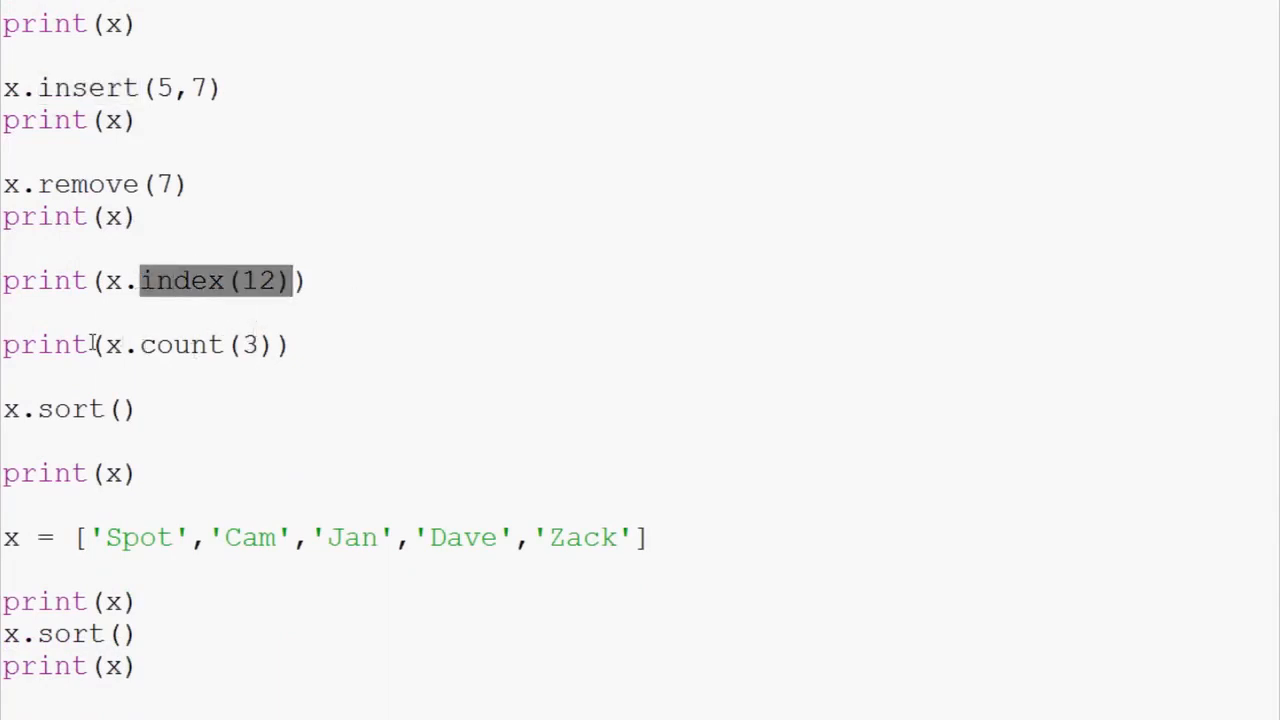
{"action": "scroll", "scroll_direction": "down", "scroll_amount": 3}
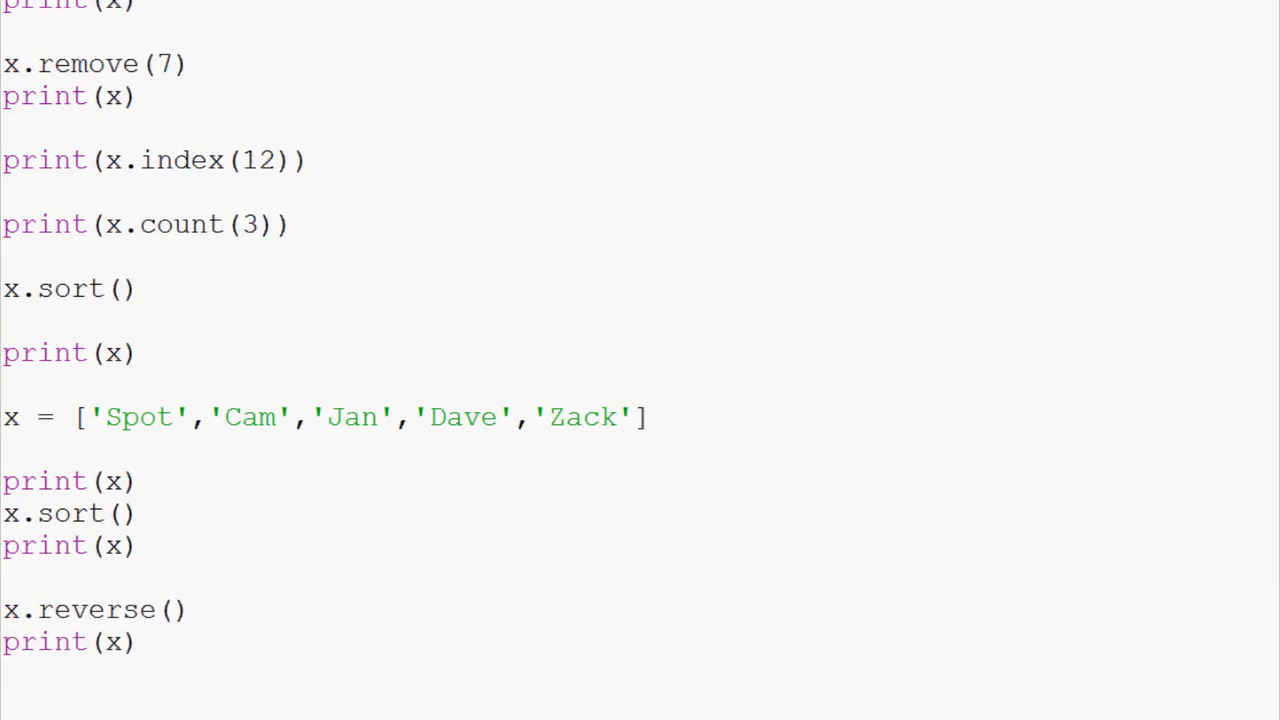
{"action": "double_click", "coordinate": [15, 610]}
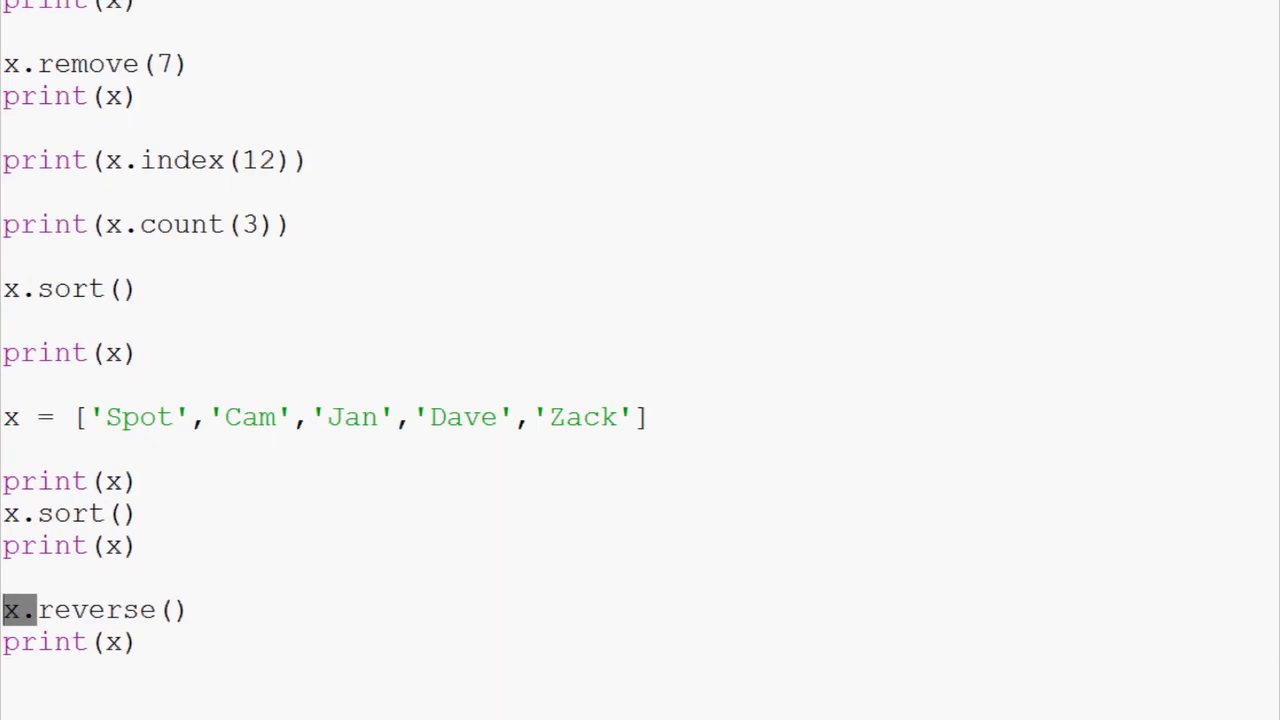
{"action": "scroll", "scroll_direction": "up", "scroll_amount": 3}
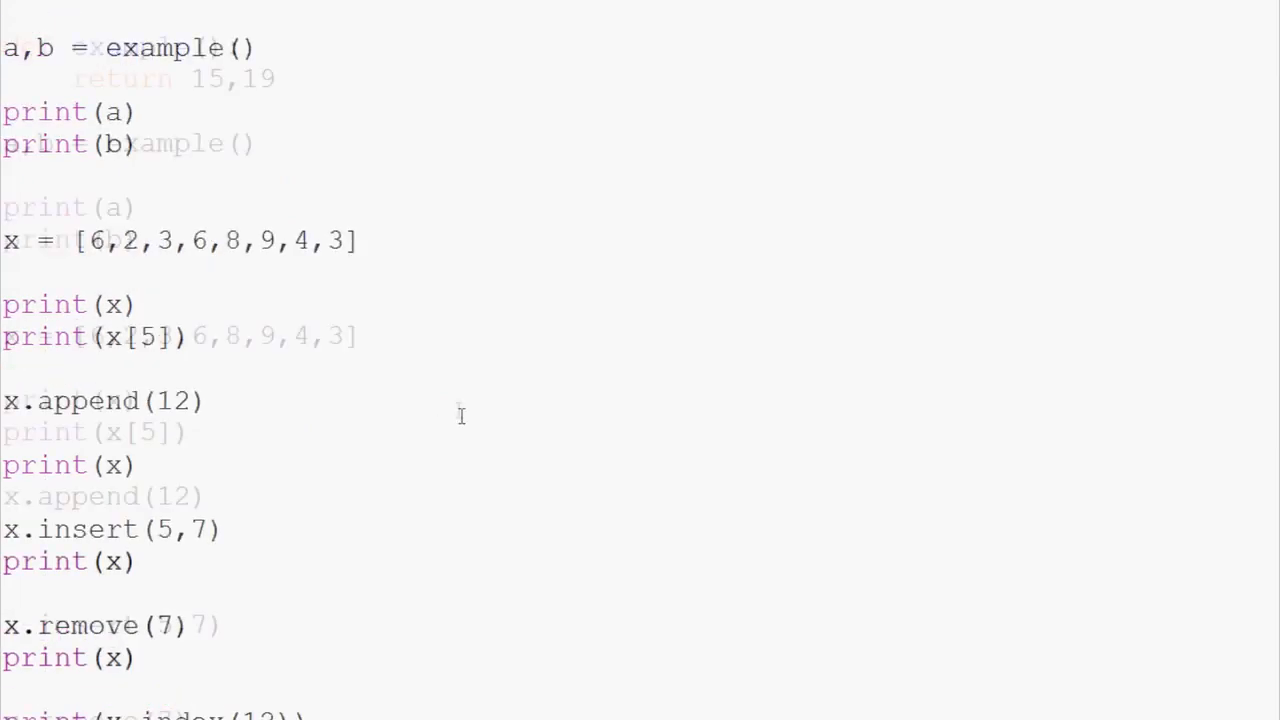
{"action": "scroll", "scroll_direction": "down", "scroll_amount": 3}
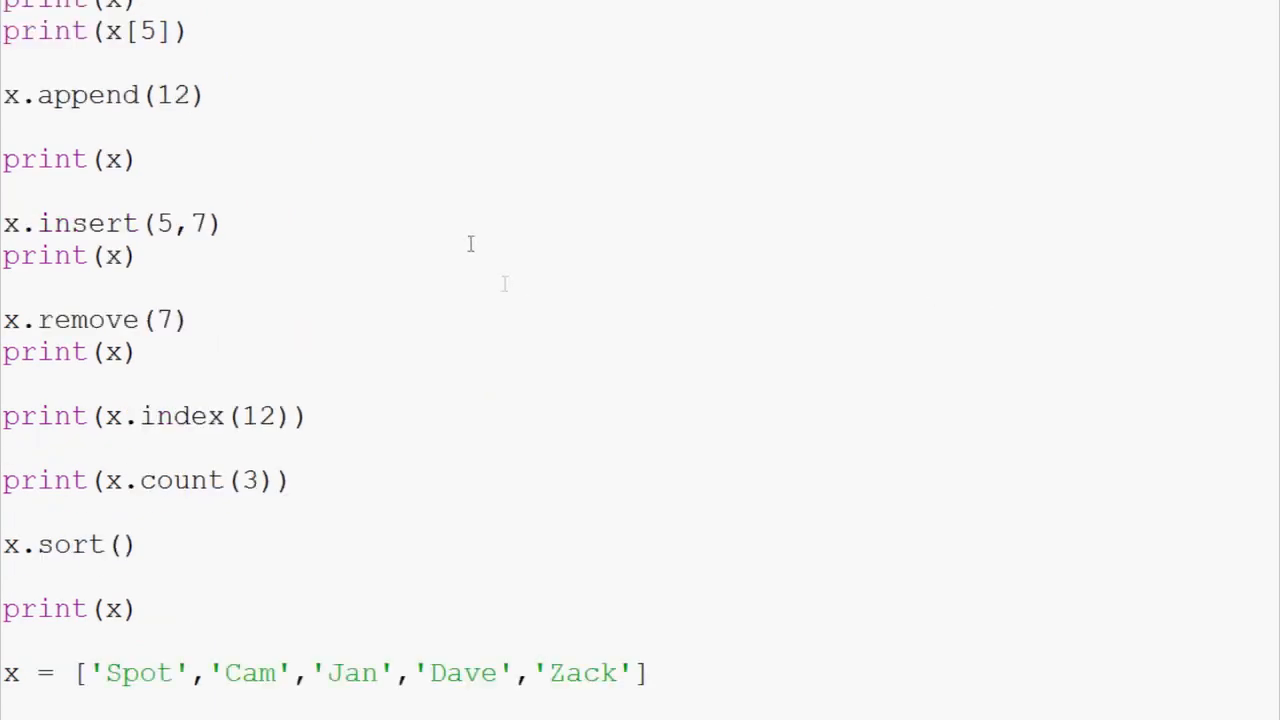
{"action": "scroll", "scroll_direction": "down", "scroll_amount": 3}
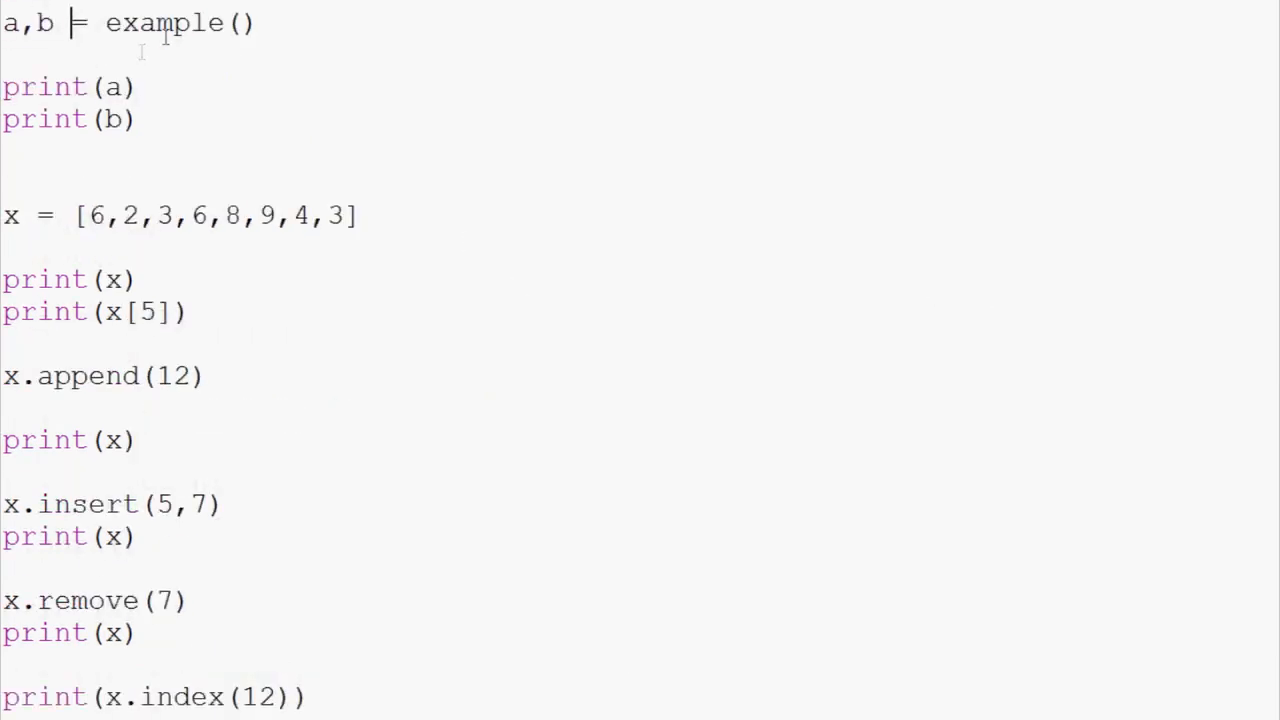
{"action": "mouse_move", "coordinate": [340, 182]}
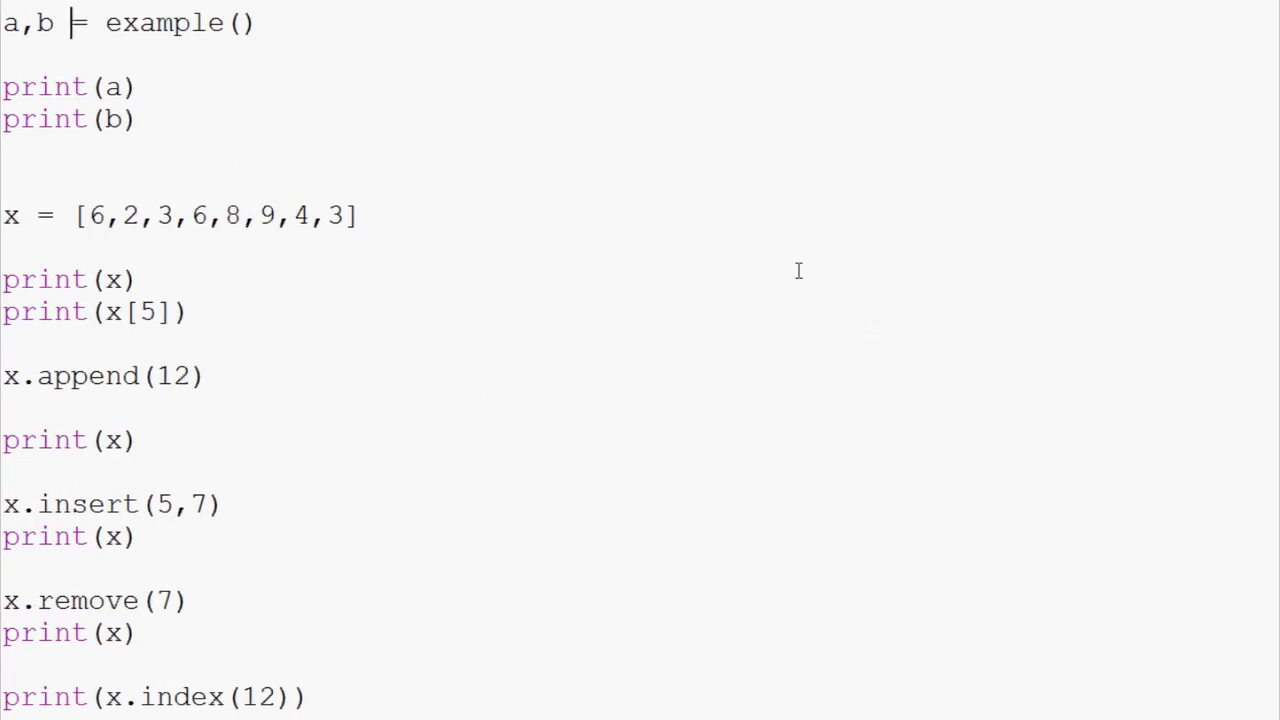
{"action": "mouse_move", "coordinate": [641, 167]}
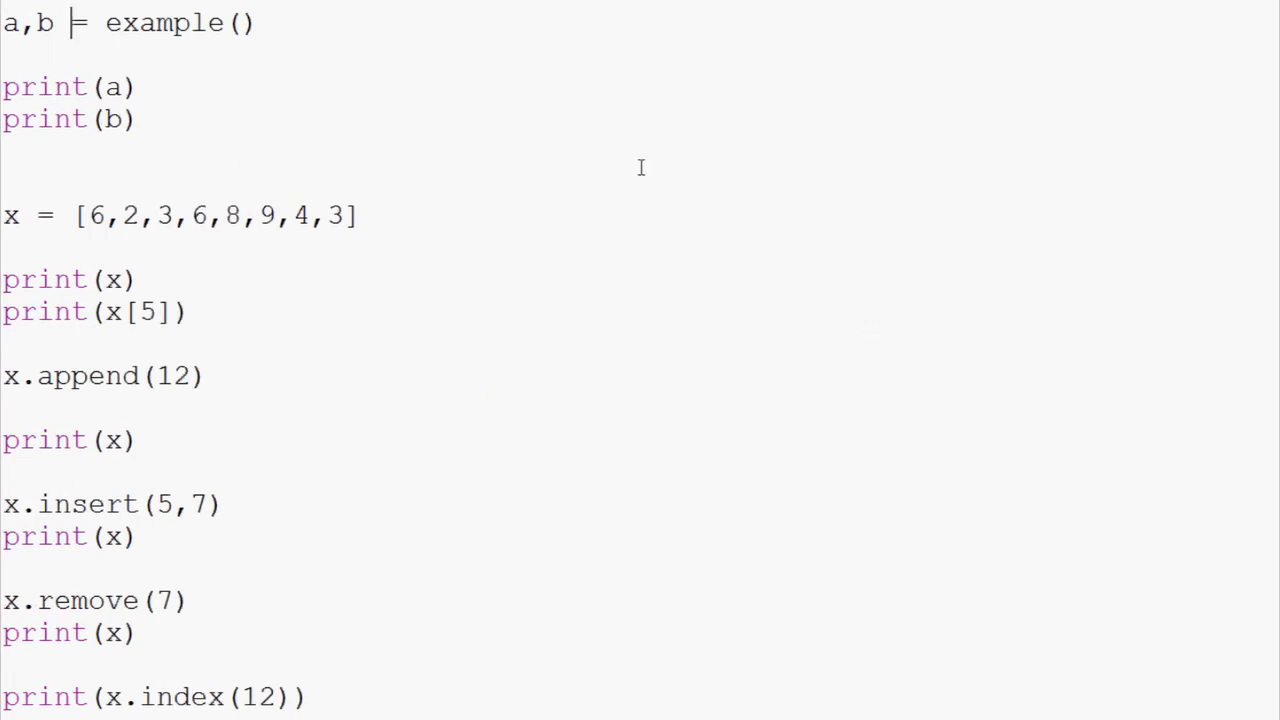